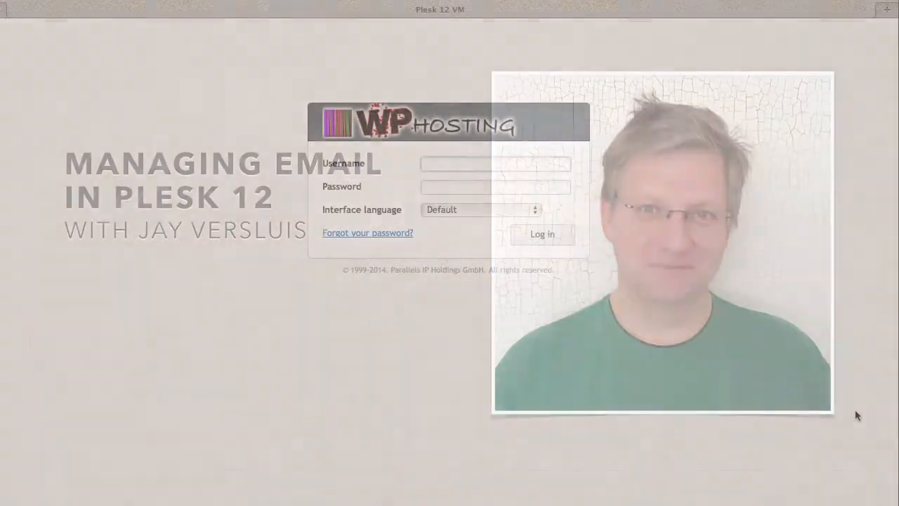
Log in to the Plesk control panel with the customer account credentials.
text(cus)
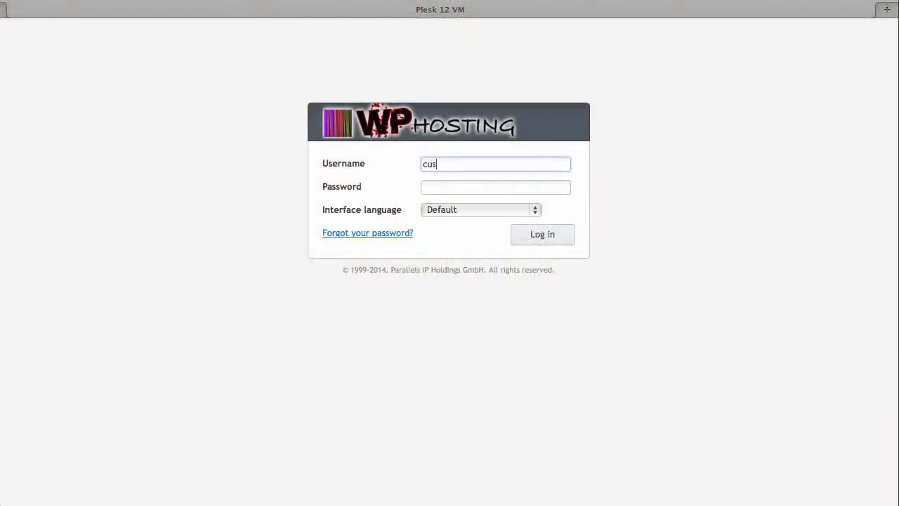
click(541, 234)
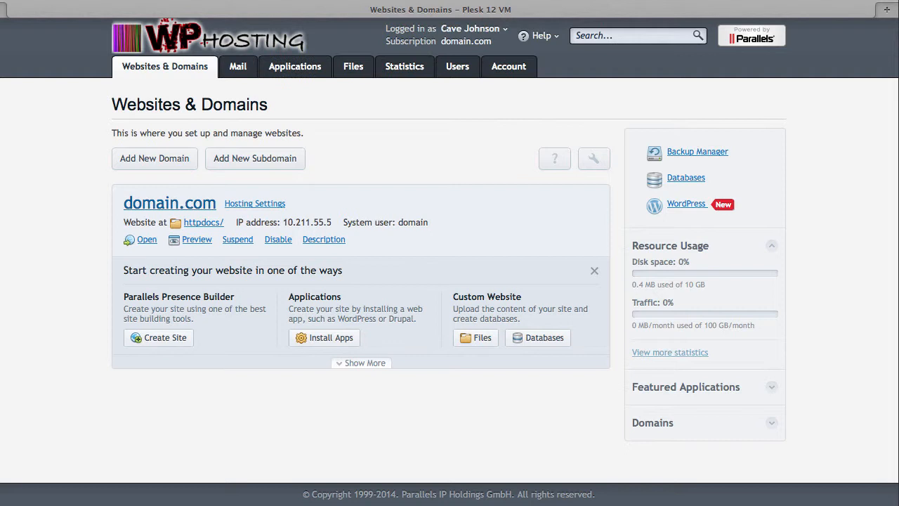
mouse_move(76, 191)
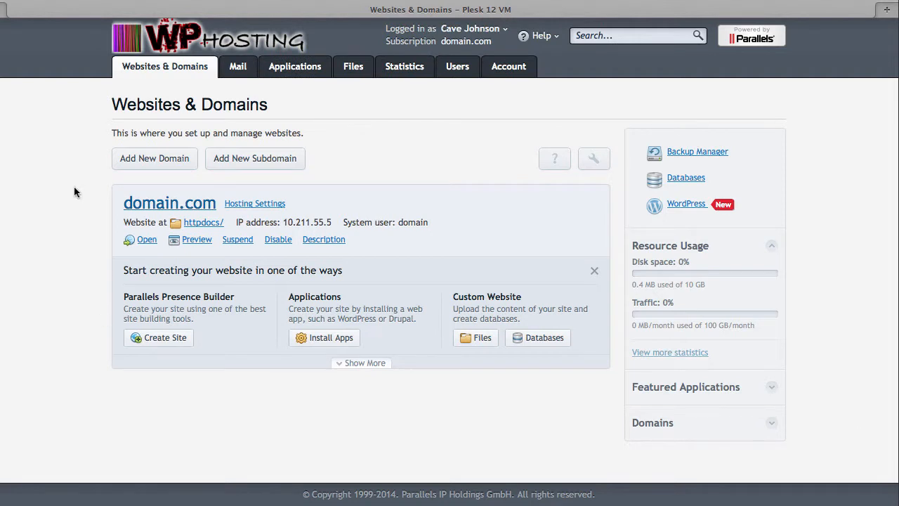
mouse_move(241, 66)
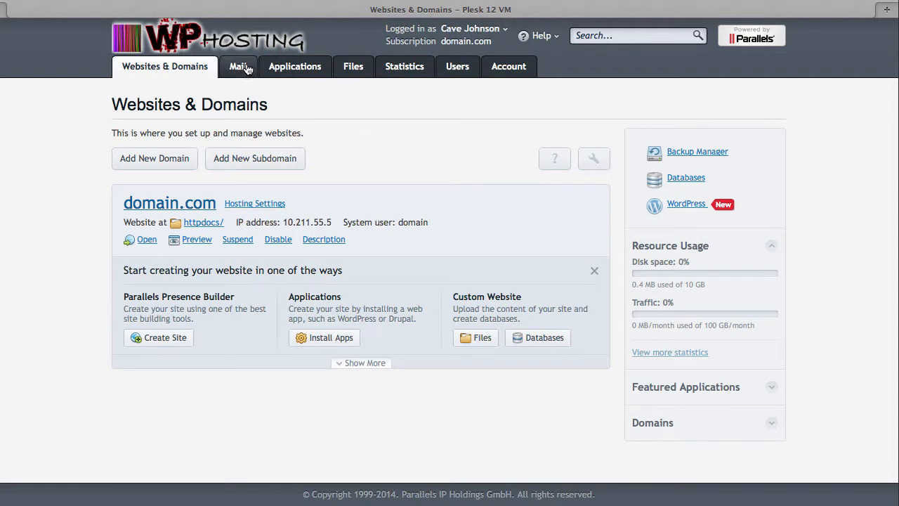
mouse_move(247, 70)
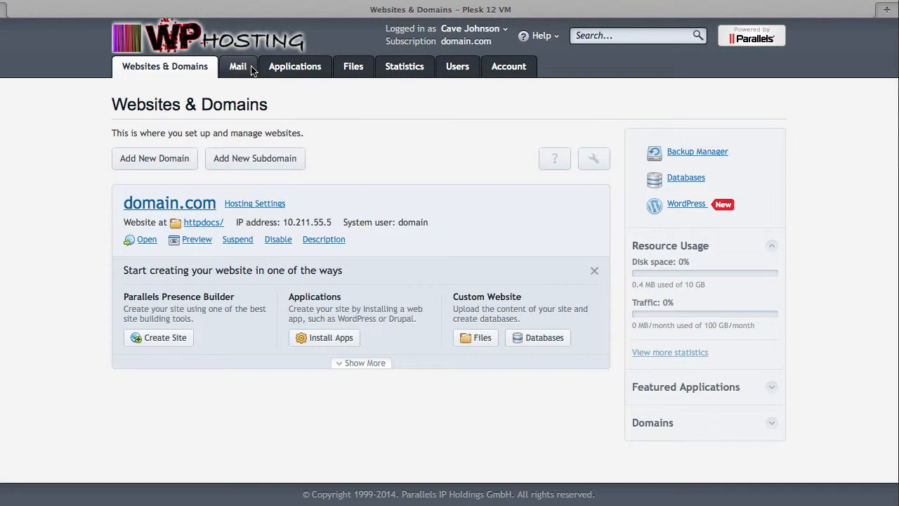
Open the Mail section to view the still-empty Email Addresses list.
click(237, 66)
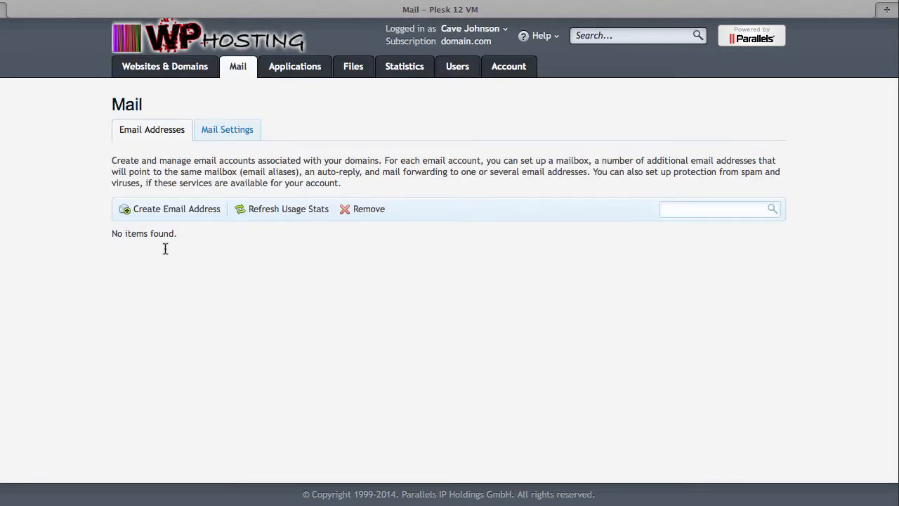
mouse_move(181, 367)
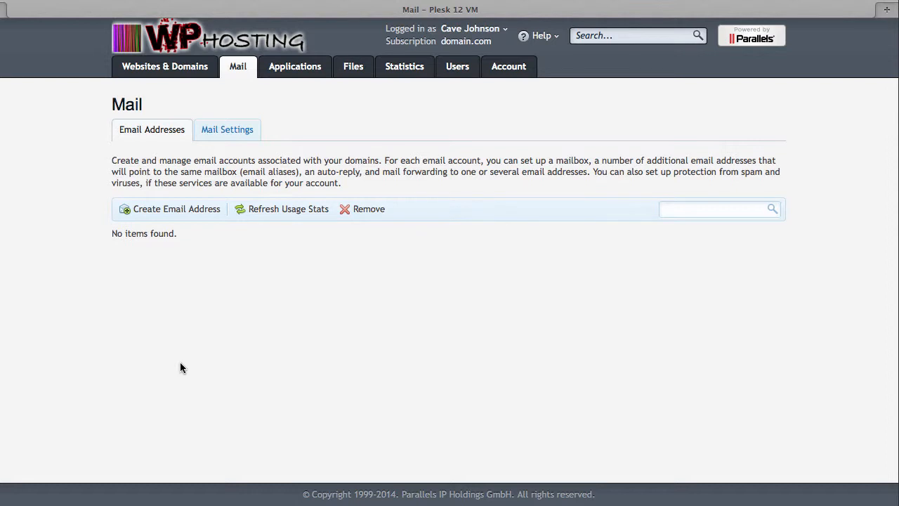
click(471, 28)
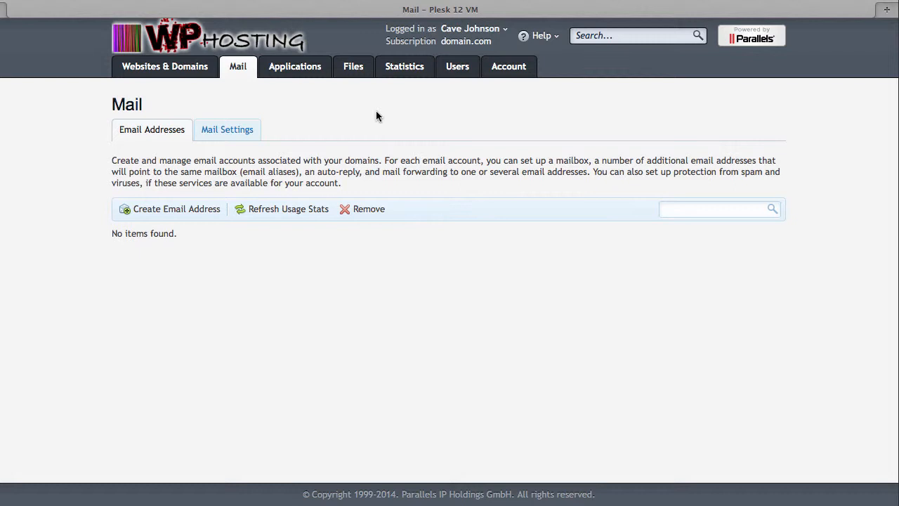
mouse_move(213, 307)
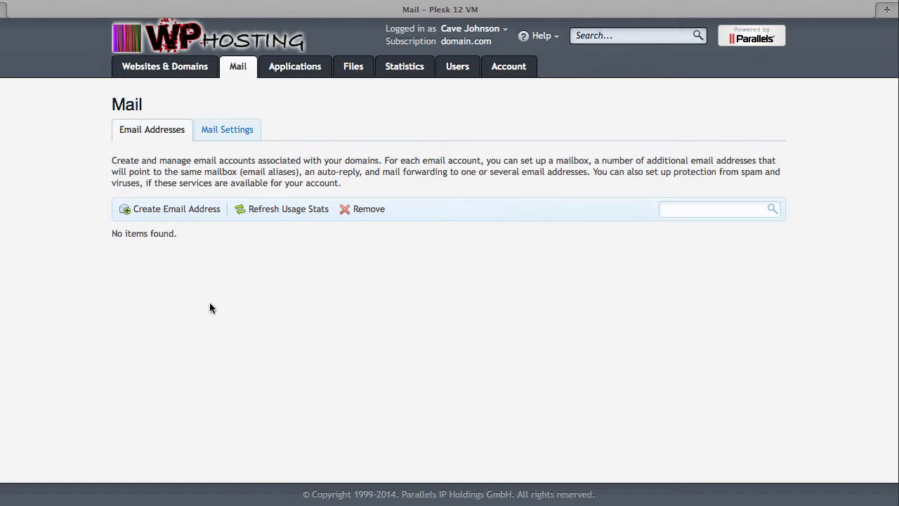
mouse_move(196, 233)
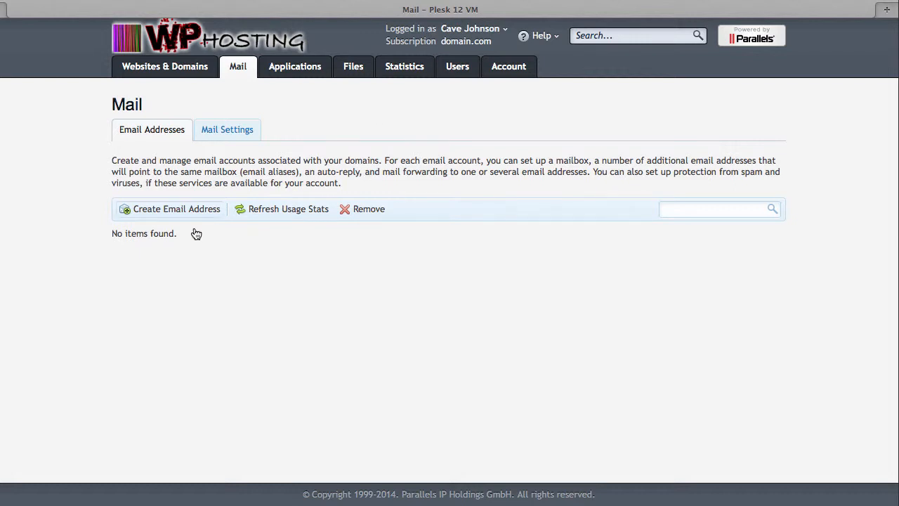
mouse_move(175, 209)
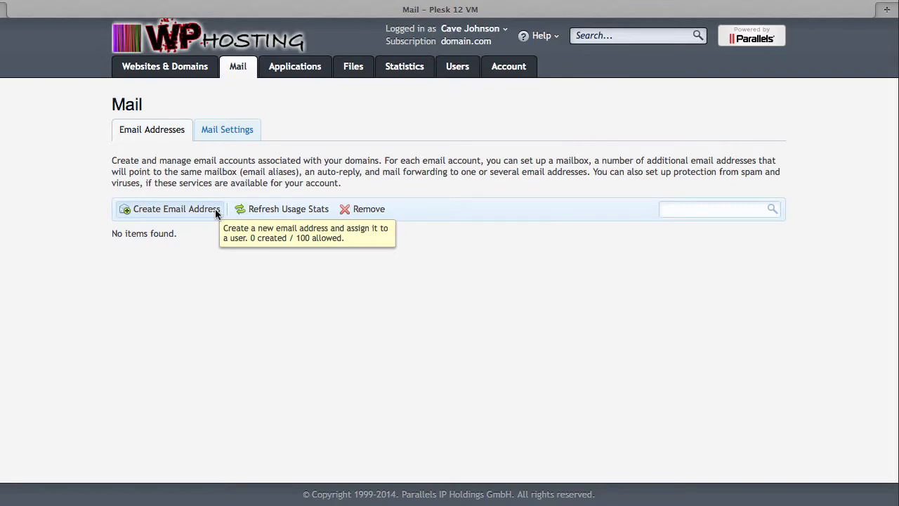
Begin a new email address named 'carl' with Access to the Control Panel unchecked.
click(172, 209)
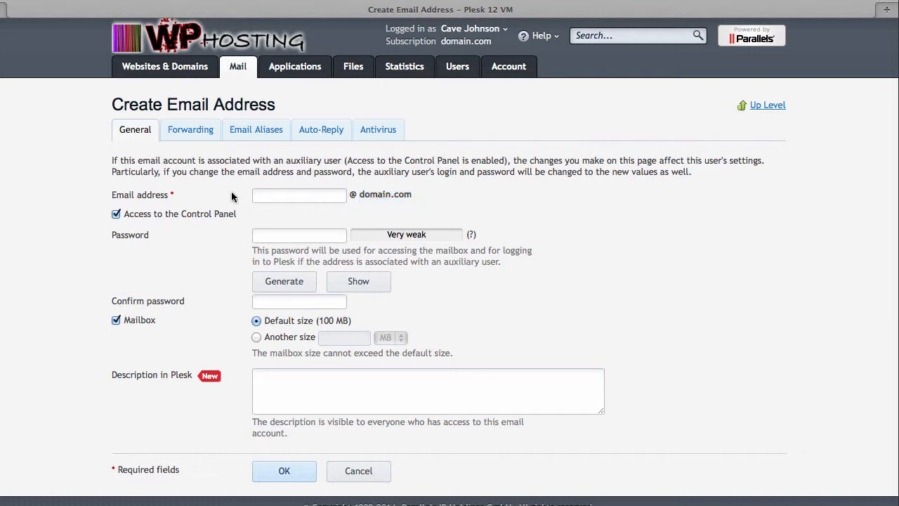
click(298, 194)
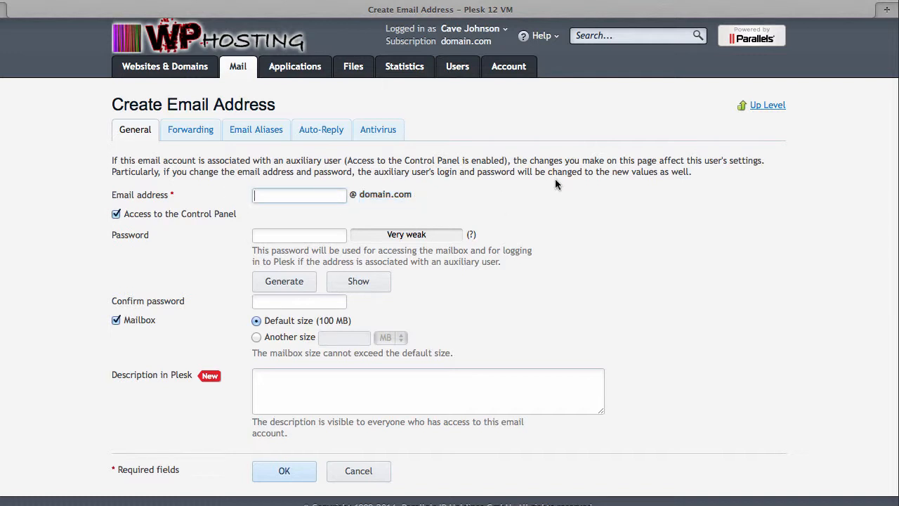
text(carl)
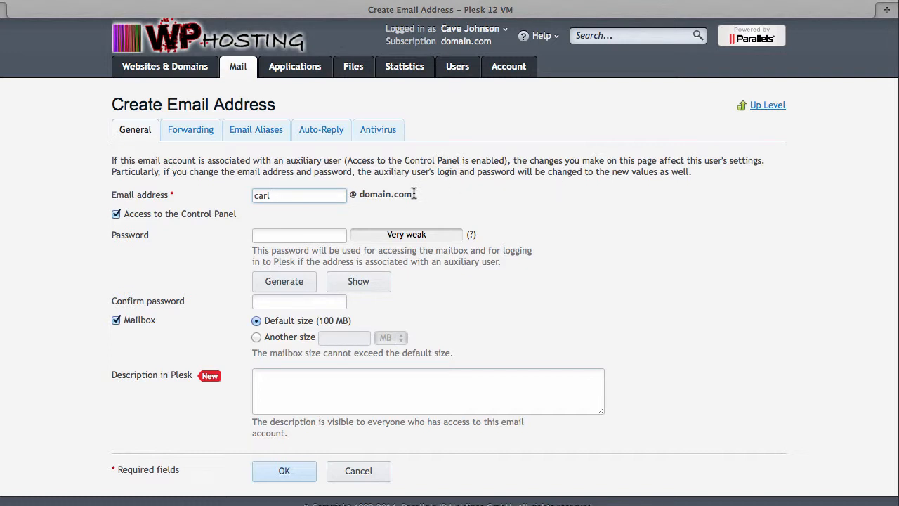
mouse_move(195, 253)
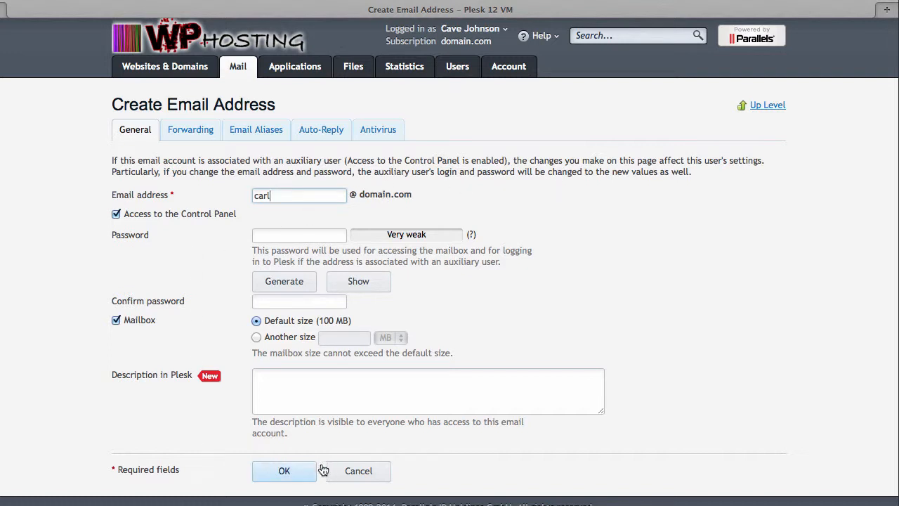
mouse_move(188, 336)
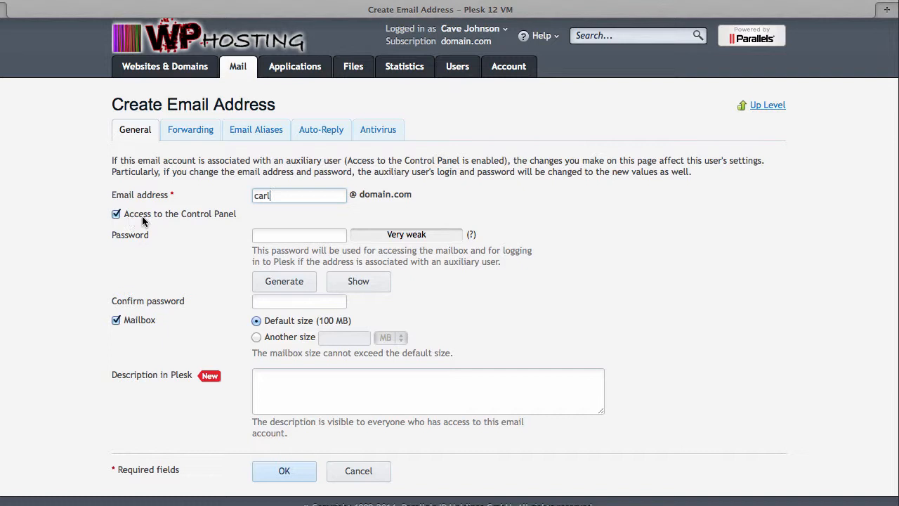
mouse_move(161, 219)
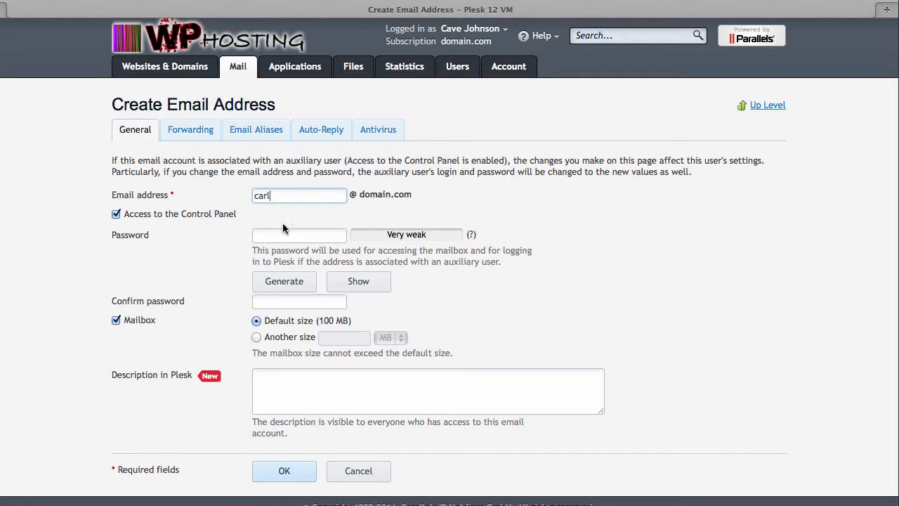
mouse_move(262, 223)
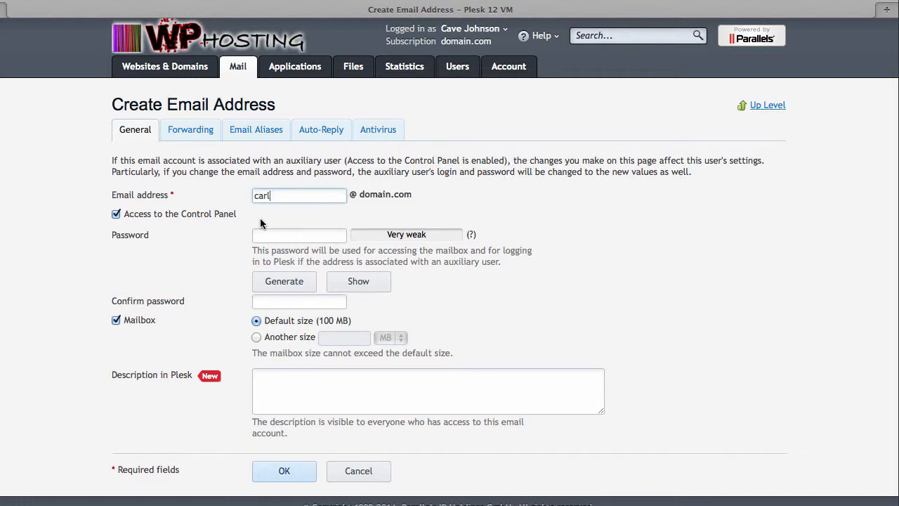
click(116, 213)
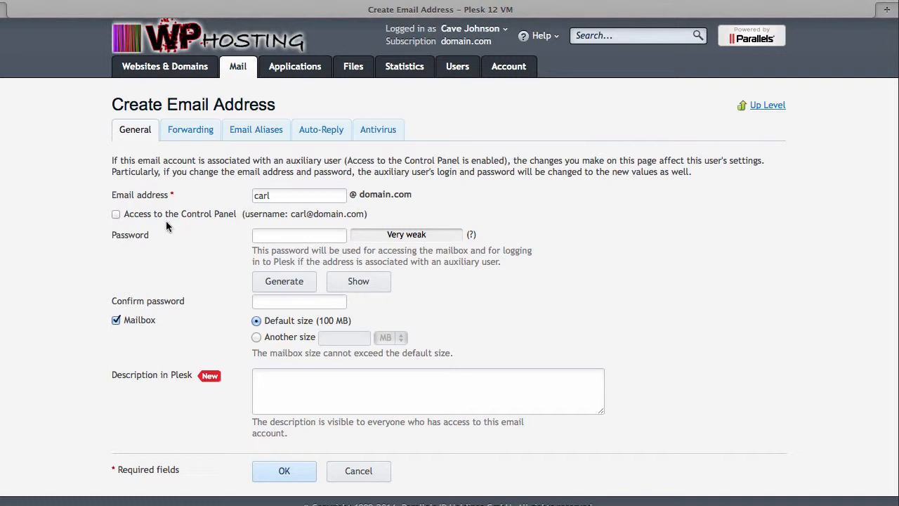
mouse_move(227, 239)
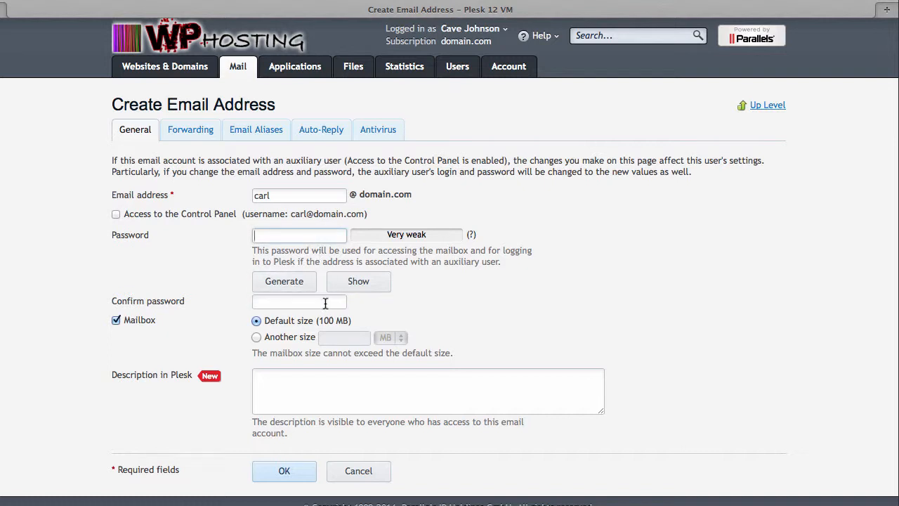
Generate a strong random password several times and reveal it in plain text.
click(298, 301)
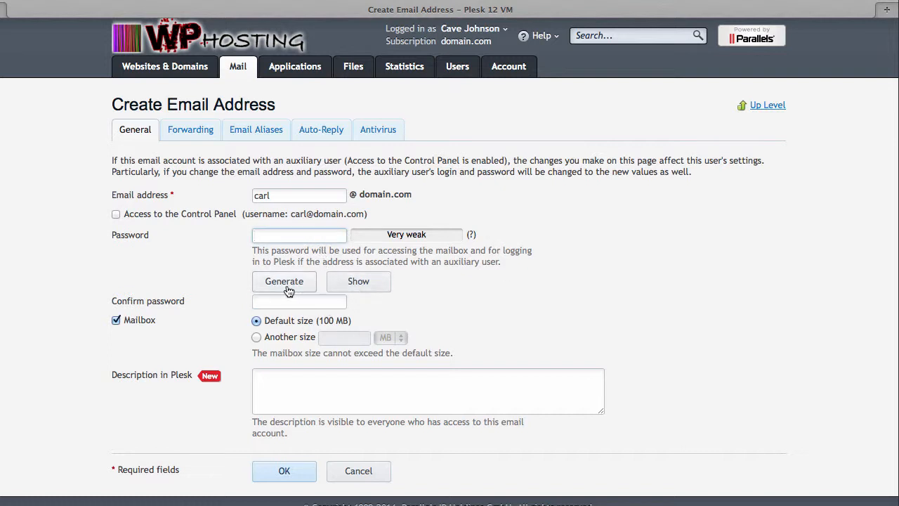
click(284, 281)
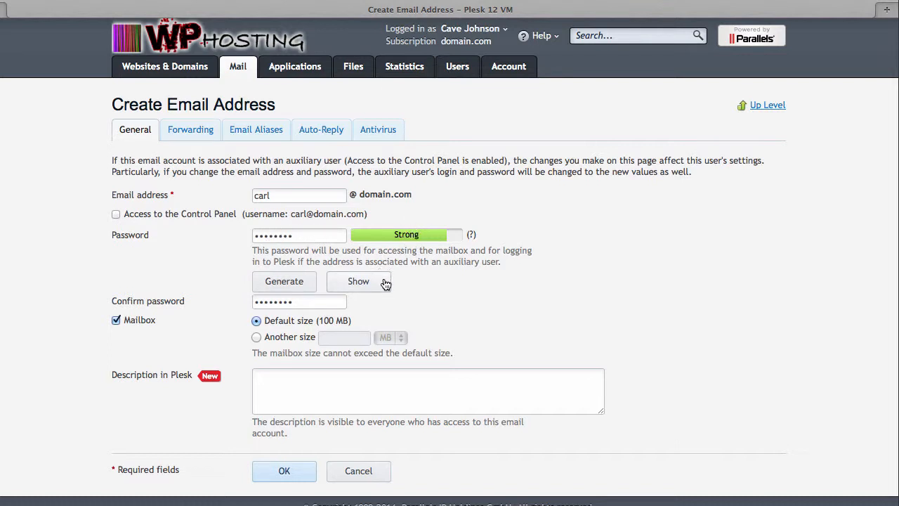
click(358, 280)
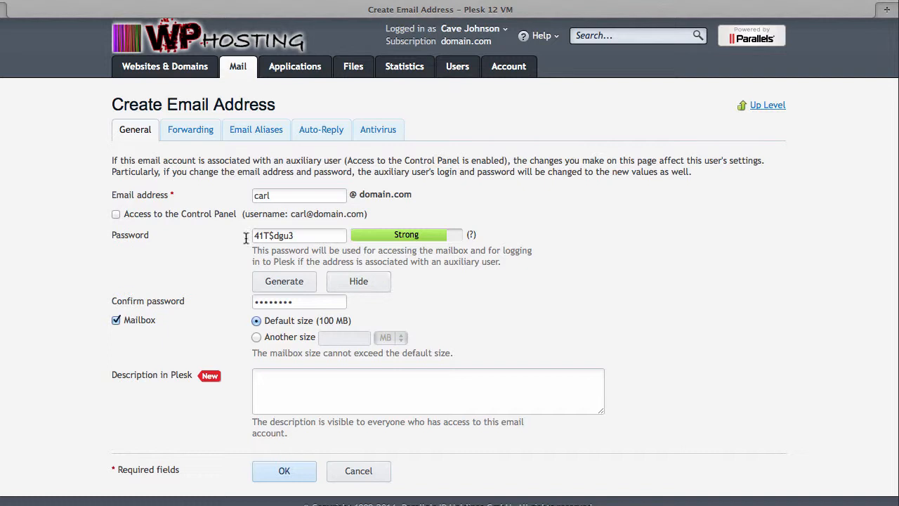
click(283, 281)
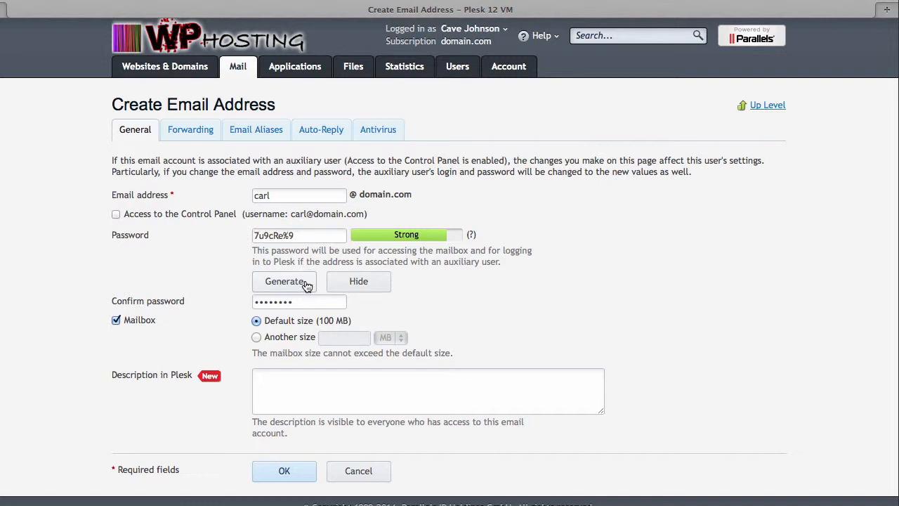
click(284, 281)
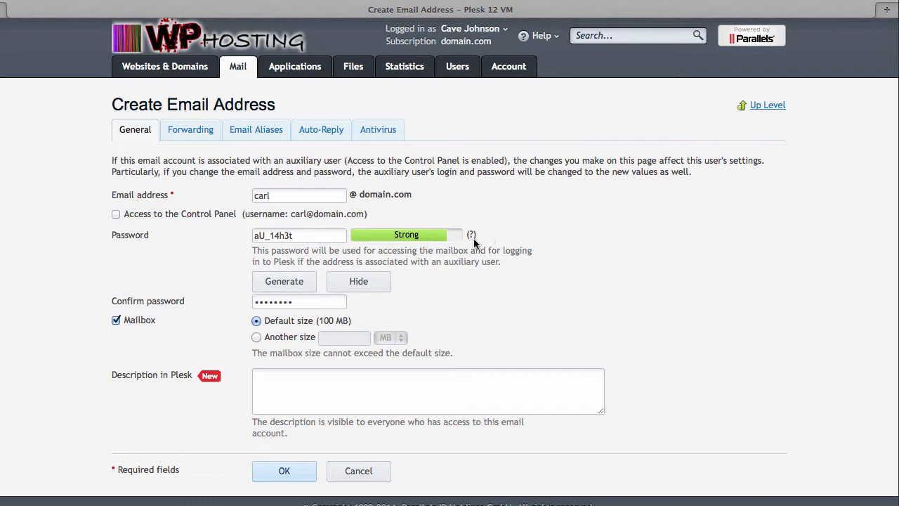
View password strength tips, enter 'password' in the field, and copy the password.
click(471, 234)
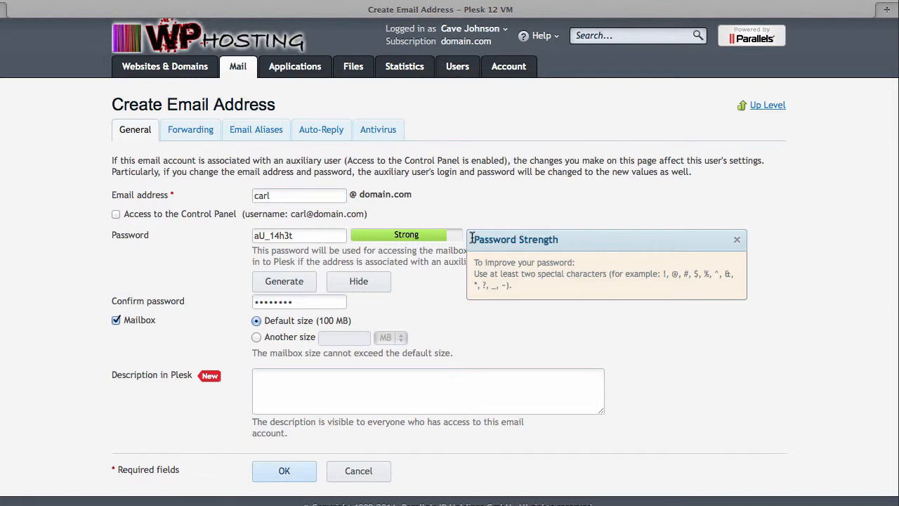
click(298, 236)
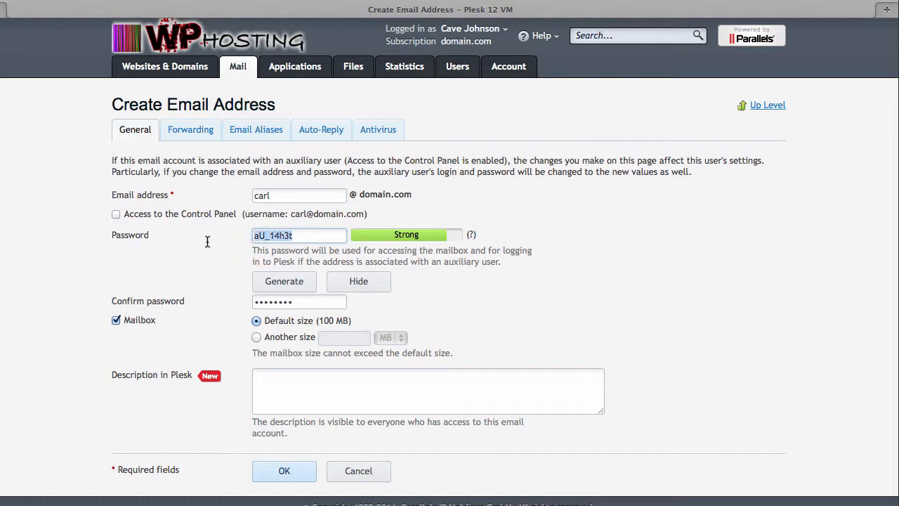
text(password)
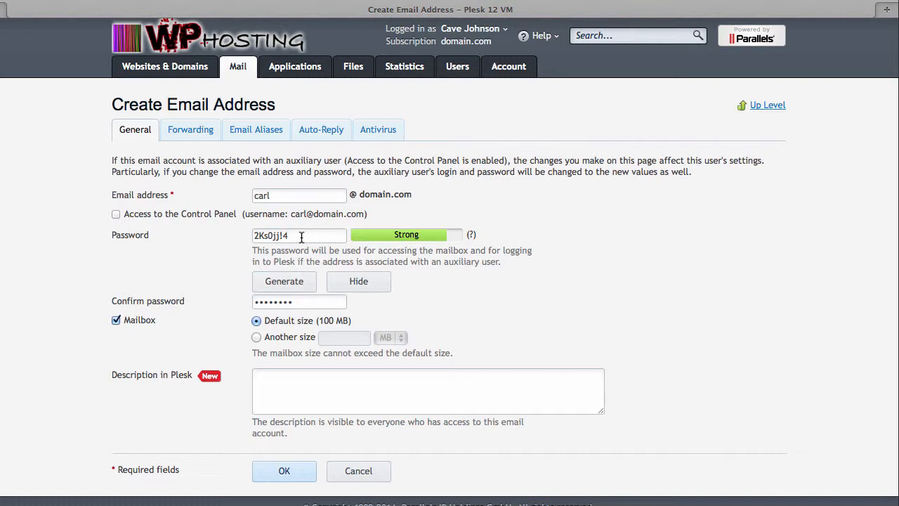
right_click(299, 235)
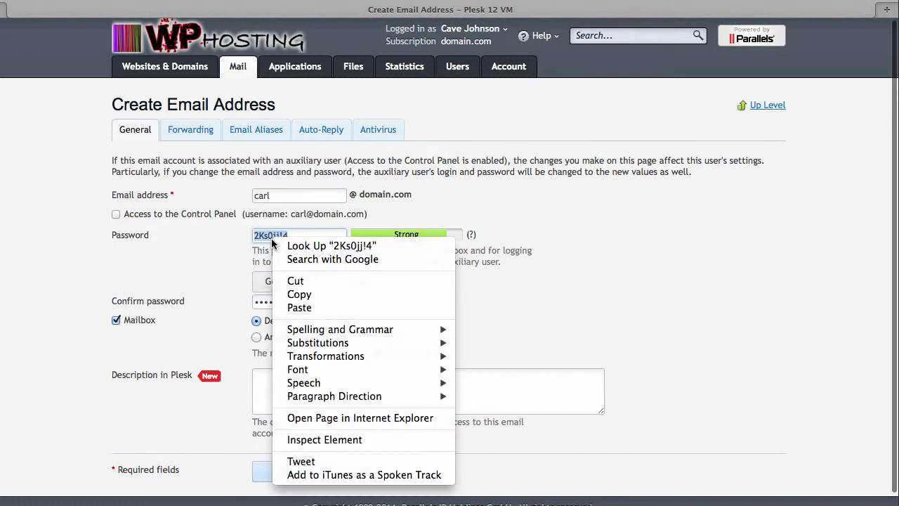
click(488, 300)
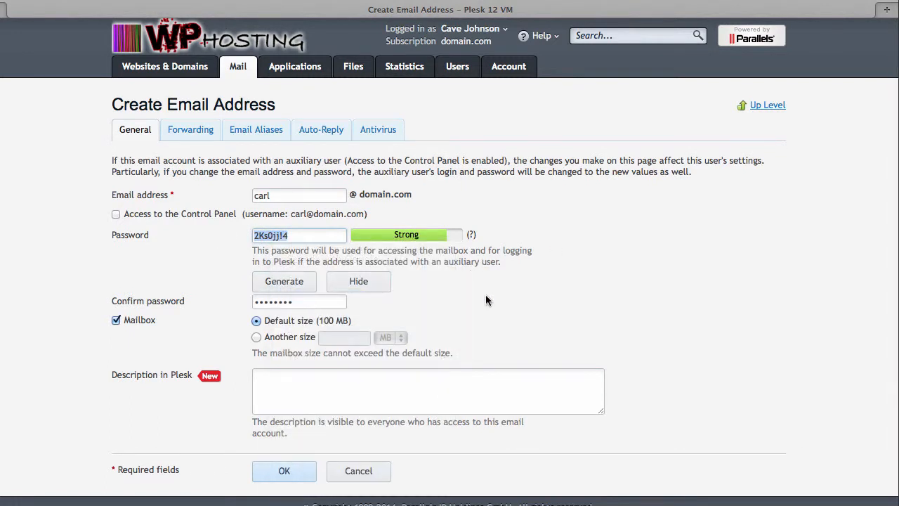
mouse_move(449, 315)
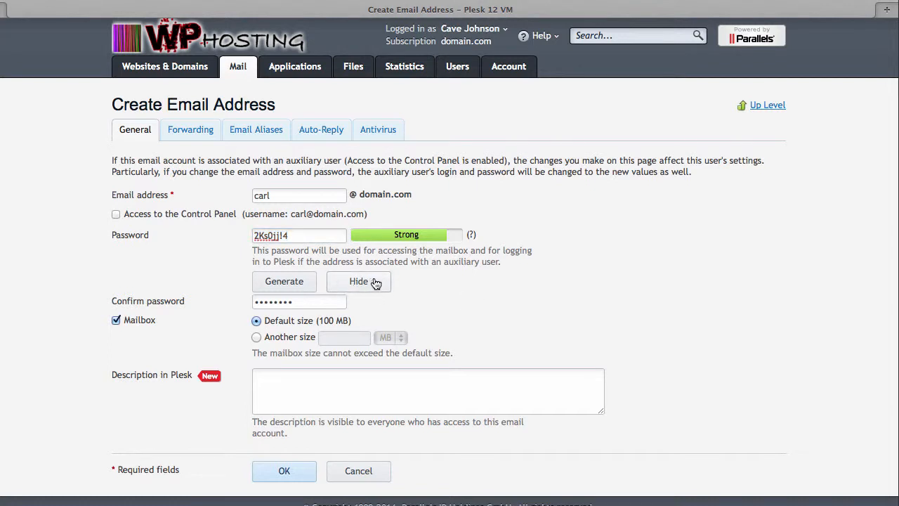
Mask the password, keep Control Panel access off, and keep the default 100 MB mailbox size.
click(358, 280)
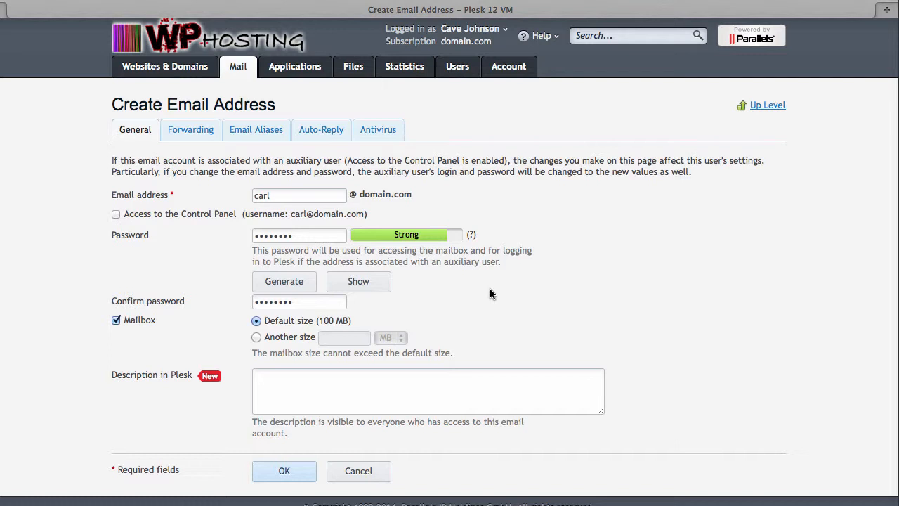
mouse_move(209, 333)
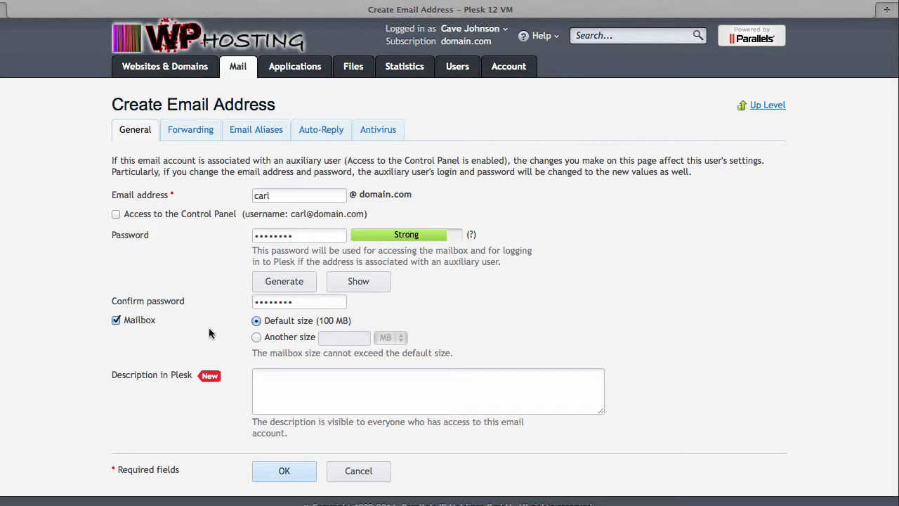
mouse_move(417, 200)
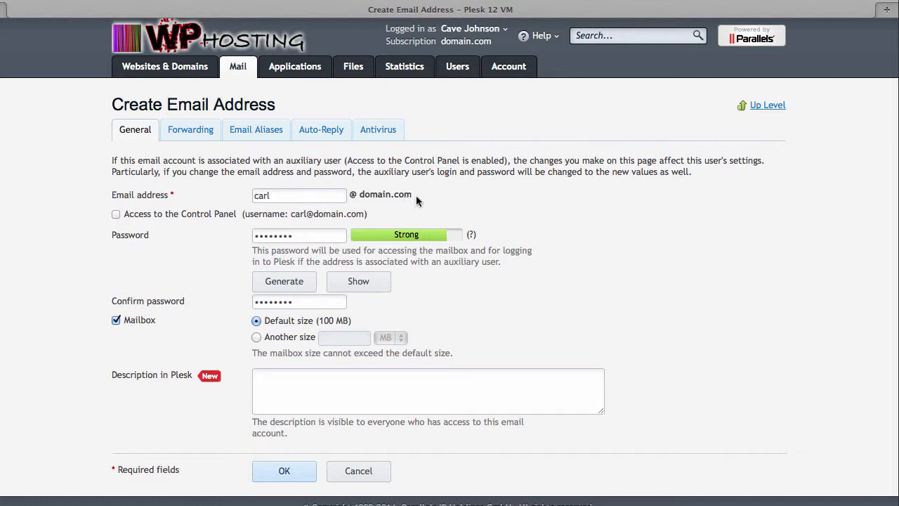
mouse_move(236, 199)
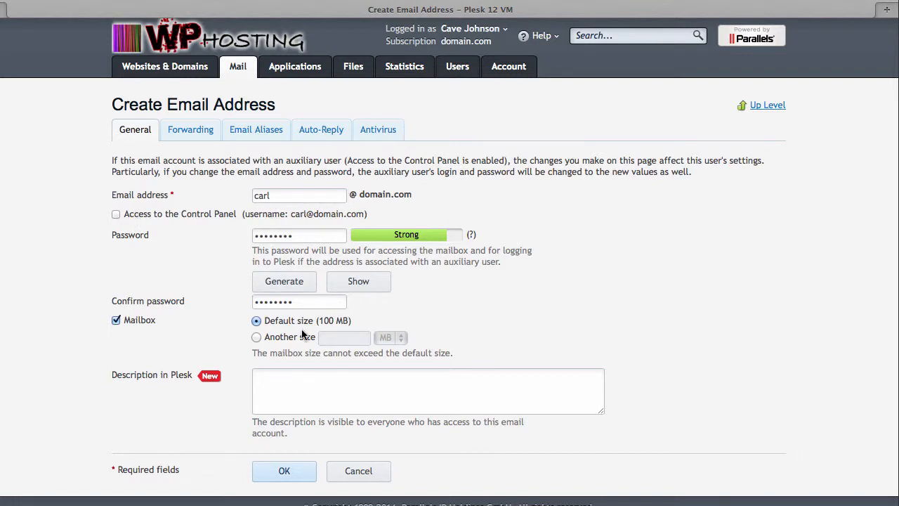
mouse_move(158, 234)
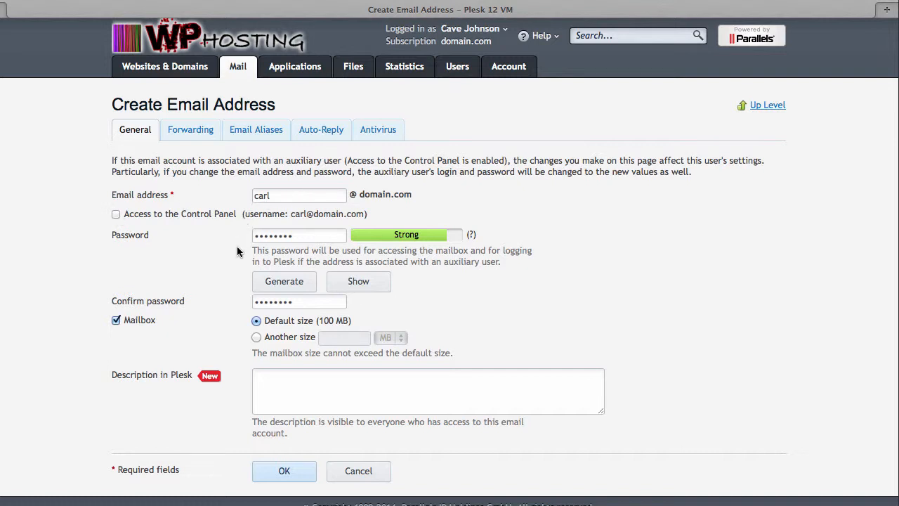
mouse_move(224, 244)
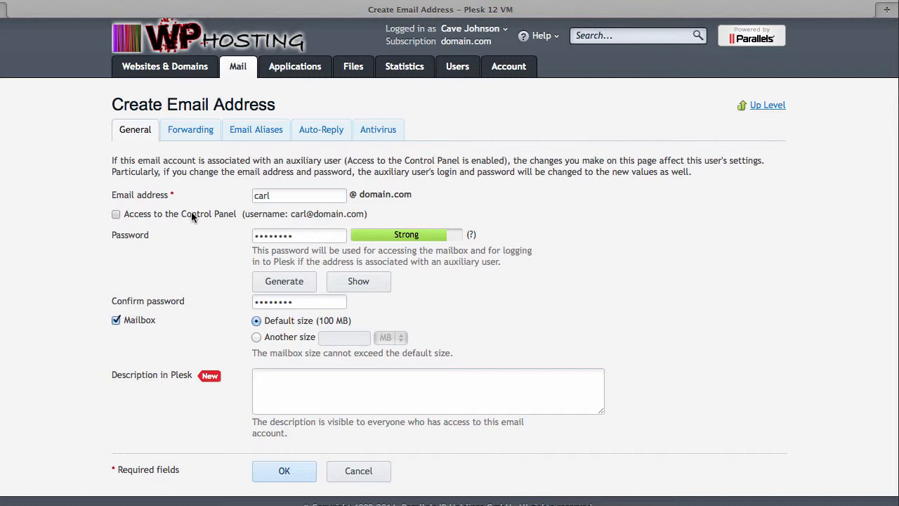
click(116, 214)
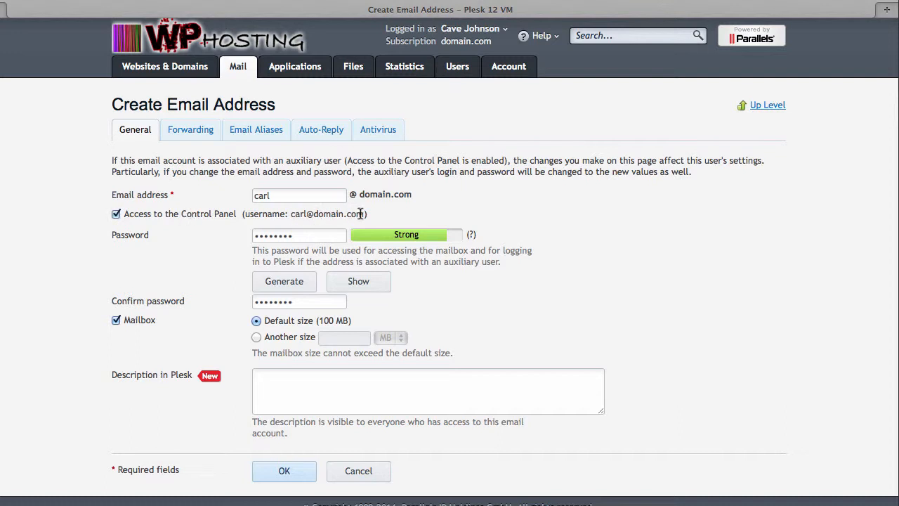
mouse_move(379, 273)
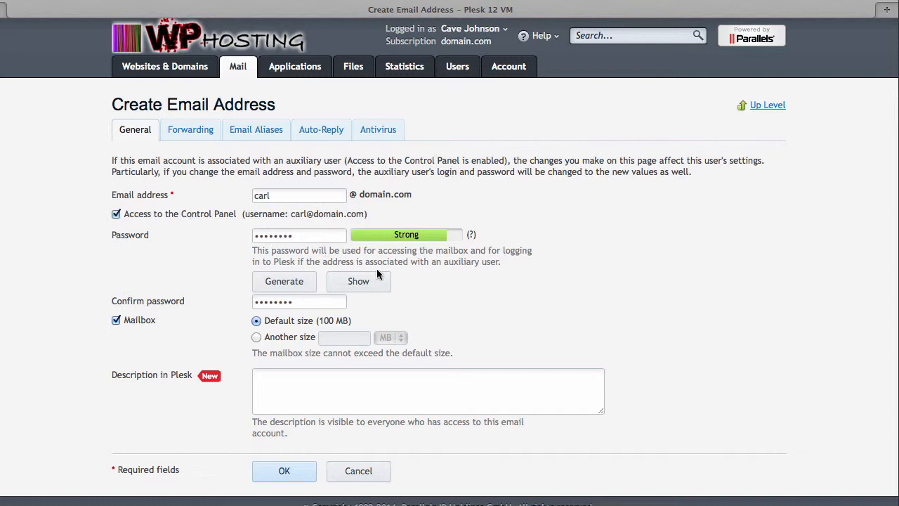
mouse_move(193, 260)
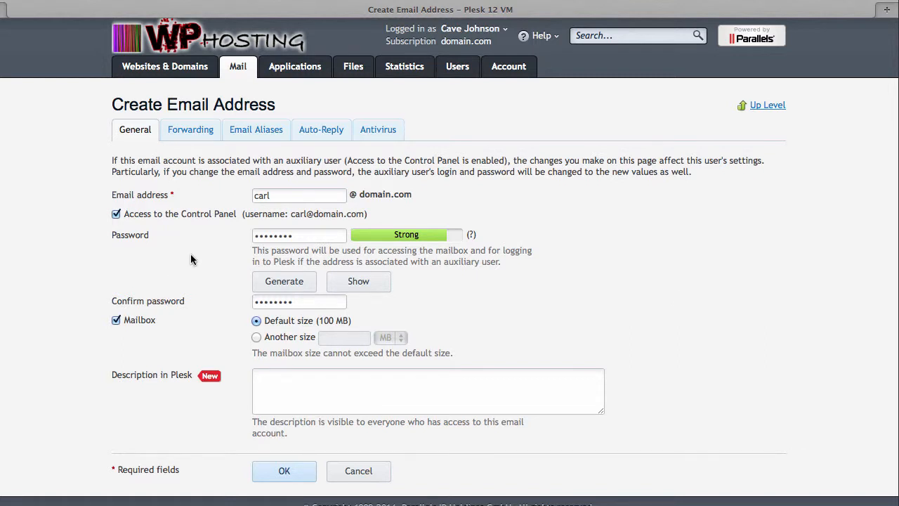
mouse_move(185, 230)
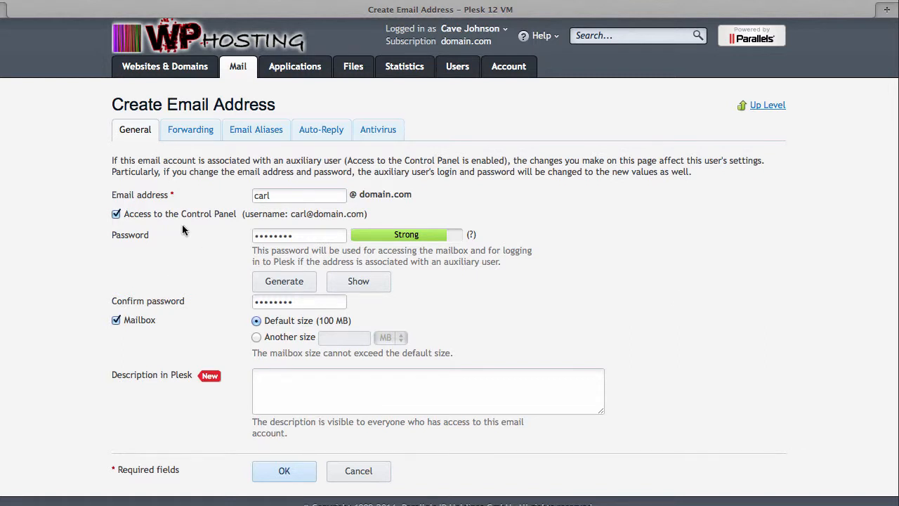
click(117, 214)
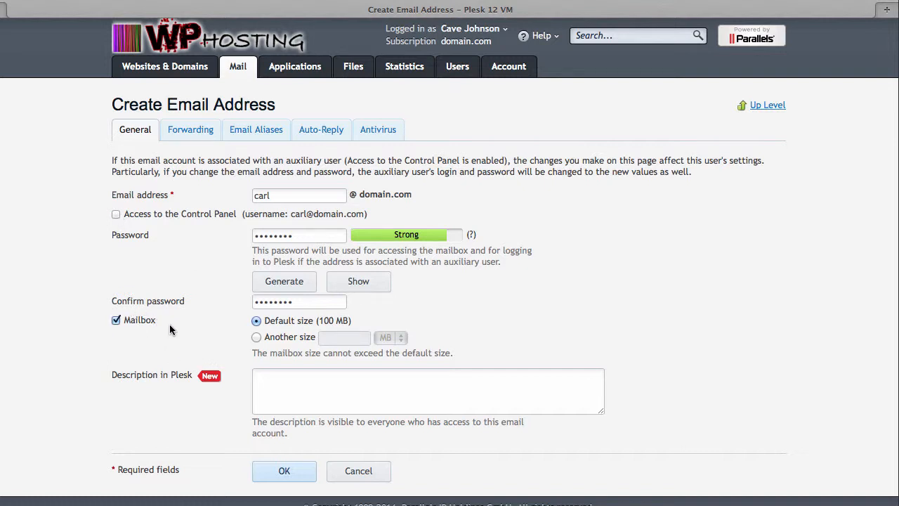
mouse_move(151, 330)
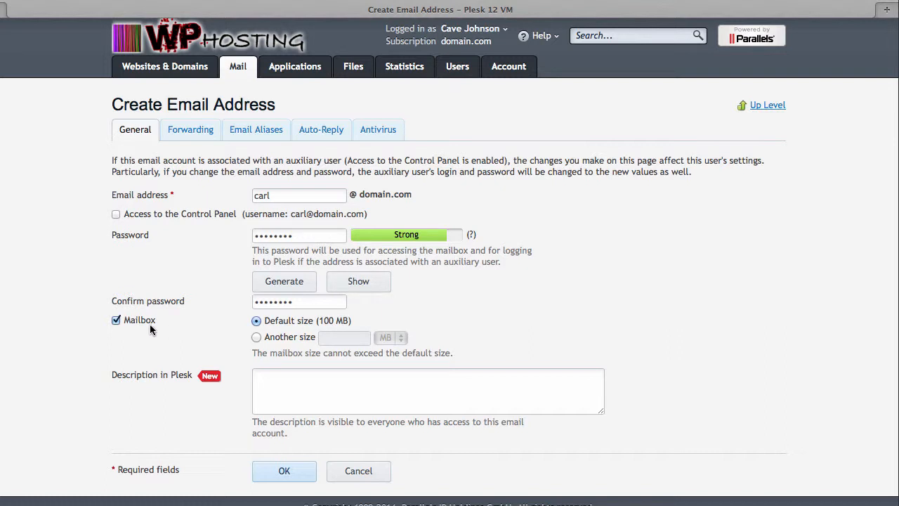
mouse_move(226, 196)
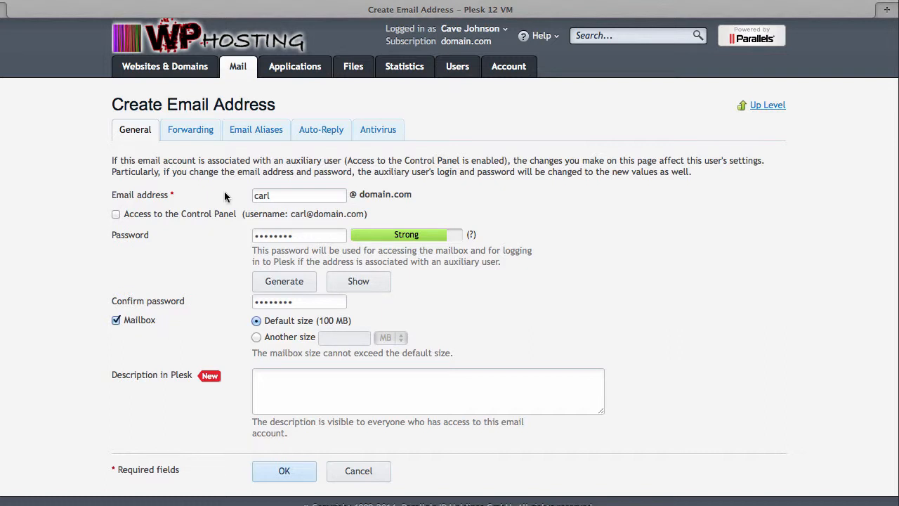
mouse_move(416, 197)
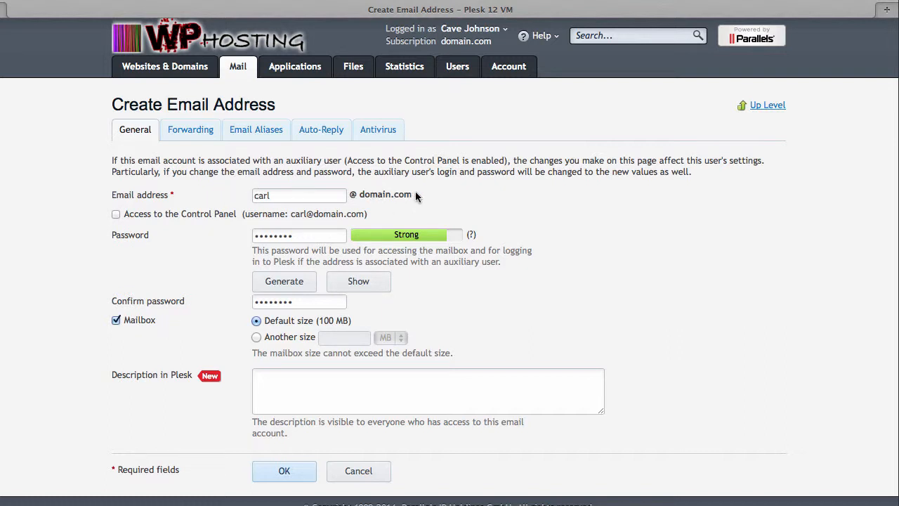
mouse_move(177, 382)
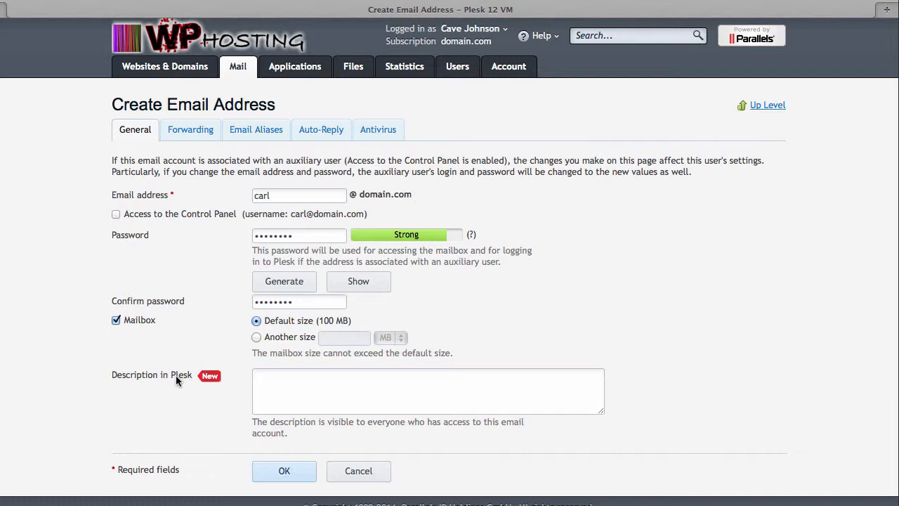
mouse_move(173, 360)
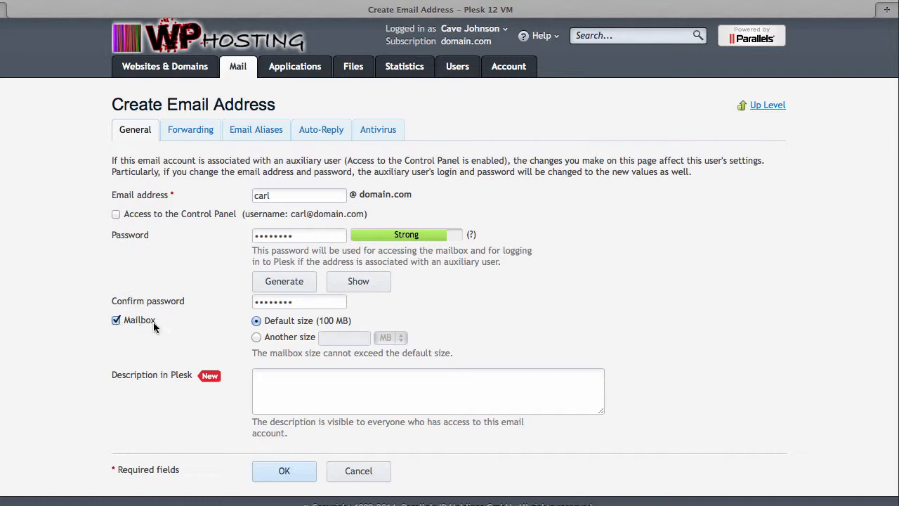
mouse_move(159, 335)
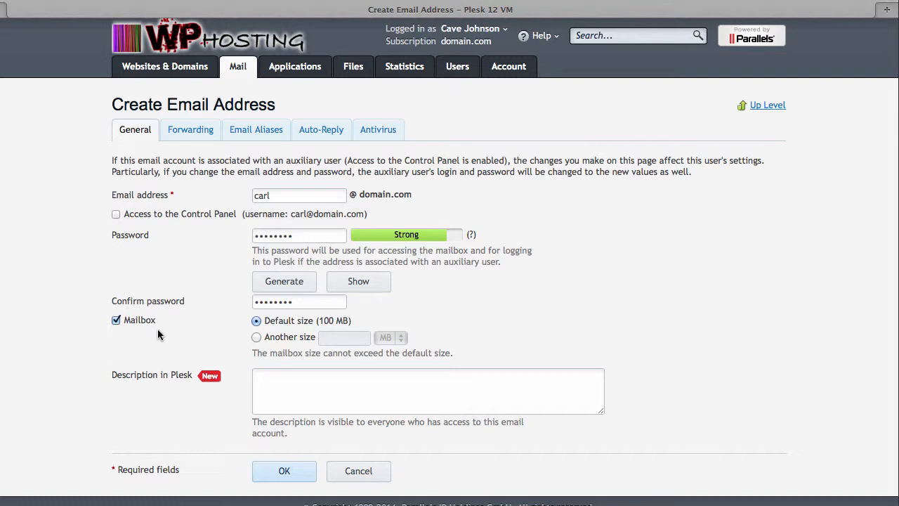
mouse_move(258, 343)
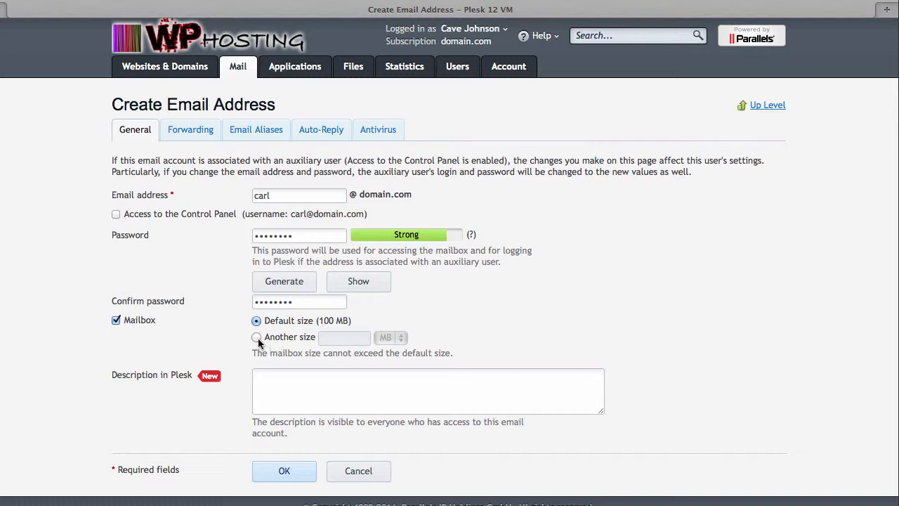
click(256, 337)
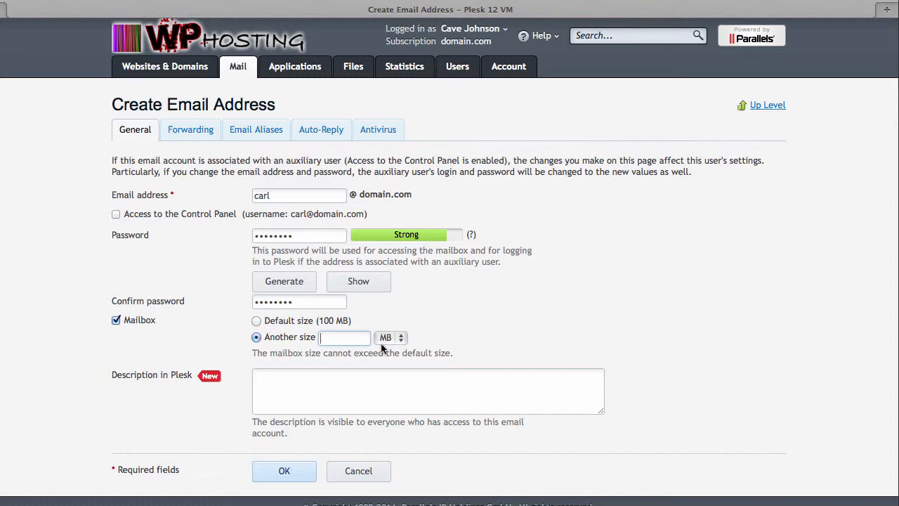
click(257, 320)
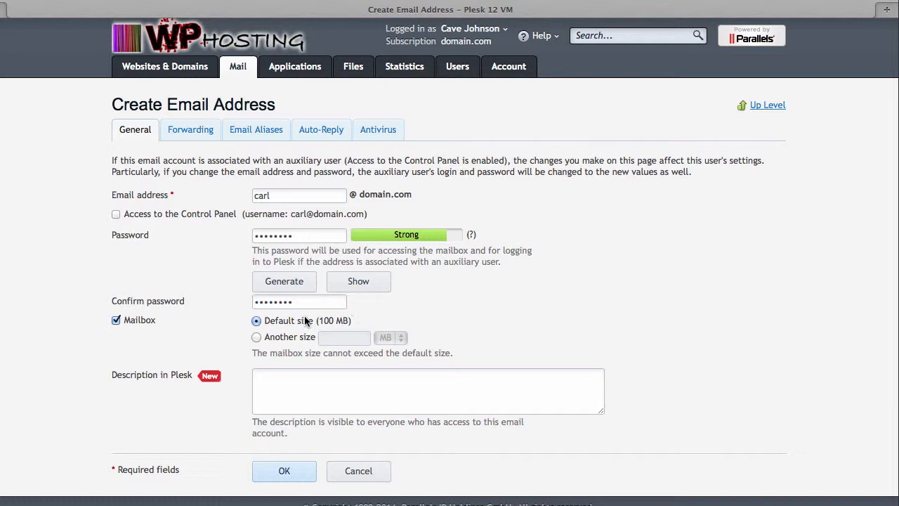
mouse_move(363, 324)
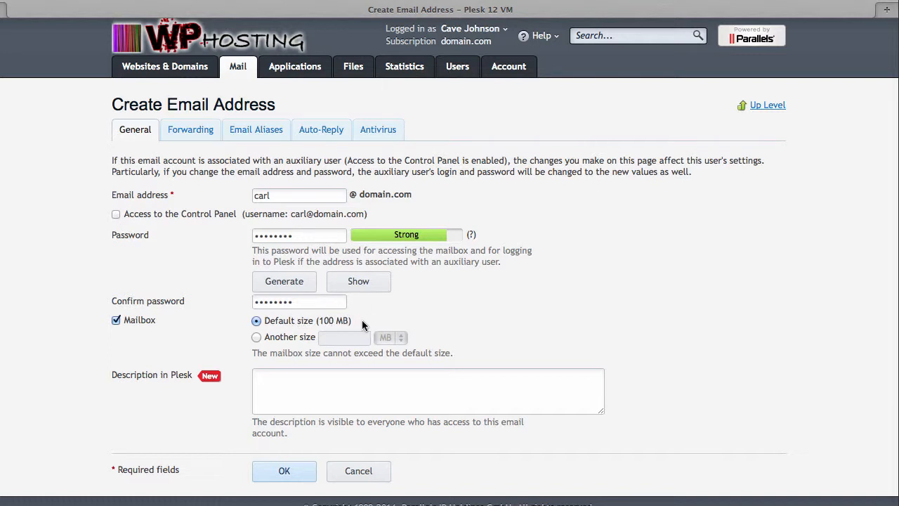
mouse_move(463, 339)
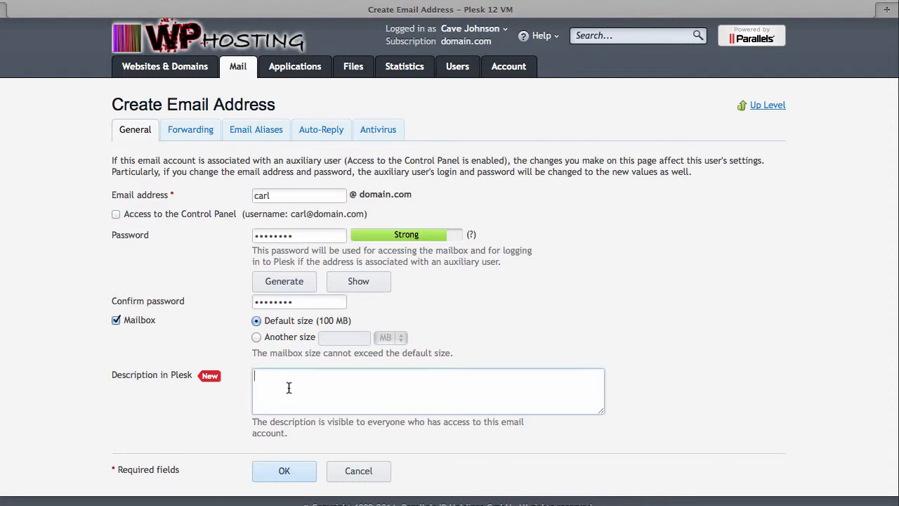
mouse_move(366, 385)
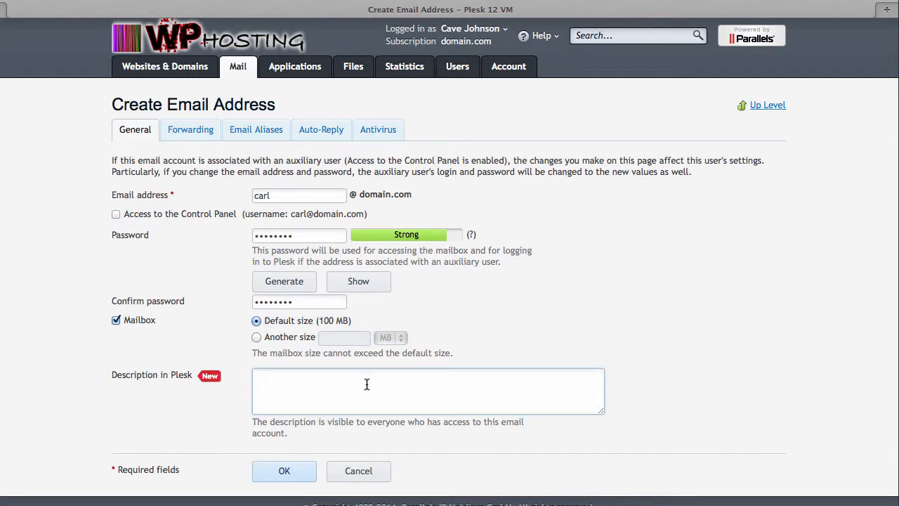
mouse_move(443, 383)
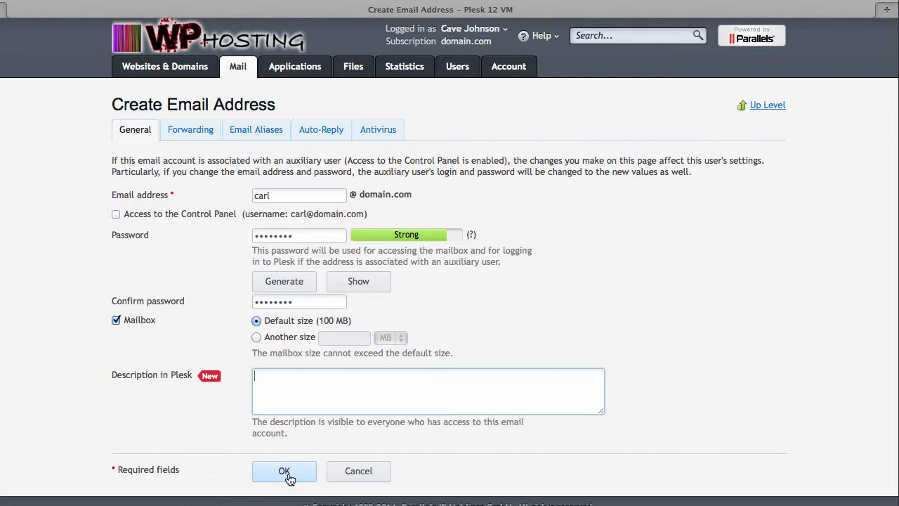
click(283, 471)
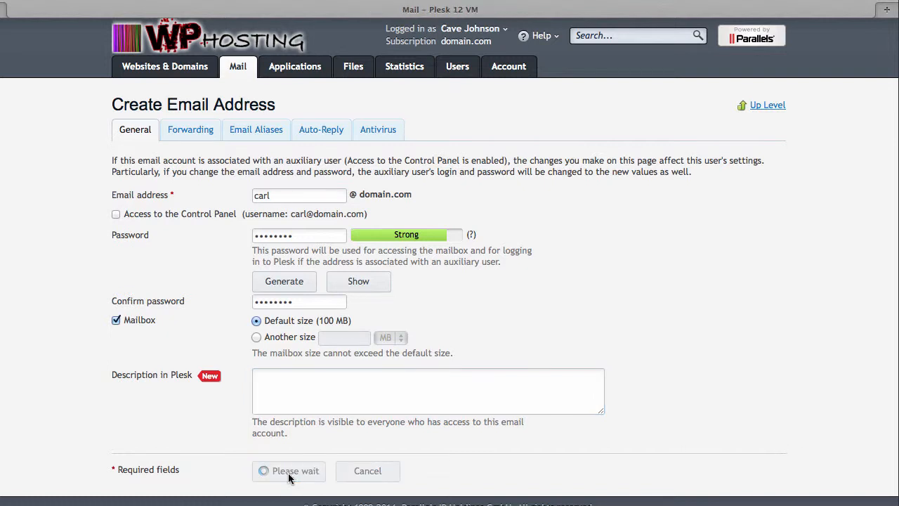
click(288, 471)
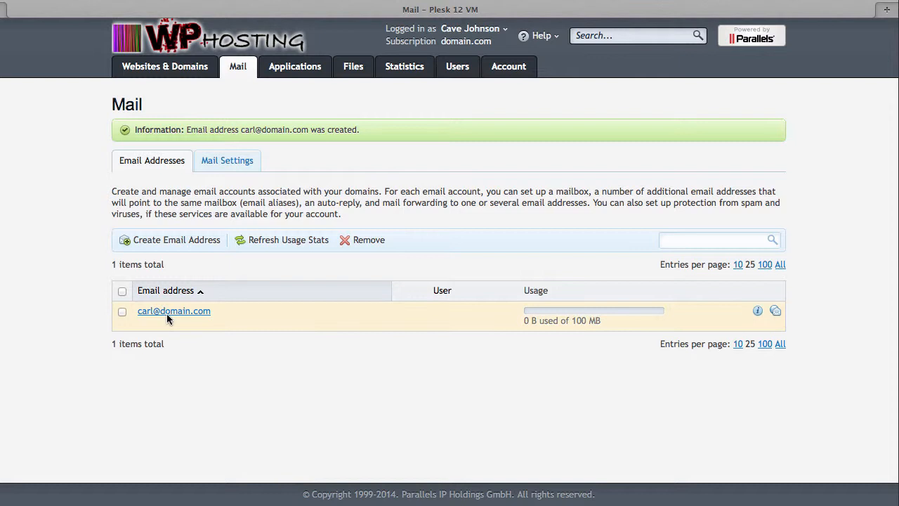
mouse_move(232, 336)
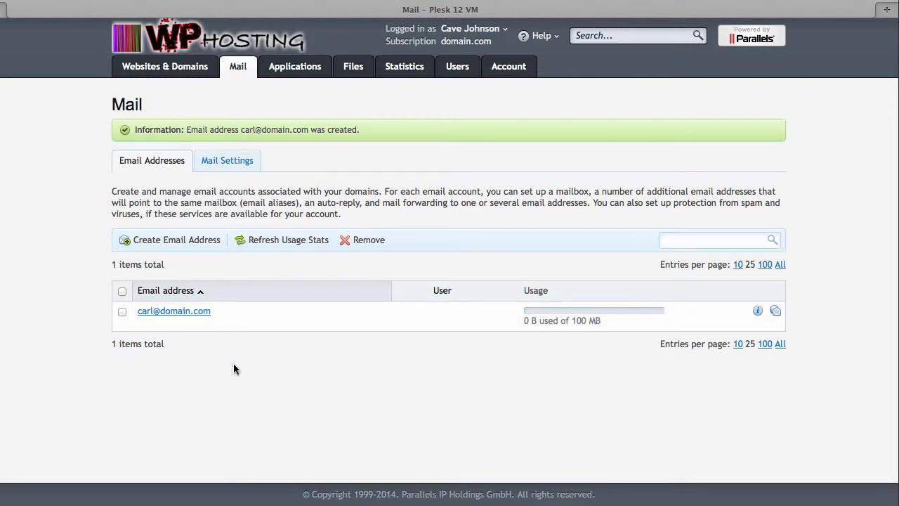
mouse_move(232, 379)
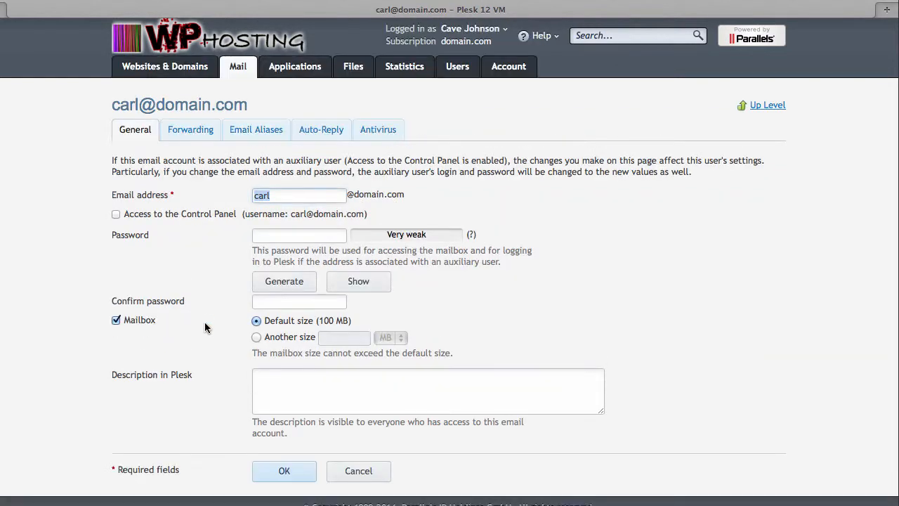
mouse_move(215, 389)
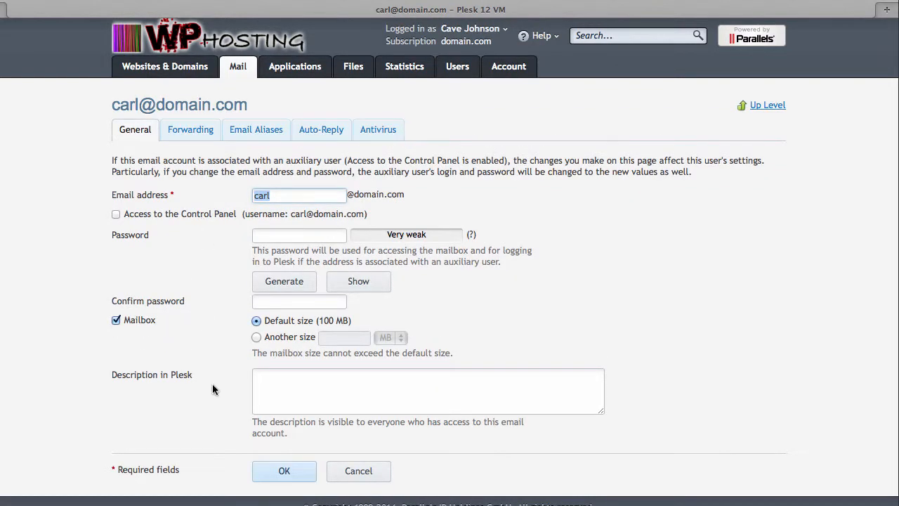
mouse_move(199, 363)
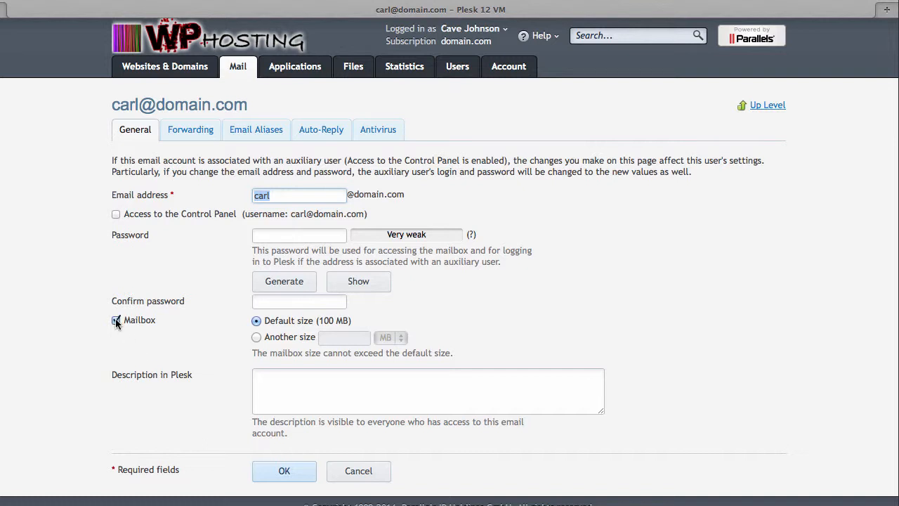
click(116, 320)
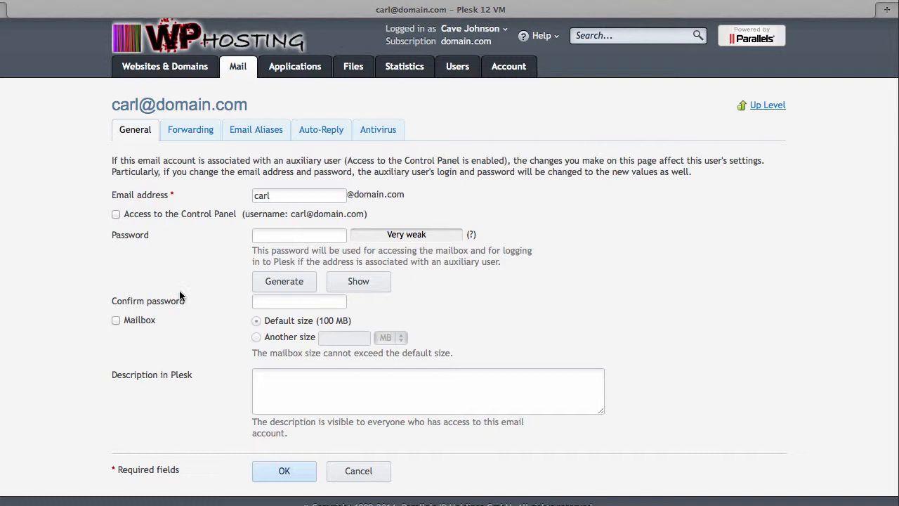
mouse_move(414, 198)
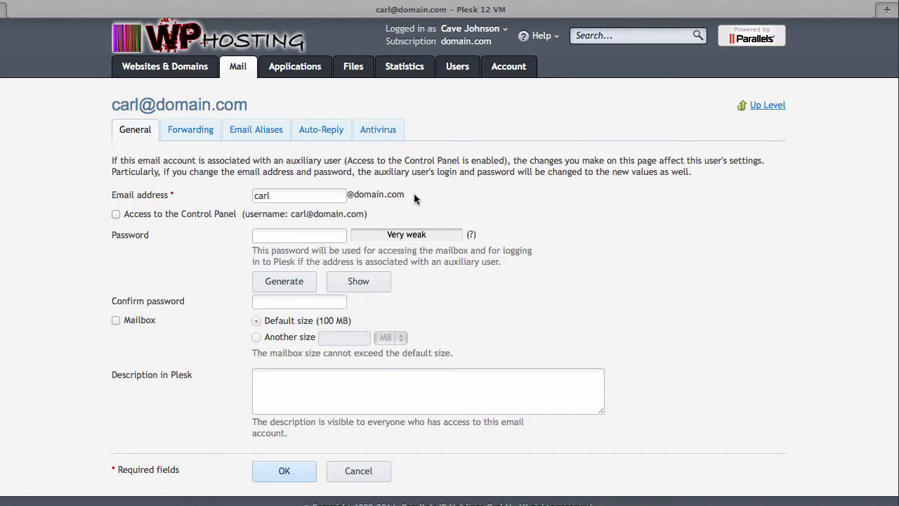
click(190, 130)
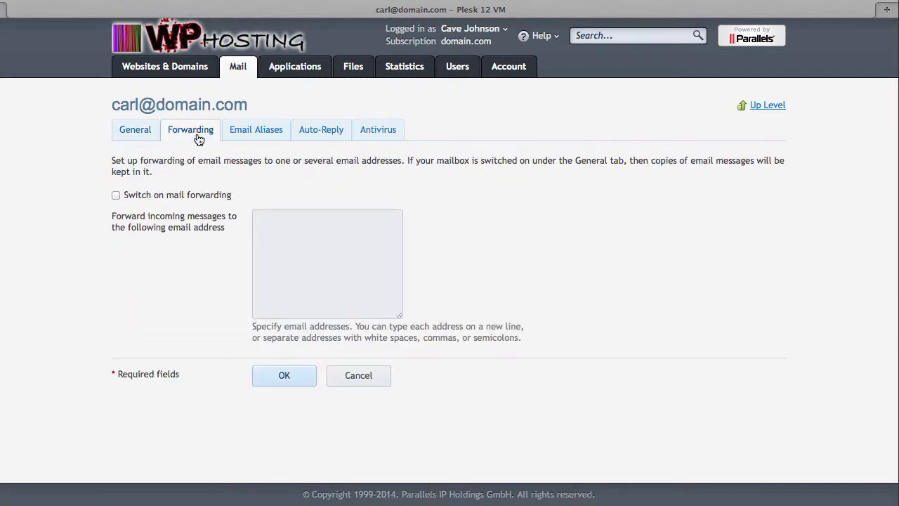
mouse_move(187, 261)
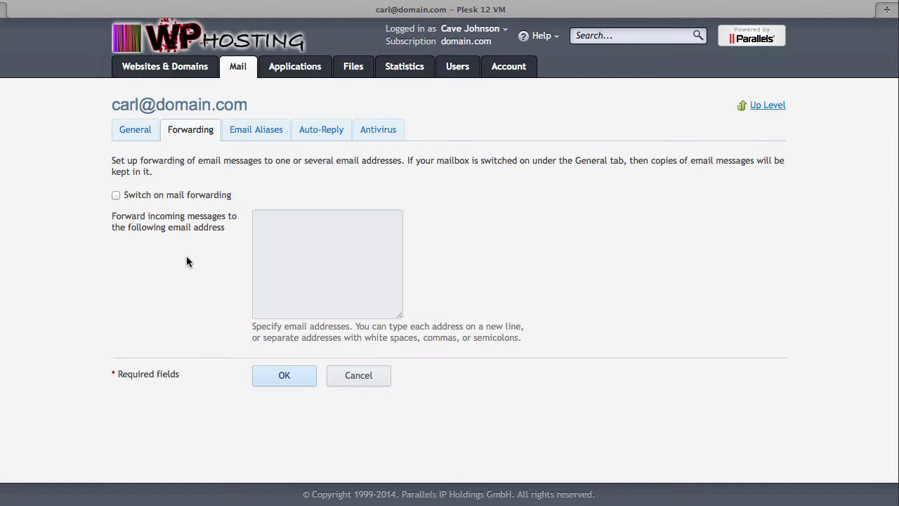
mouse_move(185, 258)
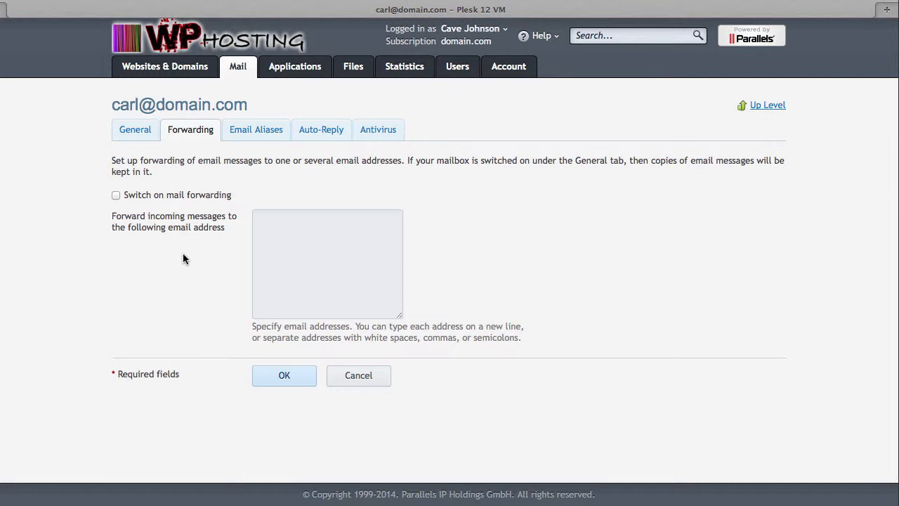
mouse_move(135, 130)
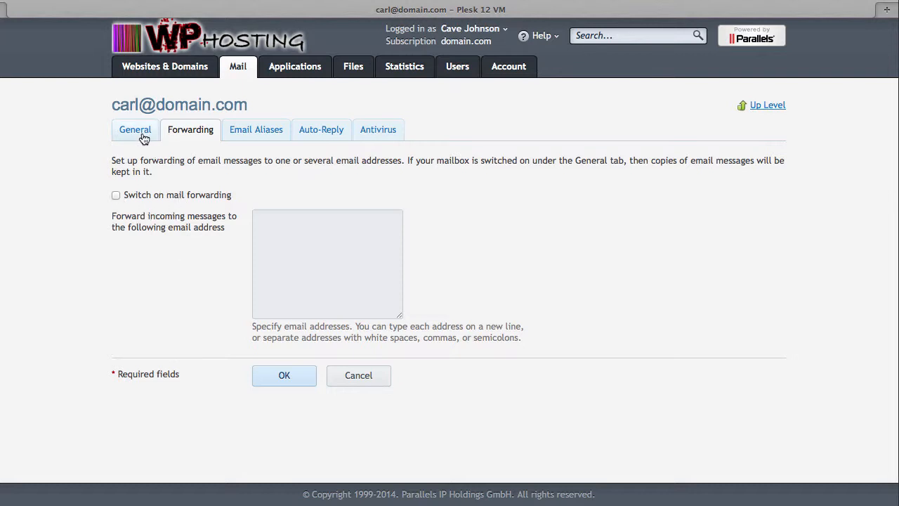
click(135, 129)
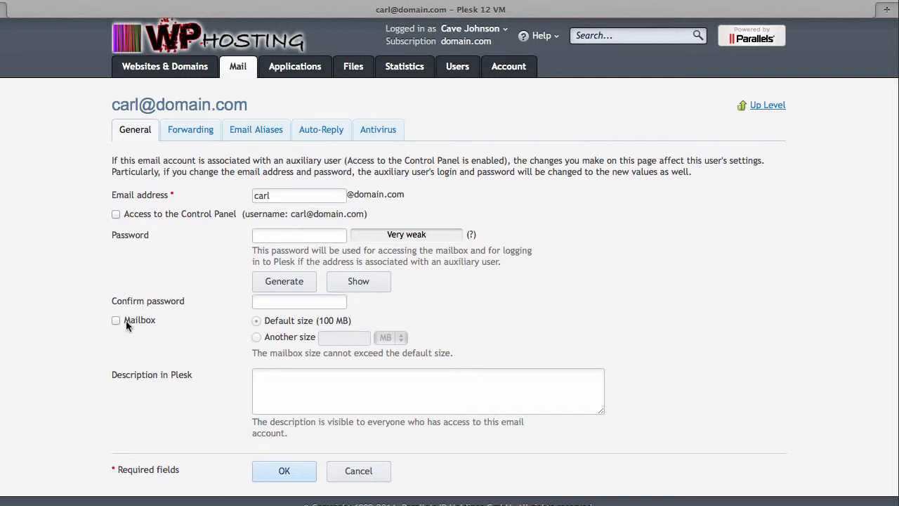
click(190, 129)
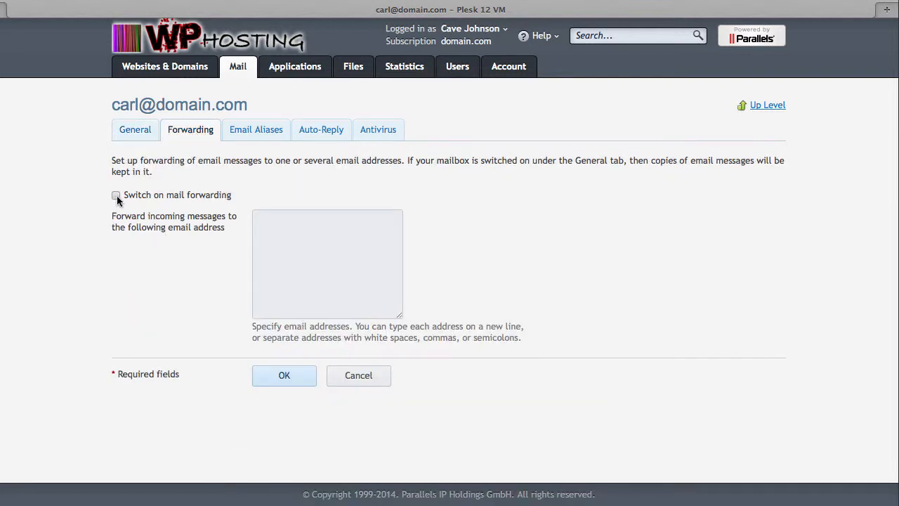
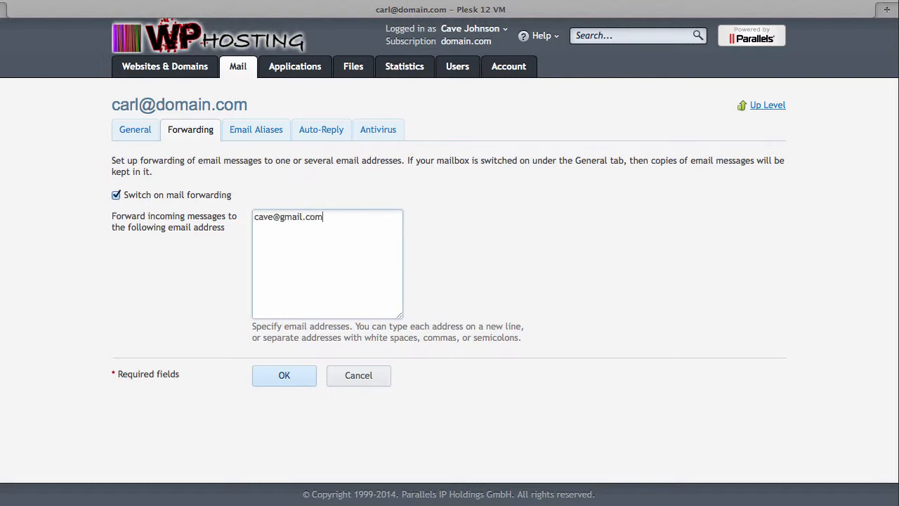
click(284, 375)
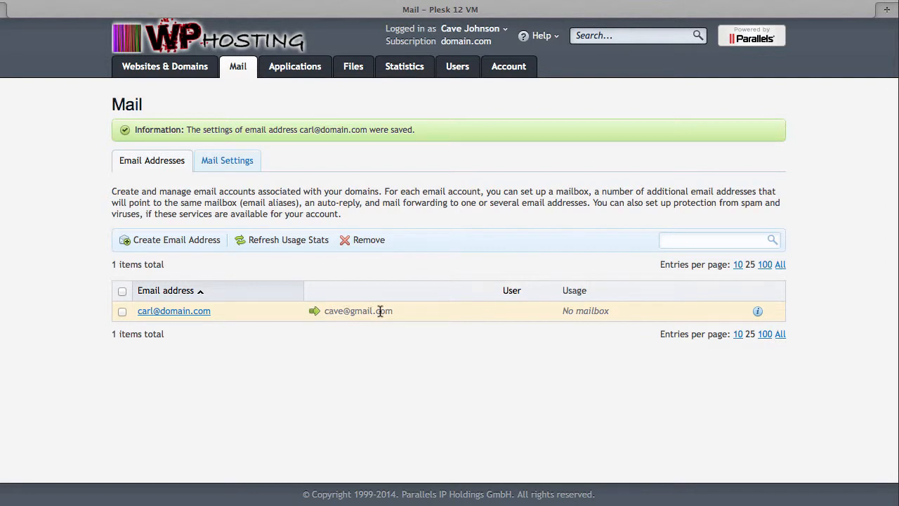
mouse_move(174, 310)
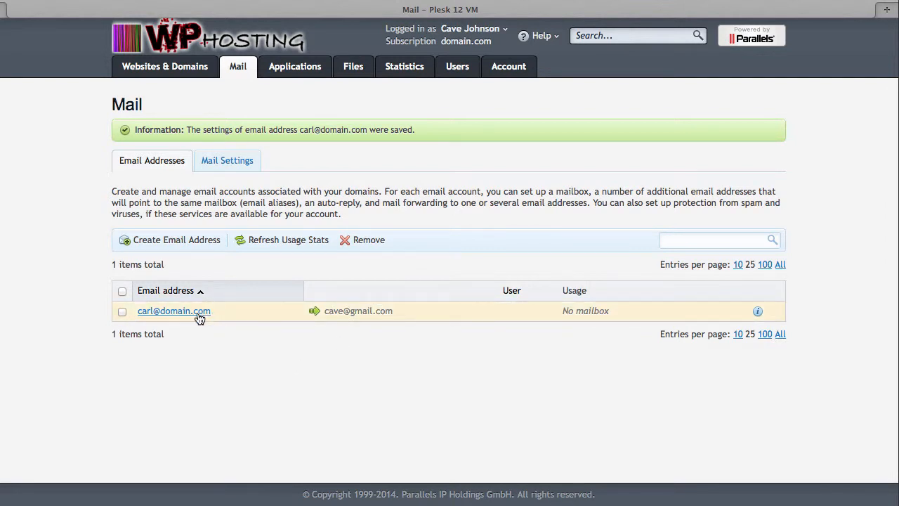
click(174, 310)
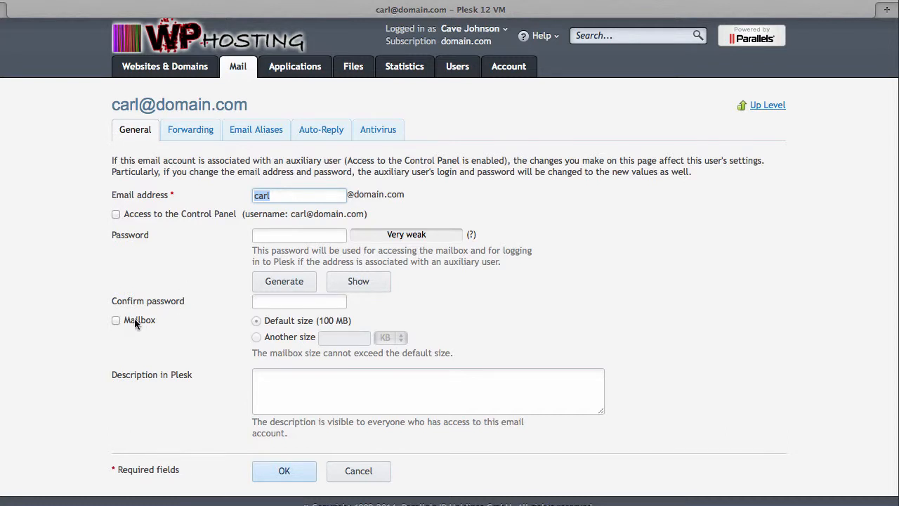
click(116, 320)
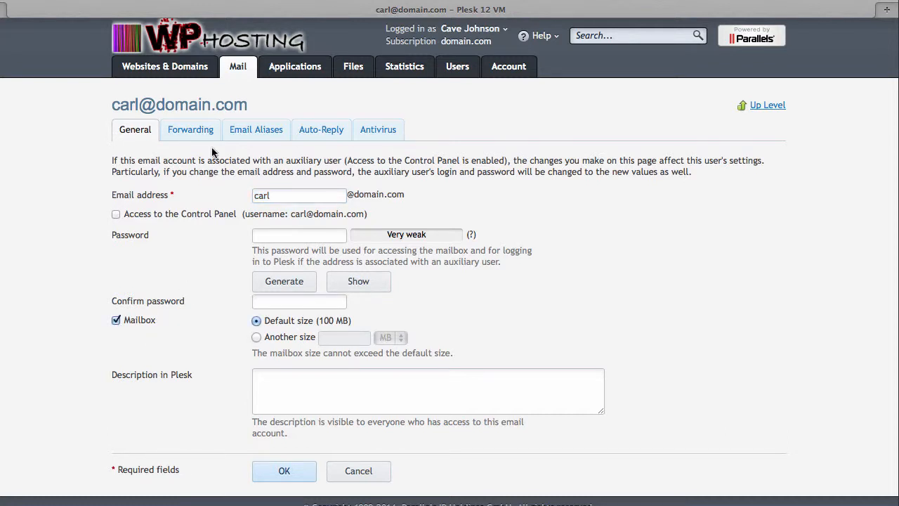
click(190, 130)
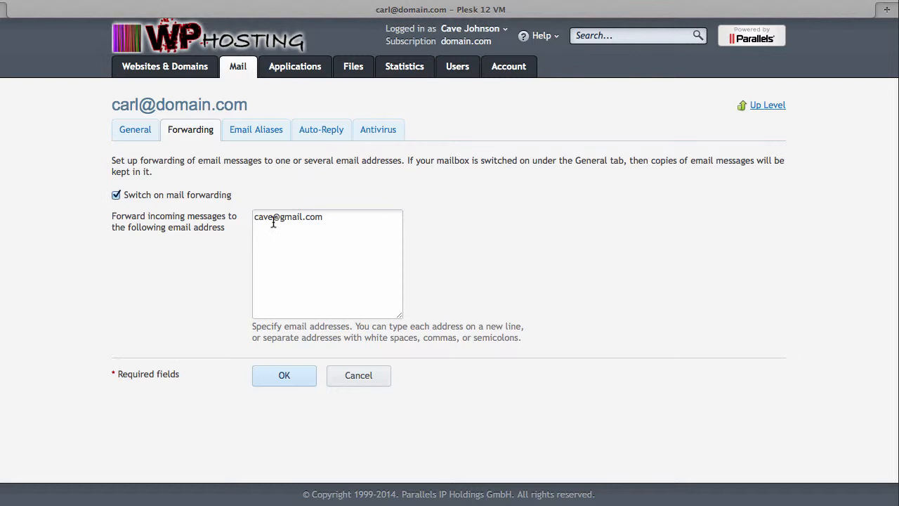
mouse_move(154, 345)
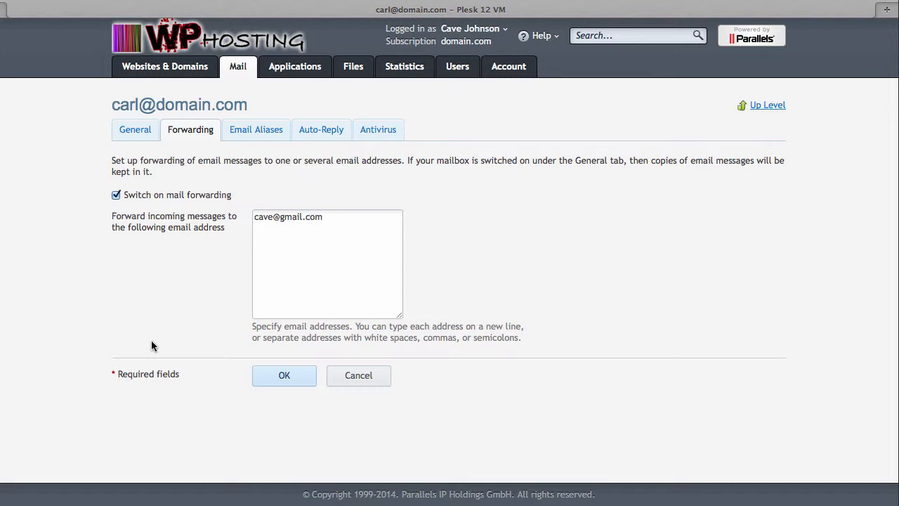
mouse_move(190, 283)
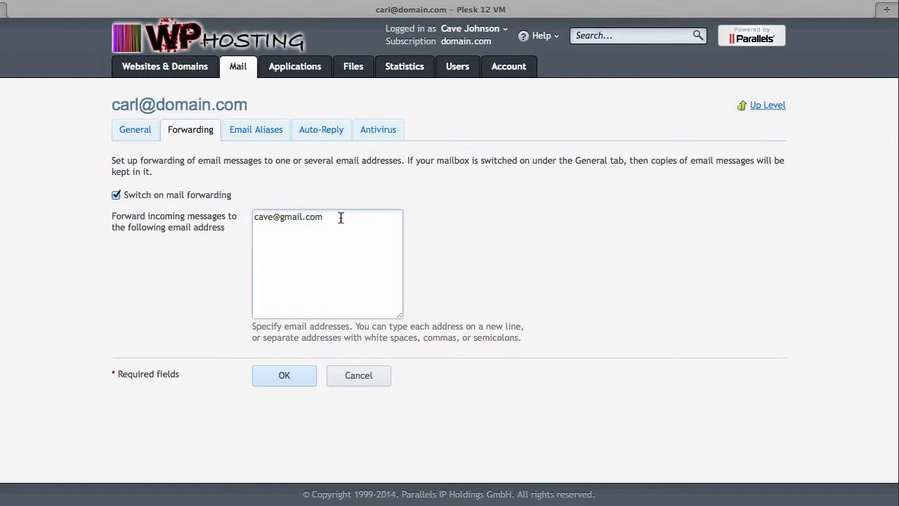
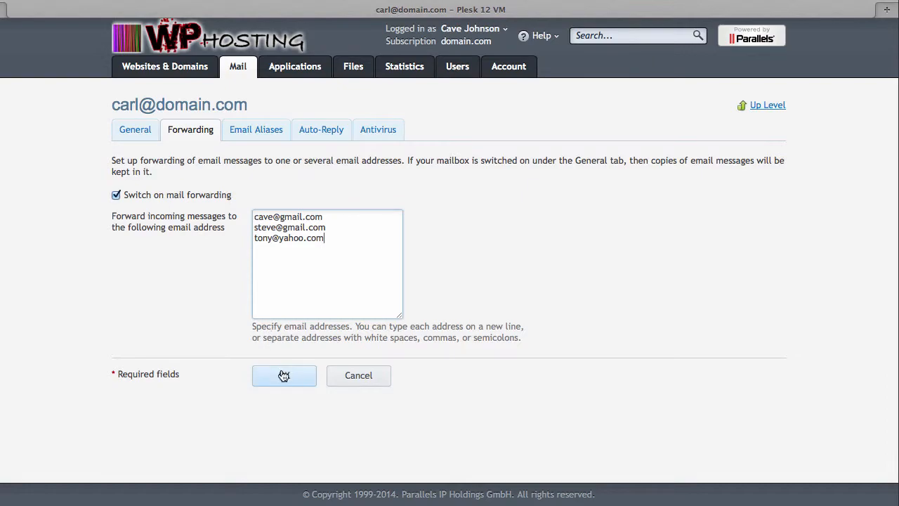
click(284, 375)
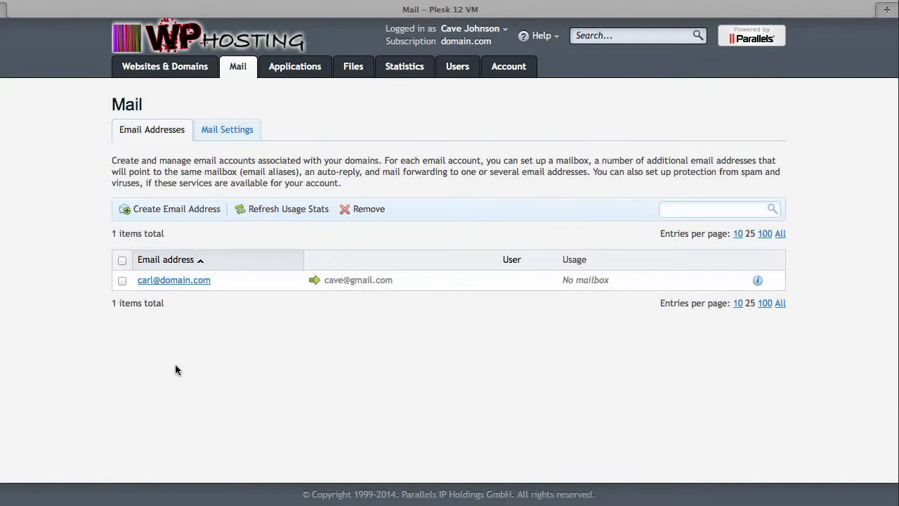
click(173, 280)
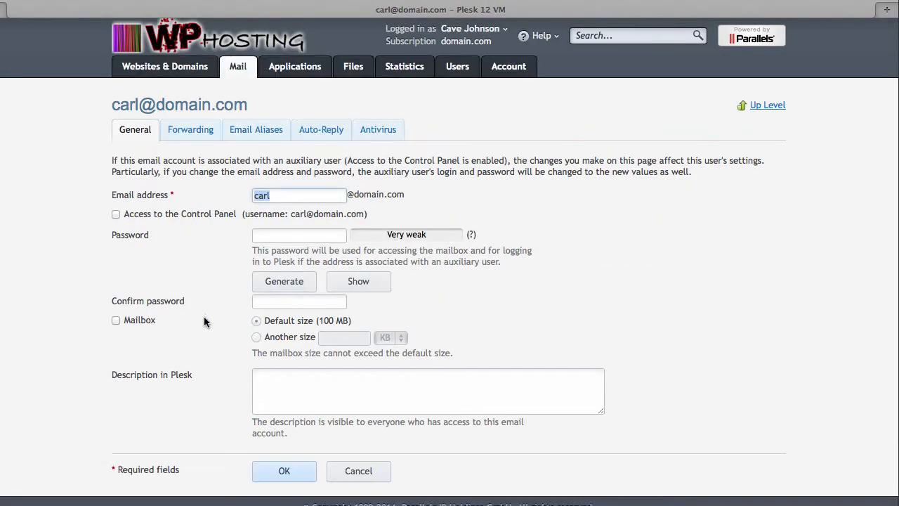
mouse_move(232, 172)
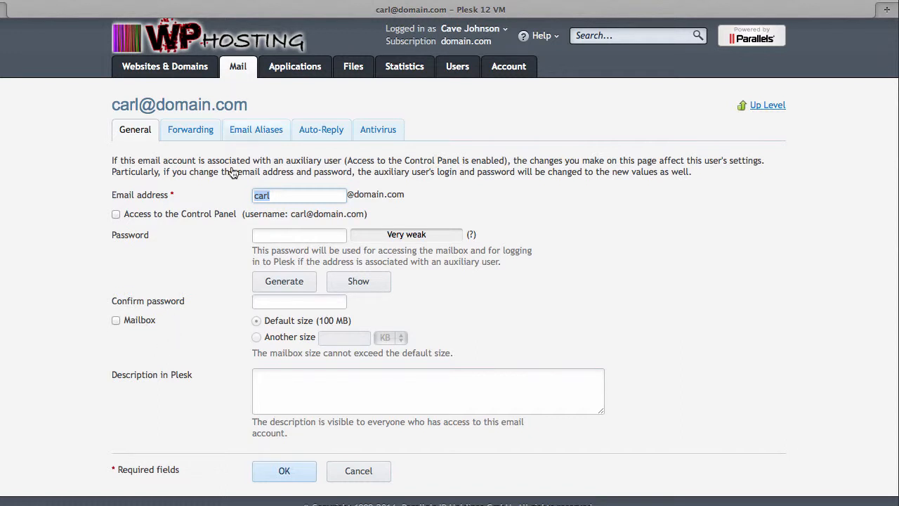
click(190, 129)
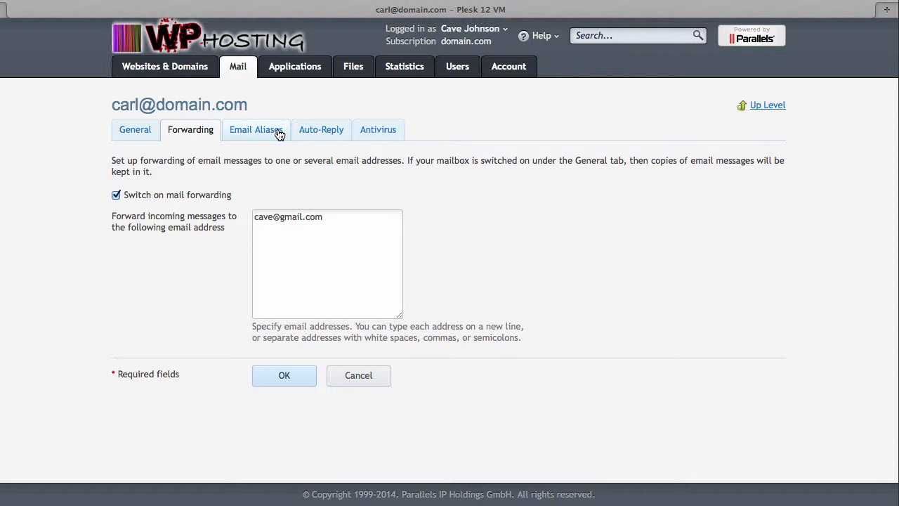
mouse_move(275, 198)
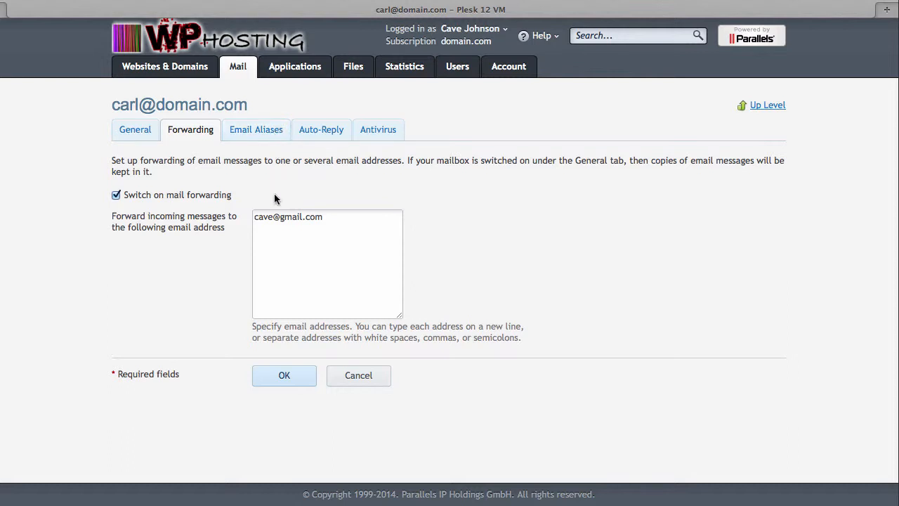
click(255, 130)
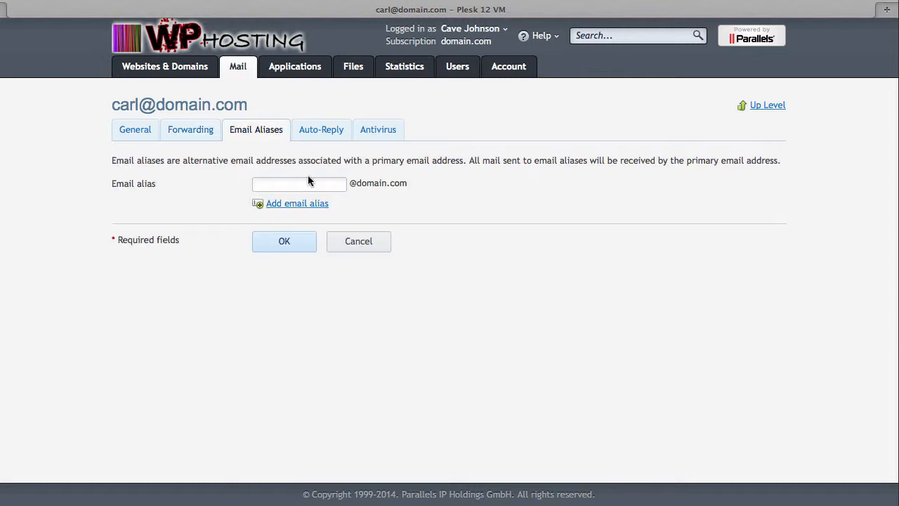
text(cave.)
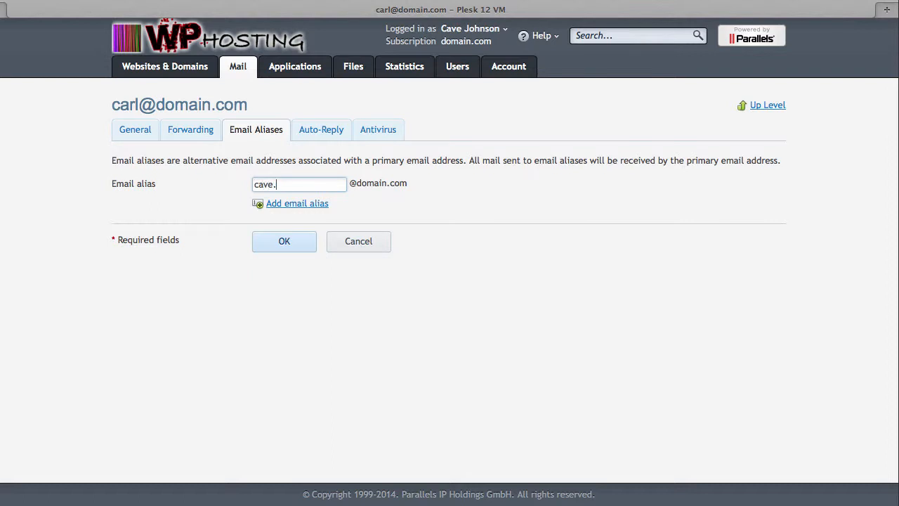
text(johnson)
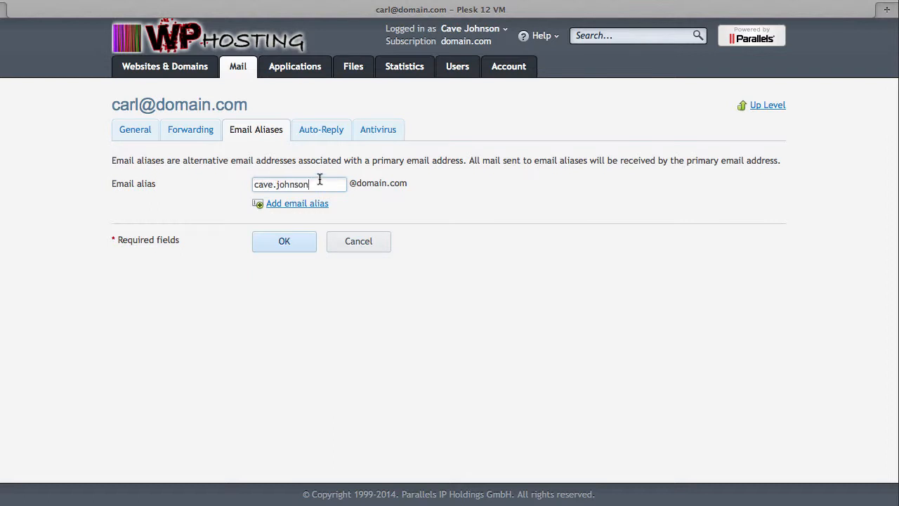
mouse_move(325, 179)
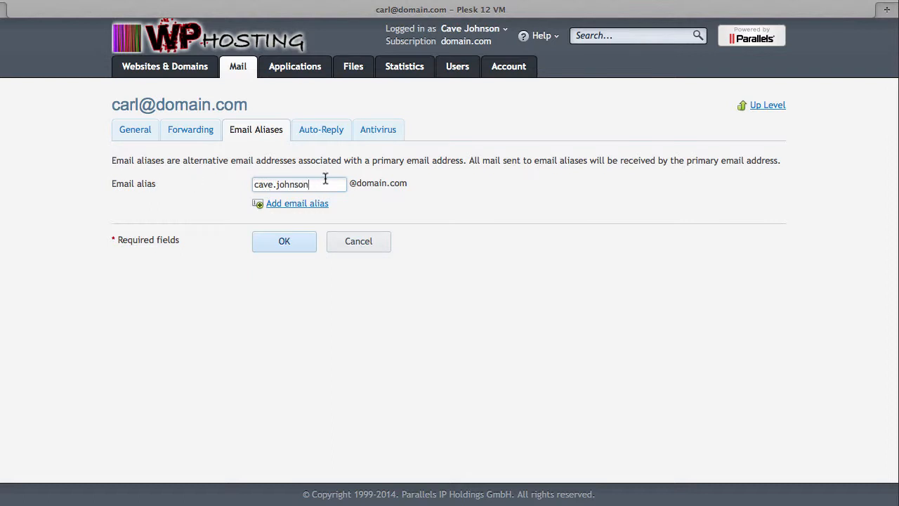
mouse_move(376, 210)
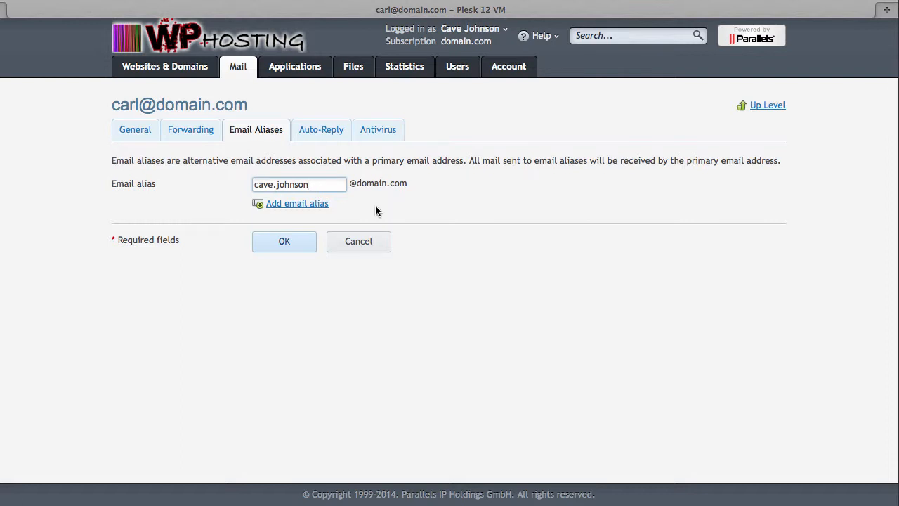
mouse_move(315, 298)
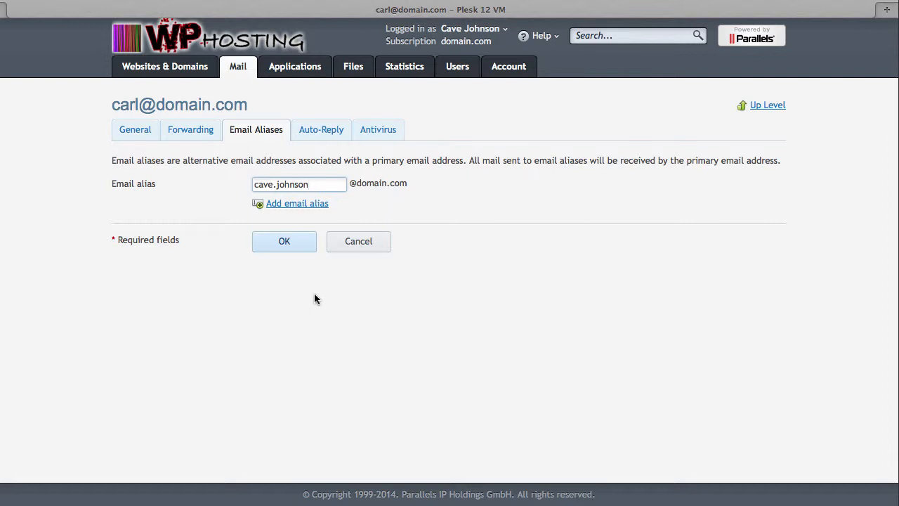
mouse_move(268, 294)
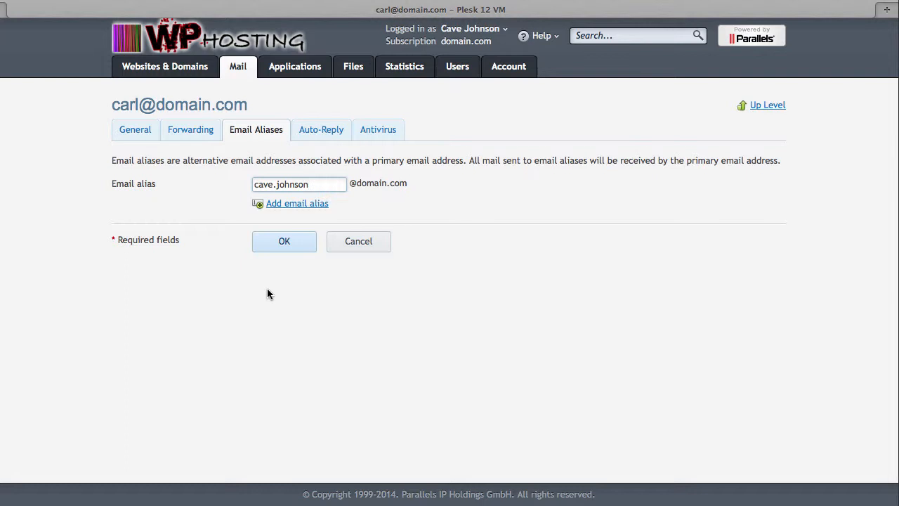
mouse_move(401, 186)
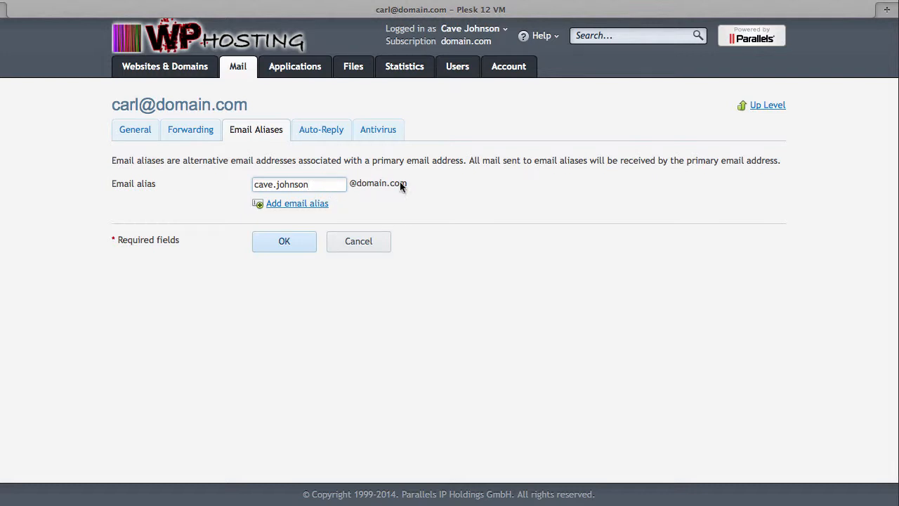
mouse_move(253, 278)
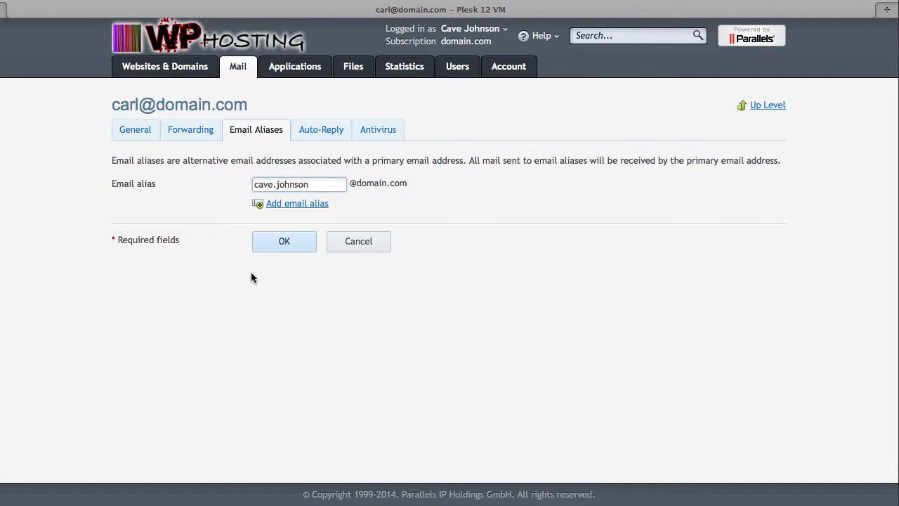
click(135, 130)
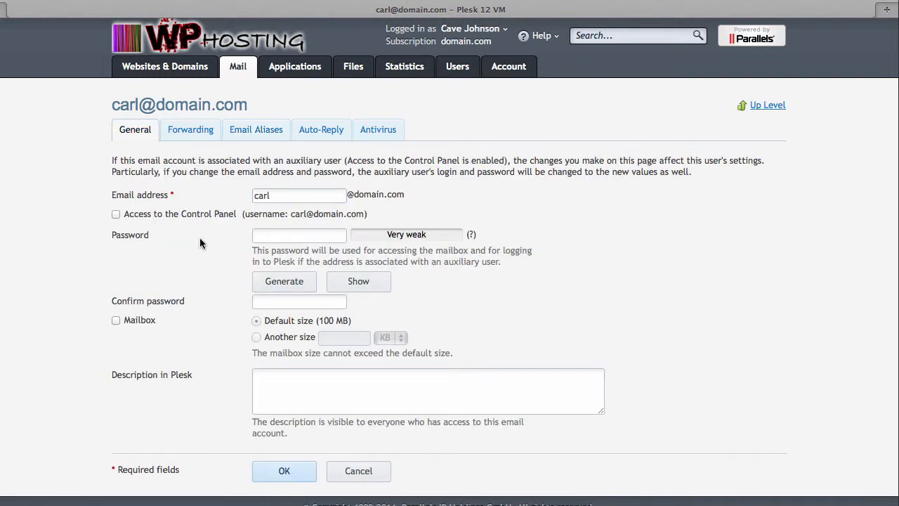
click(284, 471)
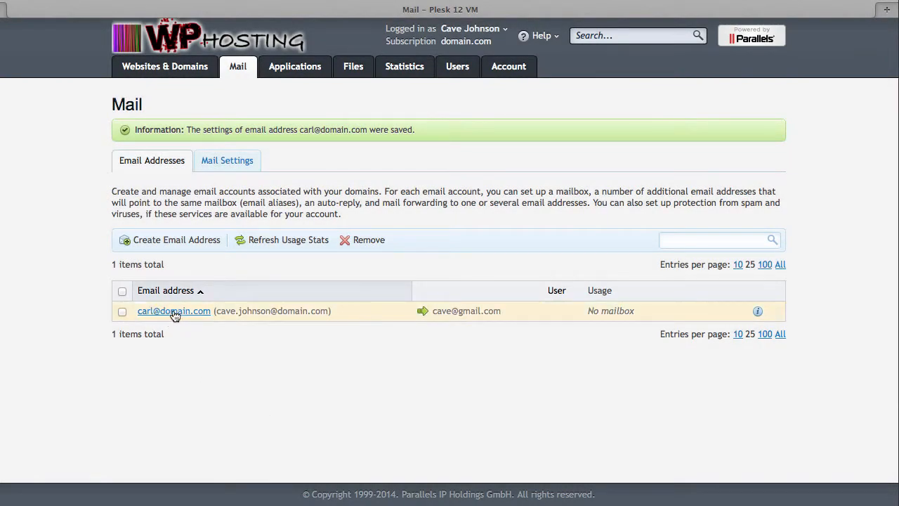
mouse_move(177, 316)
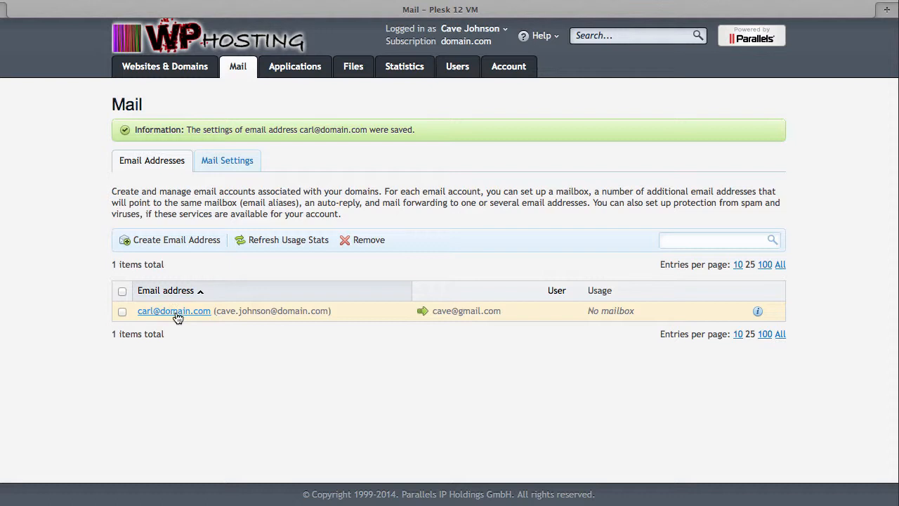
mouse_move(193, 316)
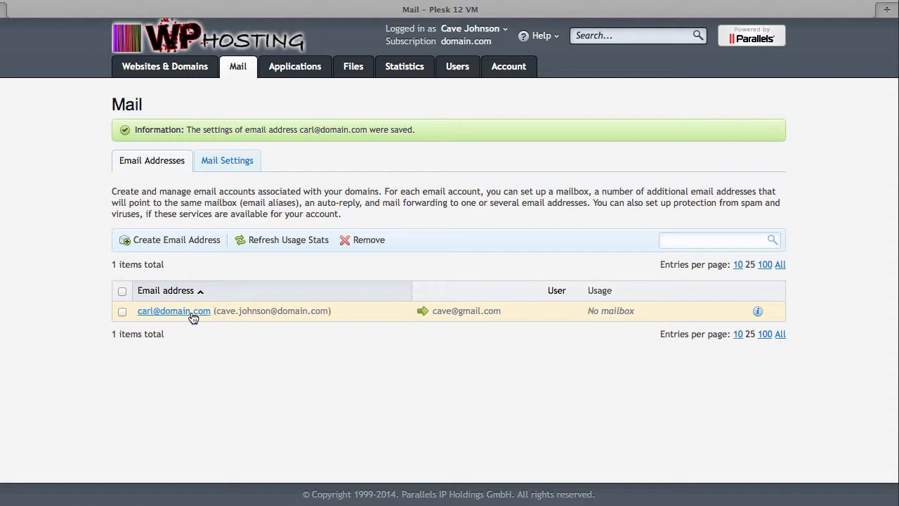
click(173, 311)
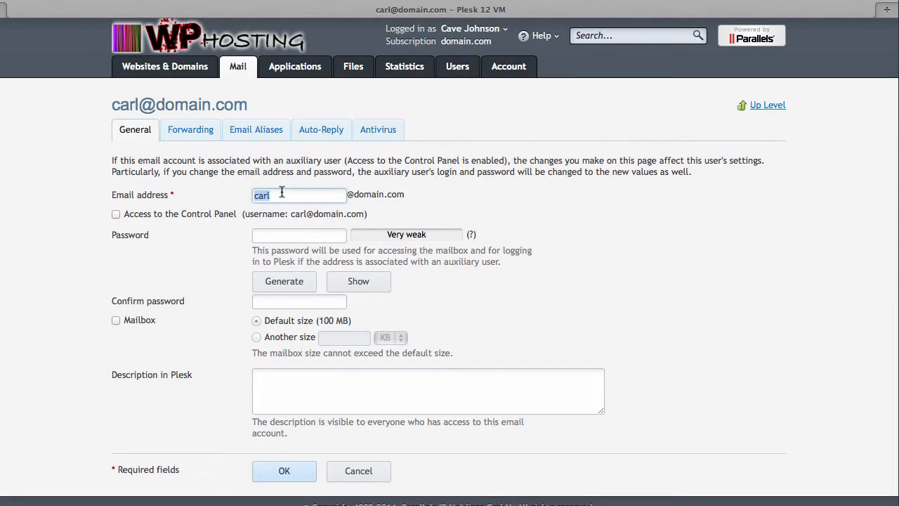
text(cave)
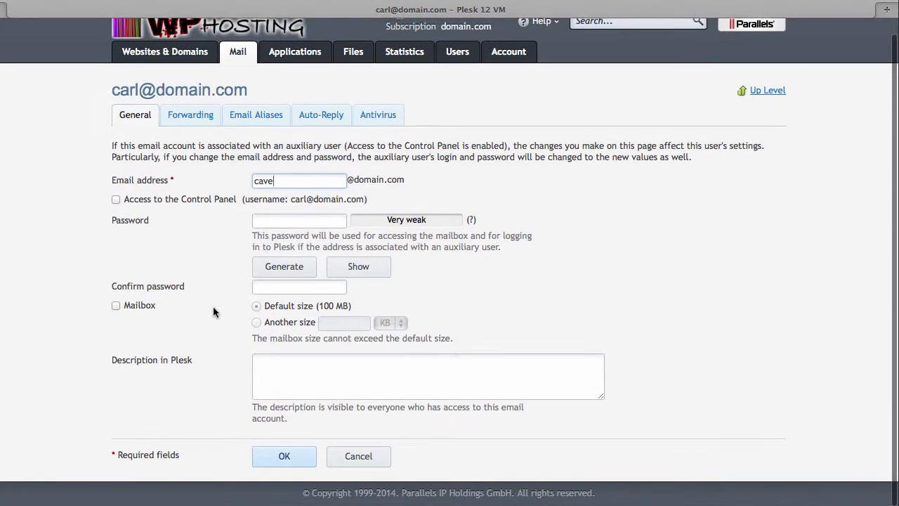
click(284, 456)
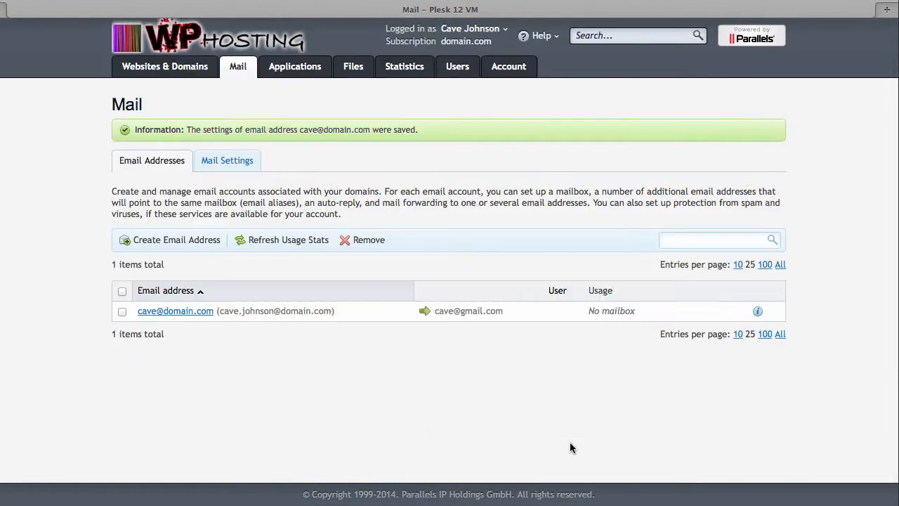
mouse_move(199, 326)
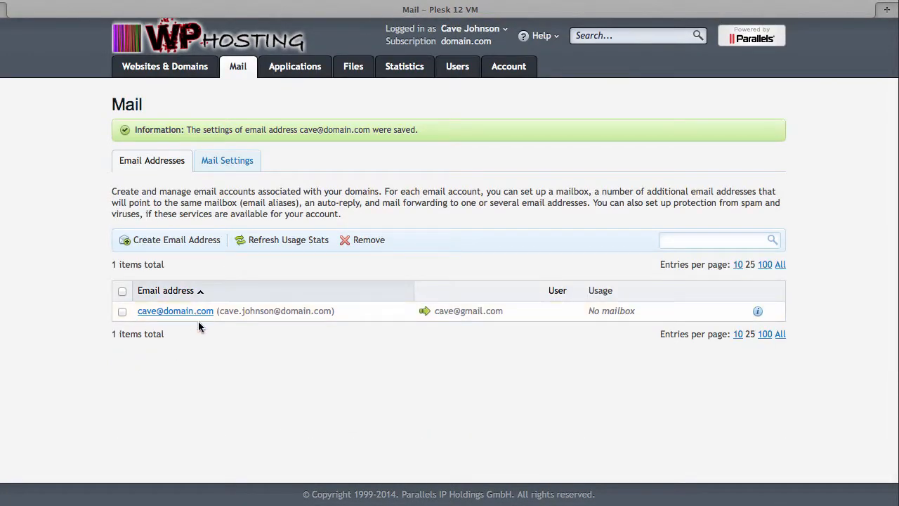
mouse_move(190, 344)
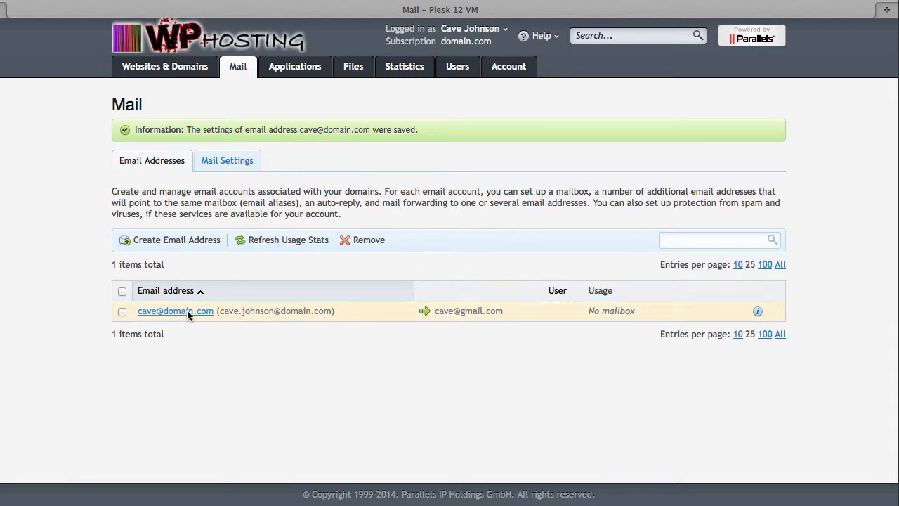
click(175, 310)
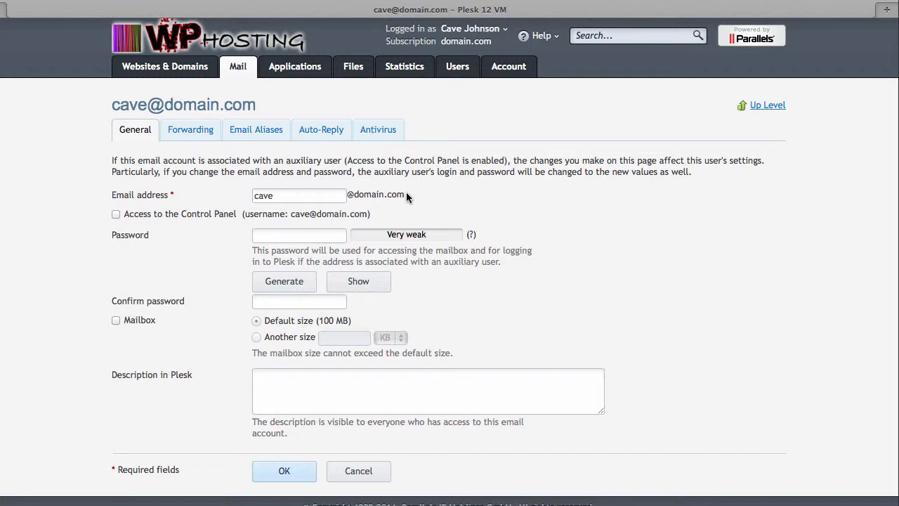
mouse_move(439, 199)
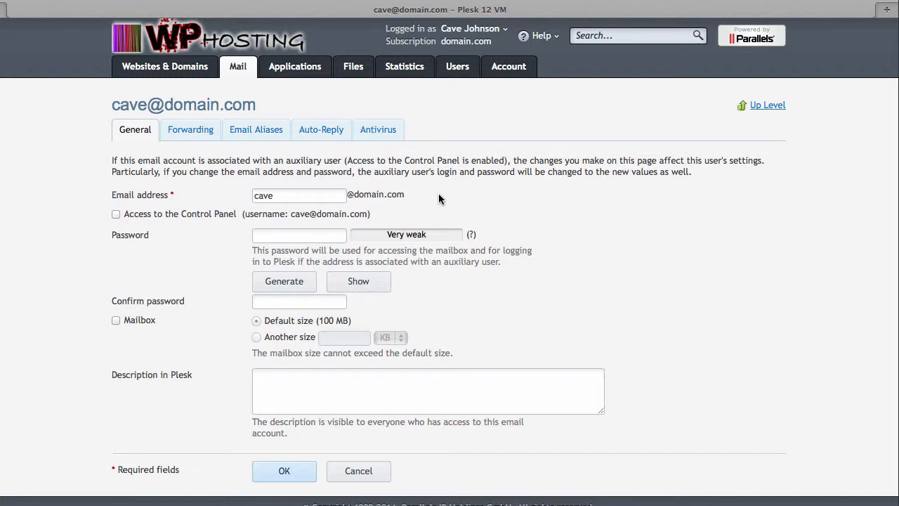
mouse_move(297, 207)
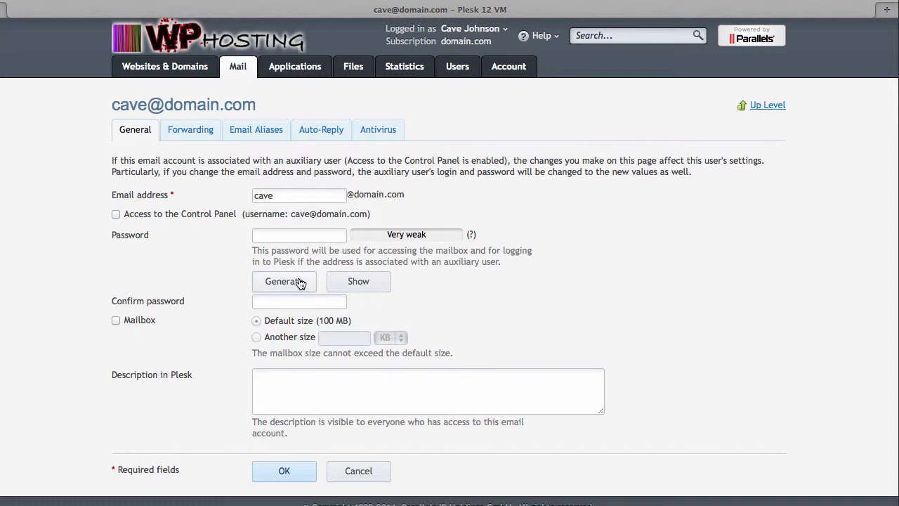
mouse_move(435, 287)
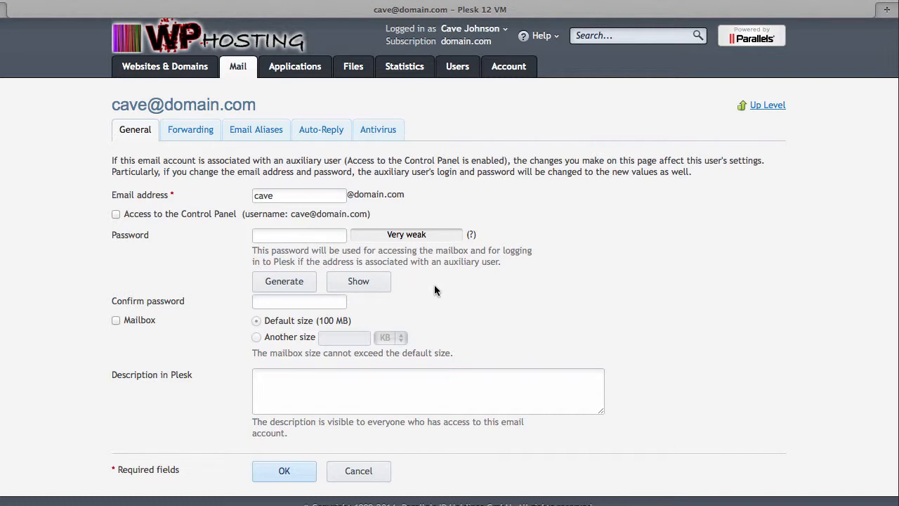
mouse_move(384, 266)
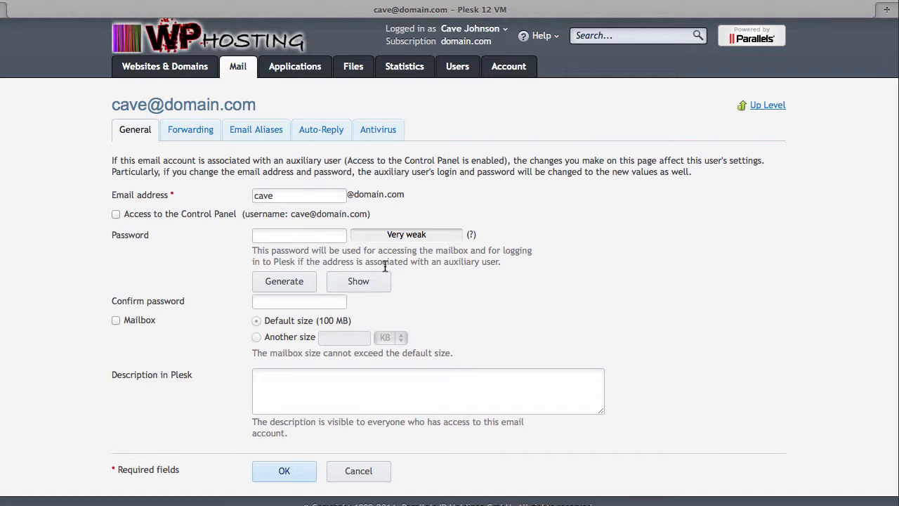
mouse_move(284, 281)
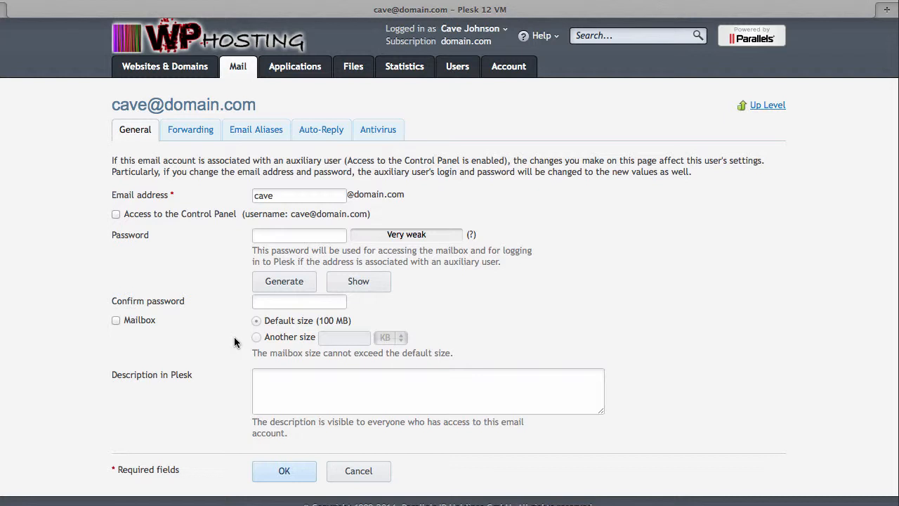
mouse_move(207, 324)
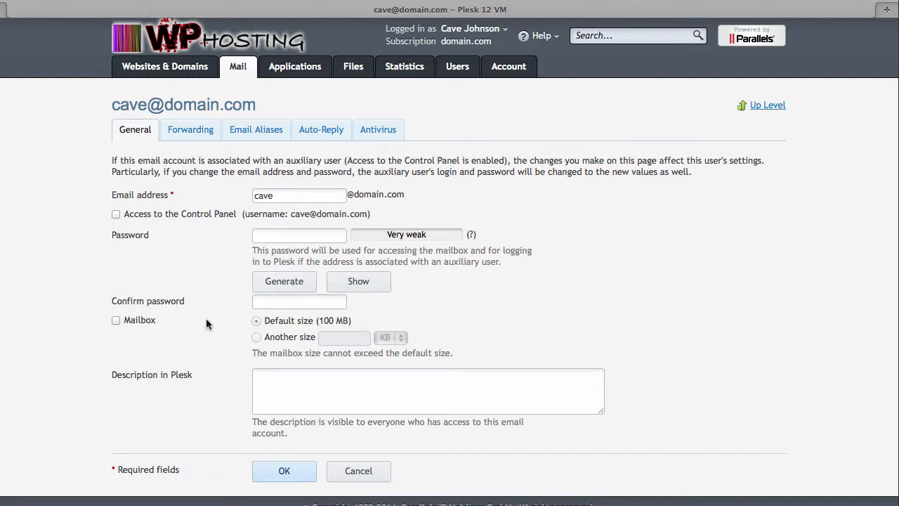
click(284, 281)
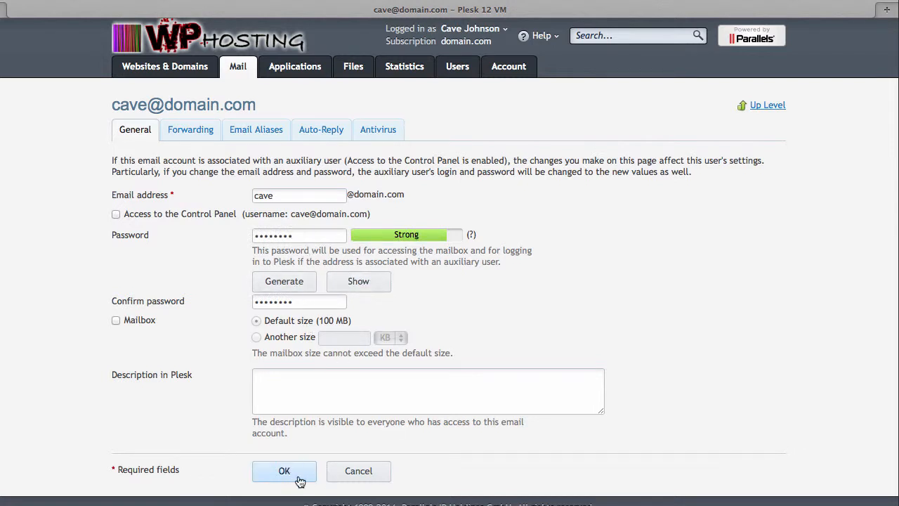
mouse_move(322, 481)
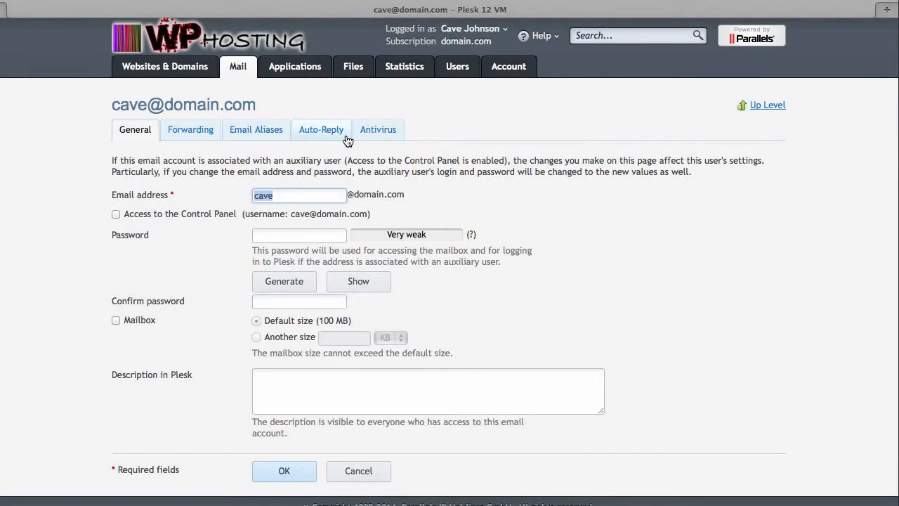
click(321, 129)
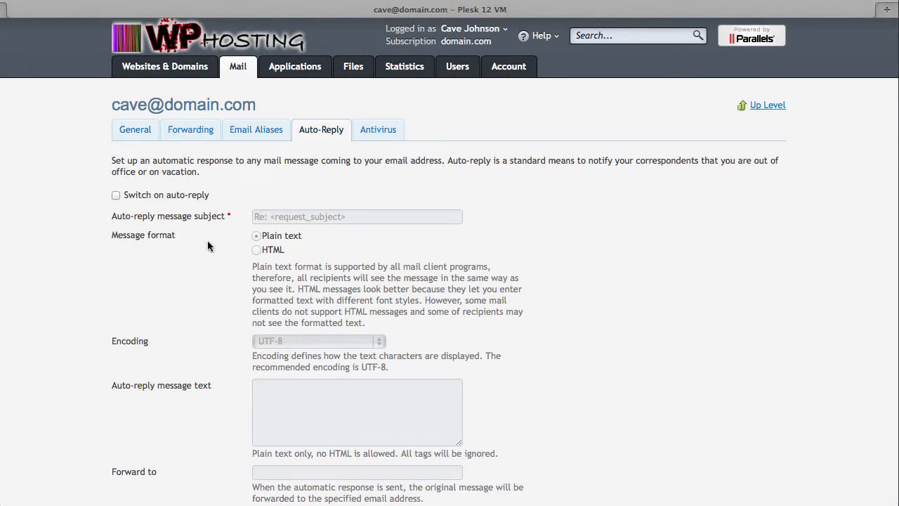
click(116, 195)
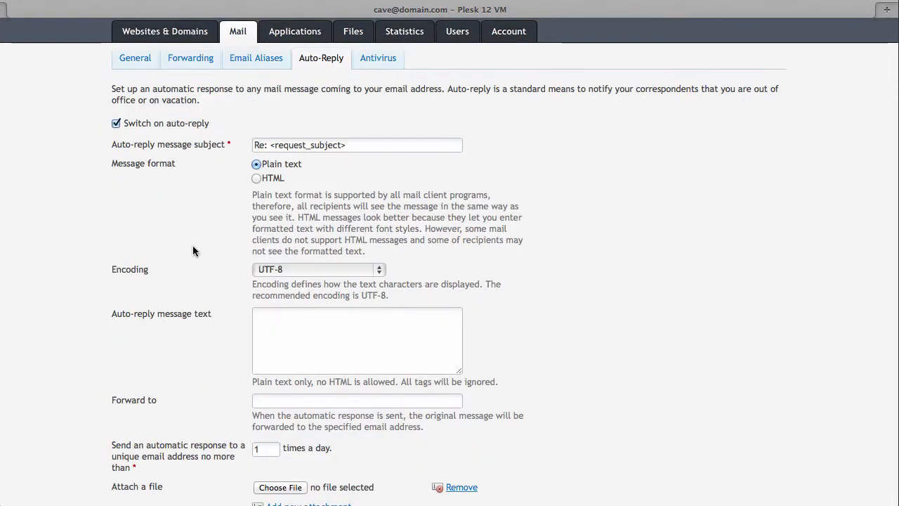
mouse_move(80, 240)
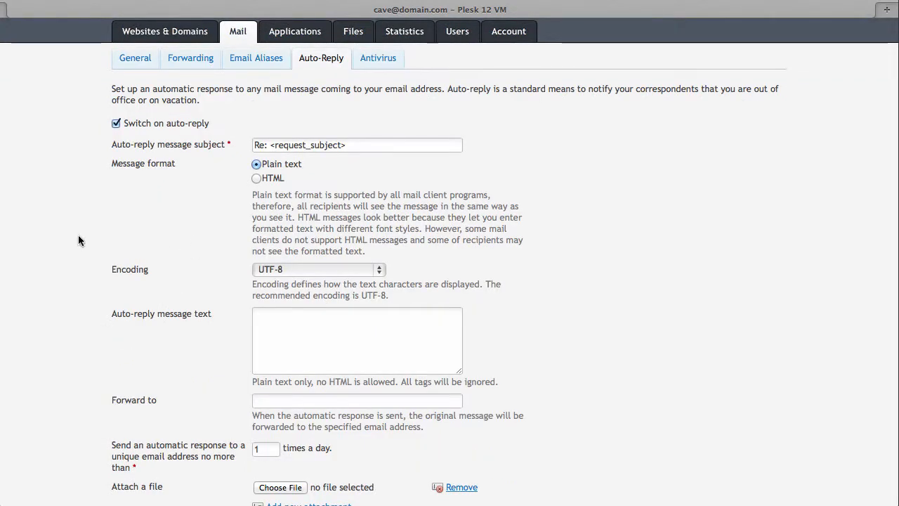
mouse_move(225, 289)
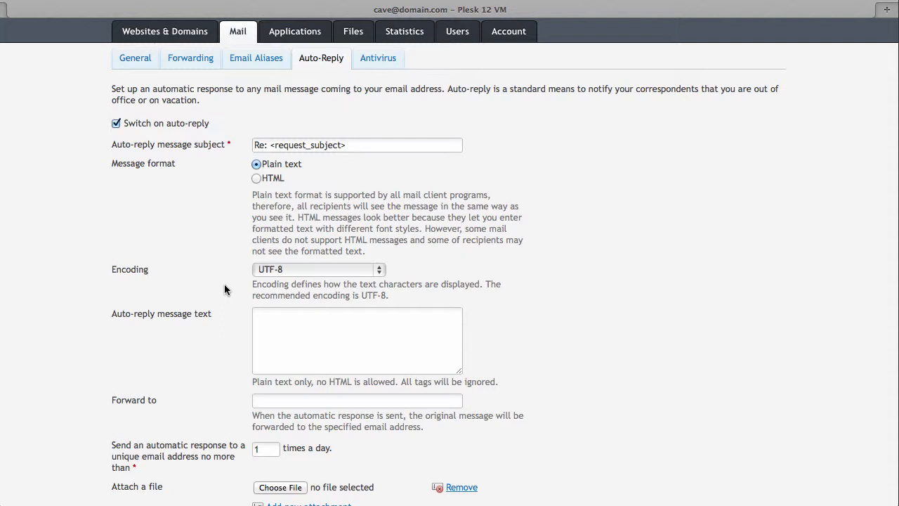
scroll(down, 3)
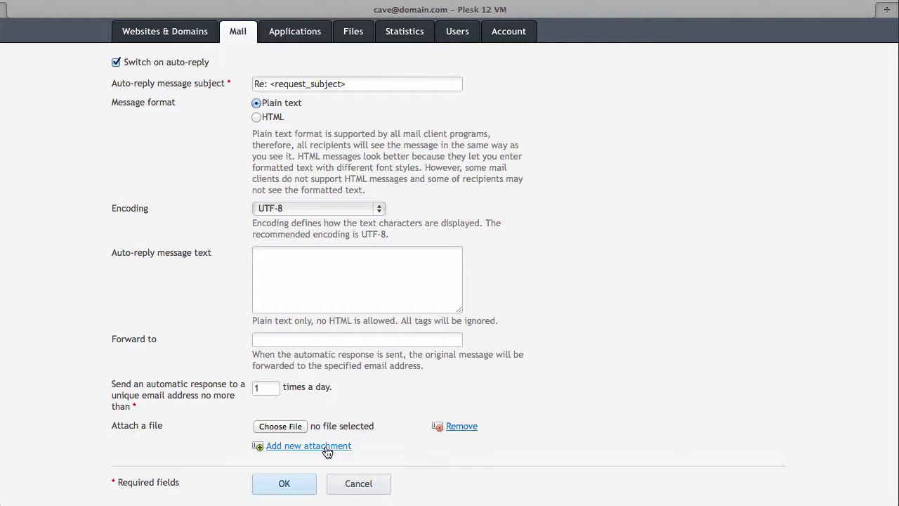
mouse_move(489, 380)
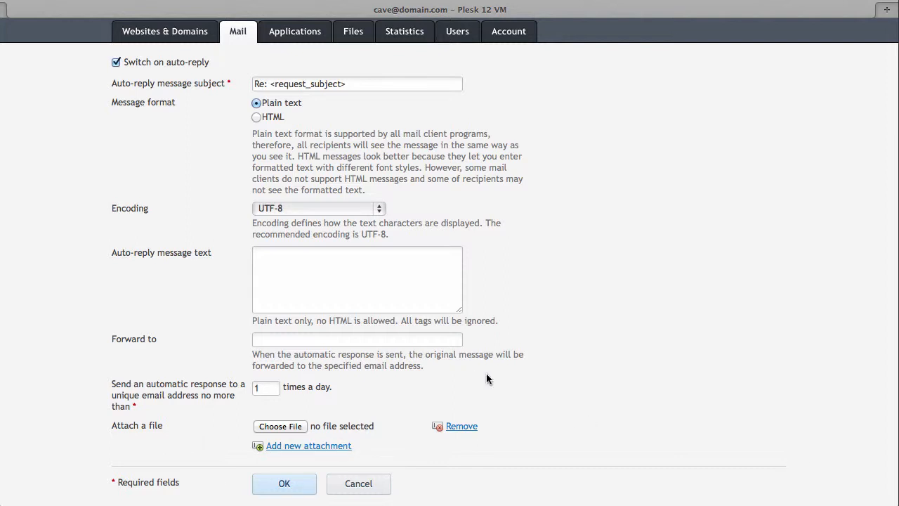
mouse_move(353, 462)
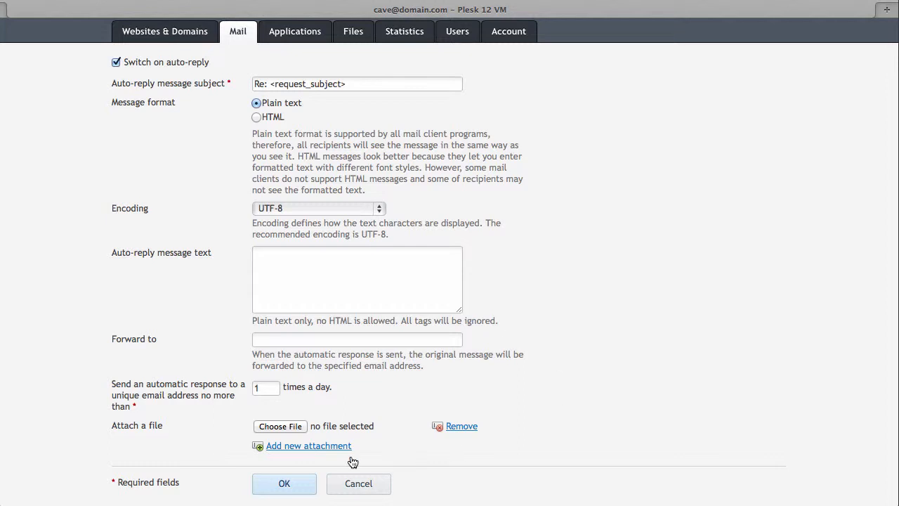
click(356, 279)
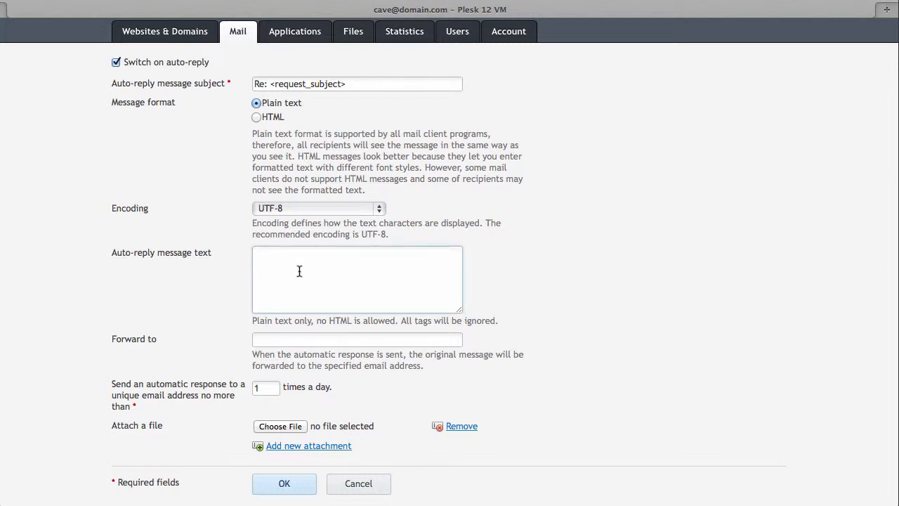
mouse_move(360, 379)
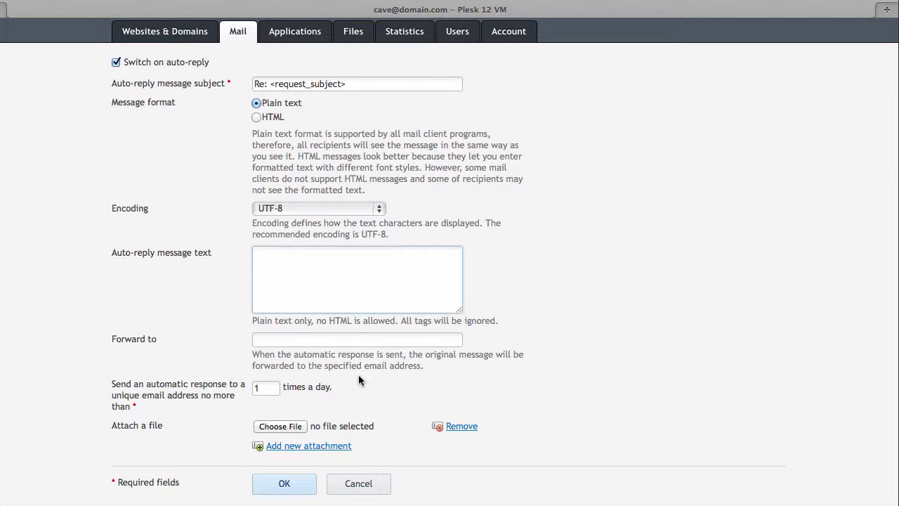
mouse_move(405, 399)
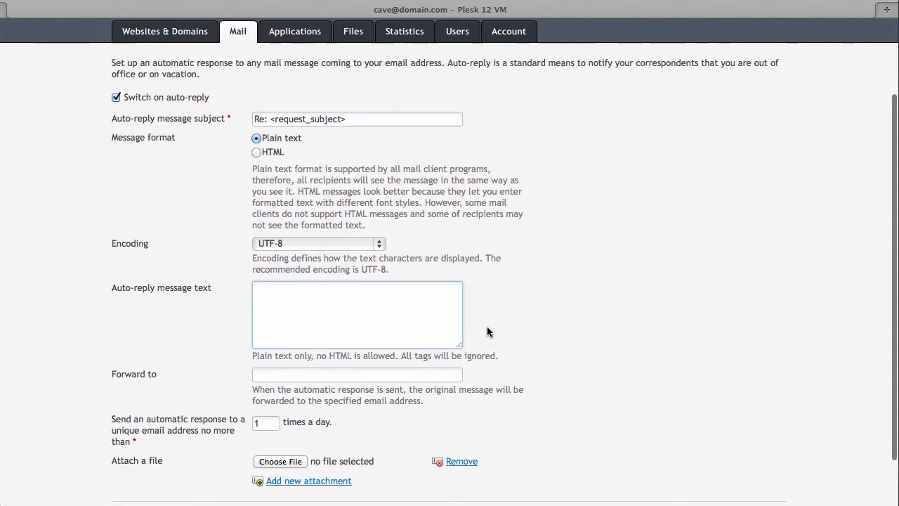
click(357, 374)
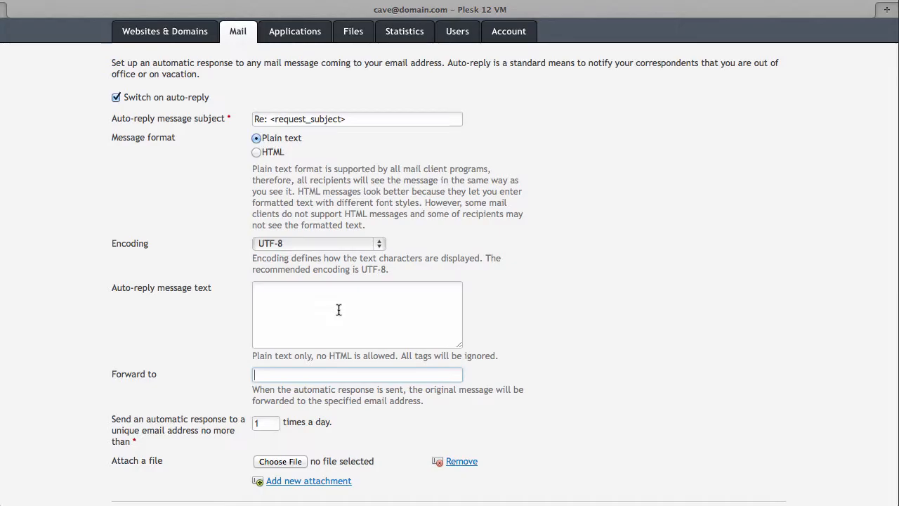
click(383, 129)
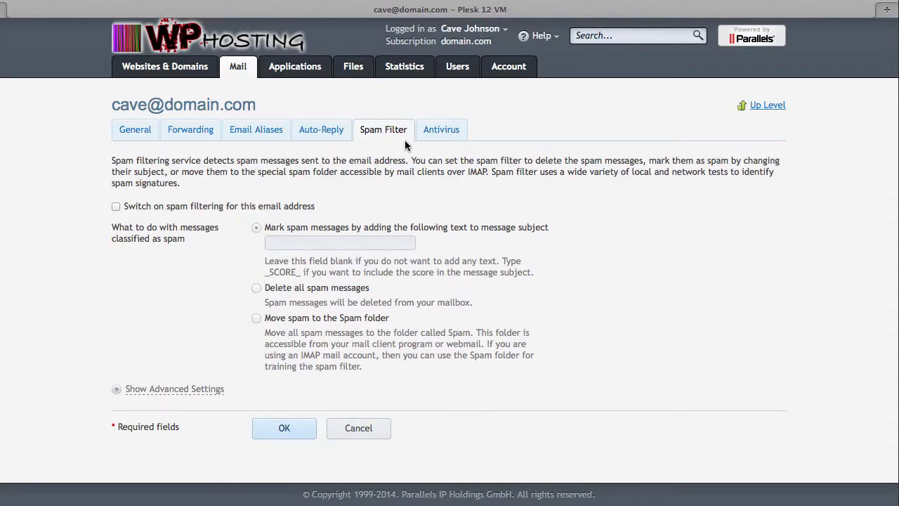
mouse_move(405, 141)
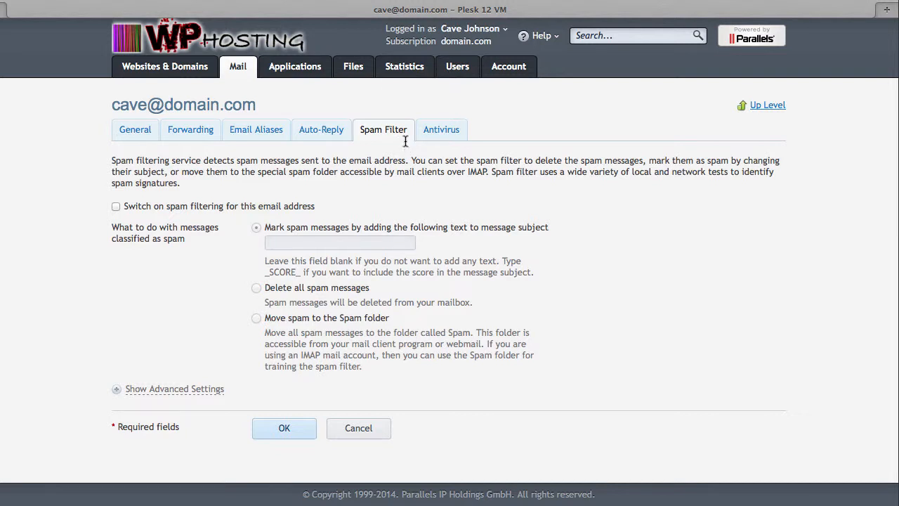
mouse_move(169, 263)
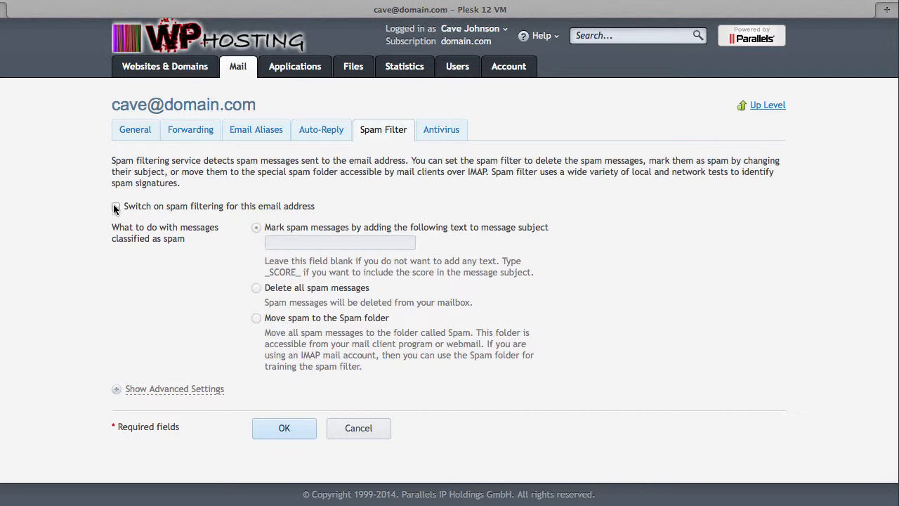
click(117, 206)
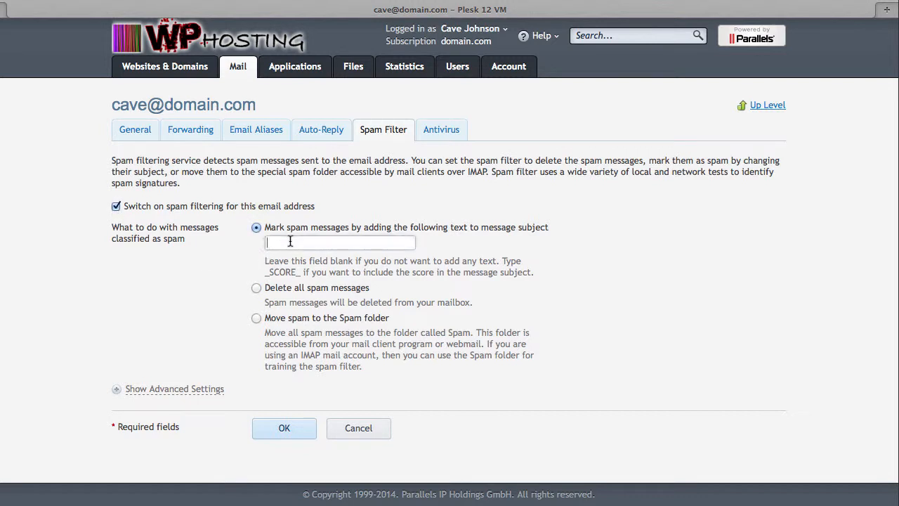
mouse_move(417, 249)
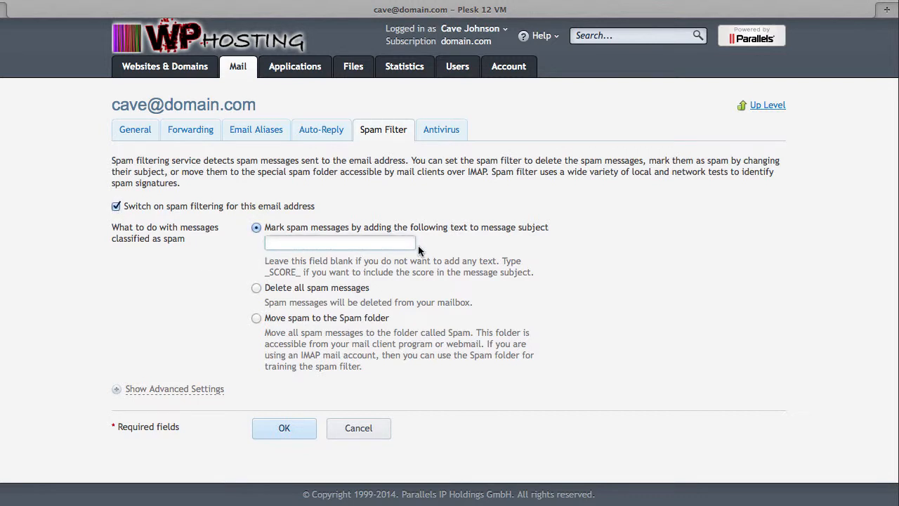
text(**)
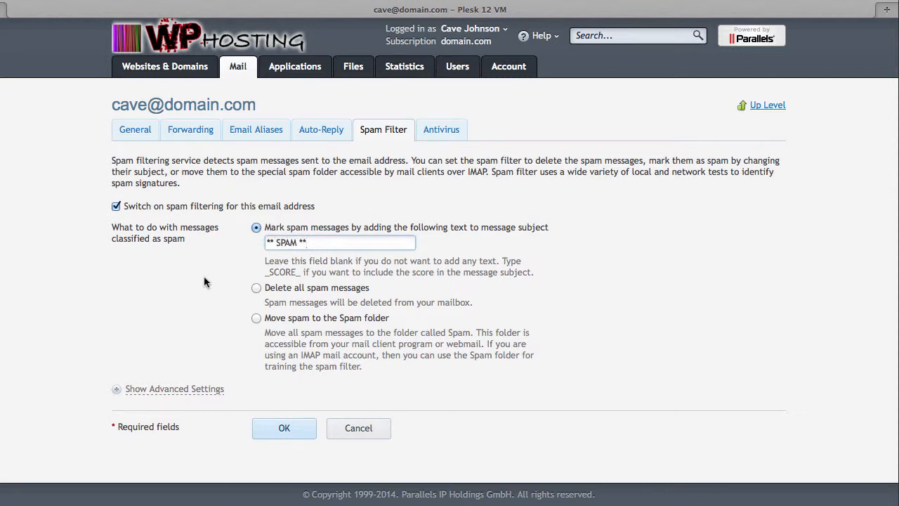
click(256, 288)
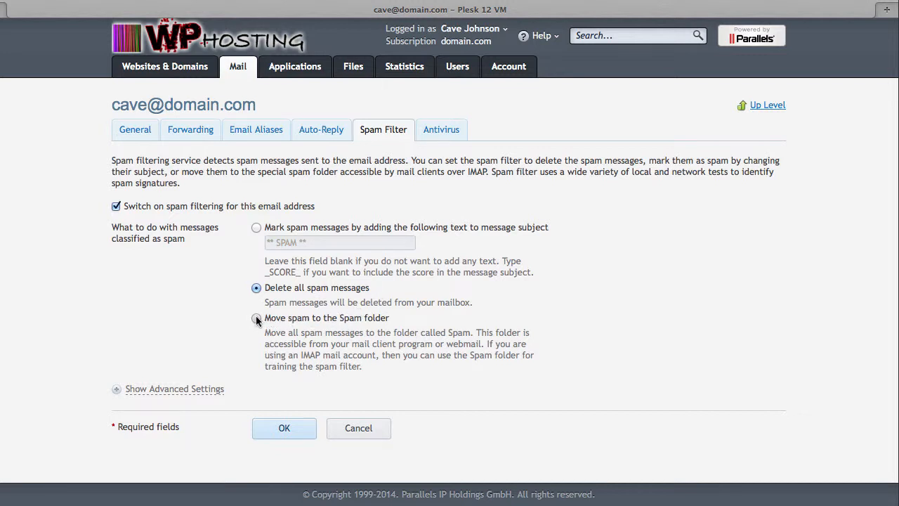
click(257, 317)
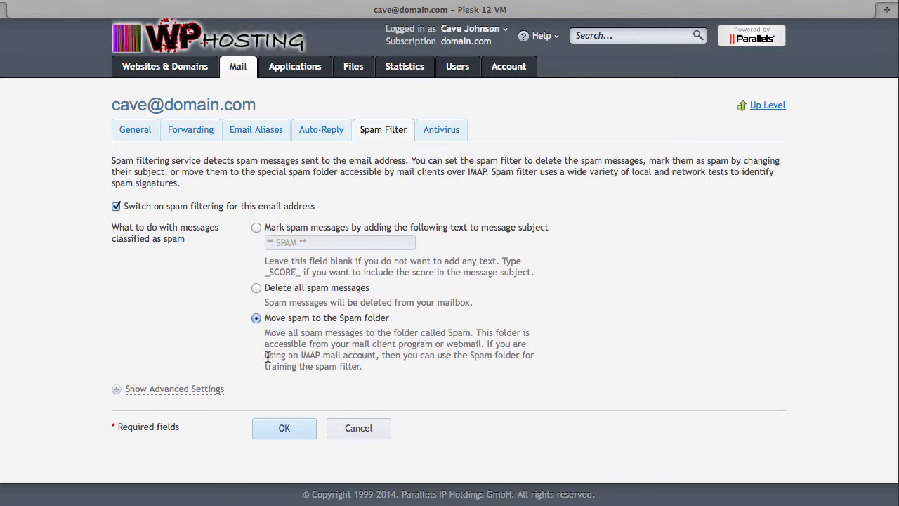
mouse_move(174, 388)
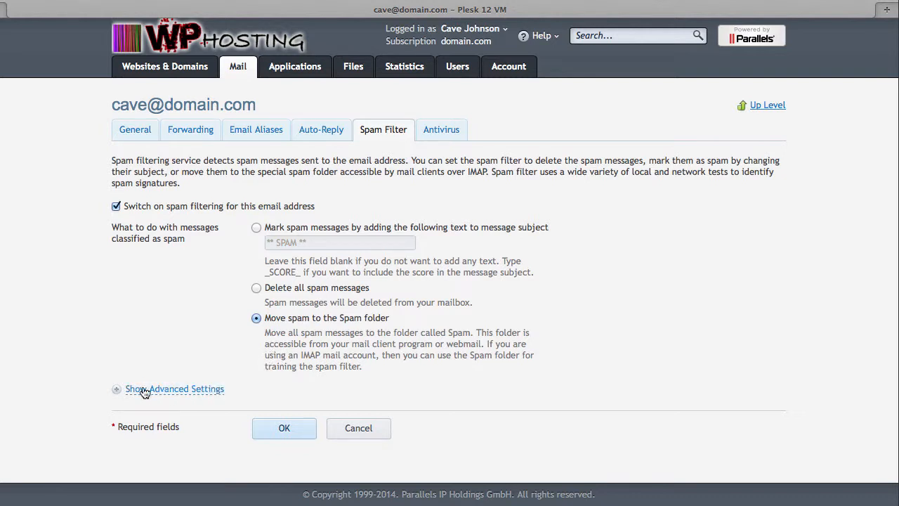
click(175, 389)
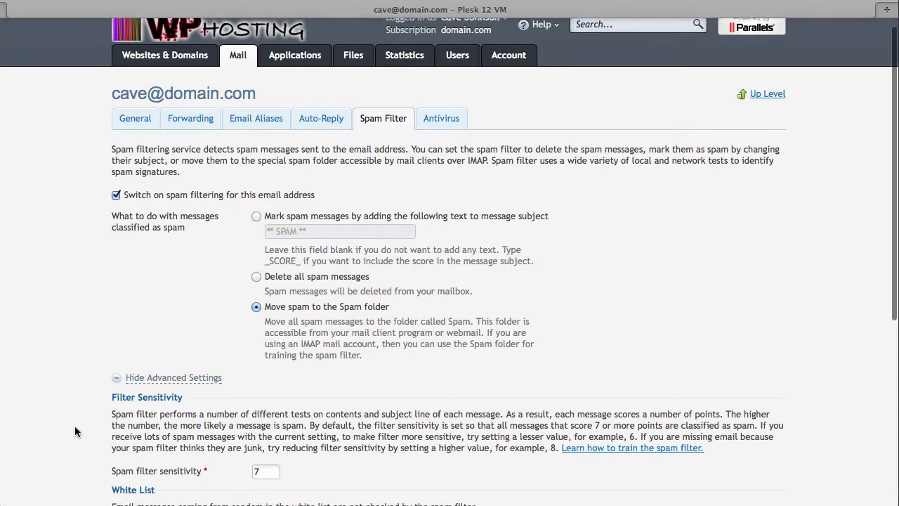
scroll(down, 3)
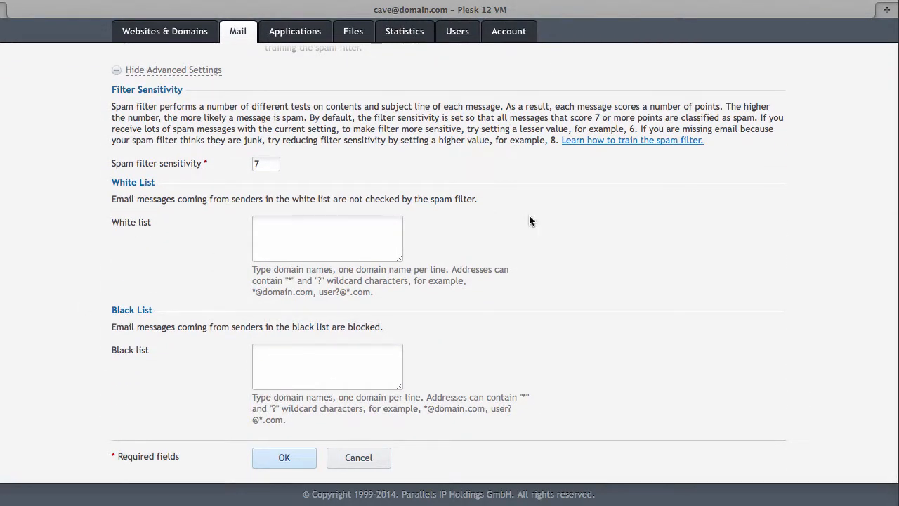
mouse_move(139, 172)
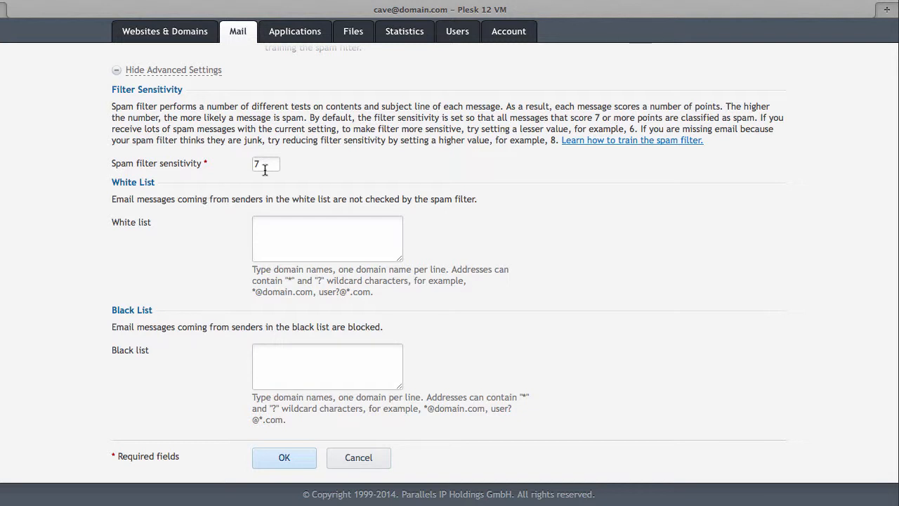
mouse_move(585, 227)
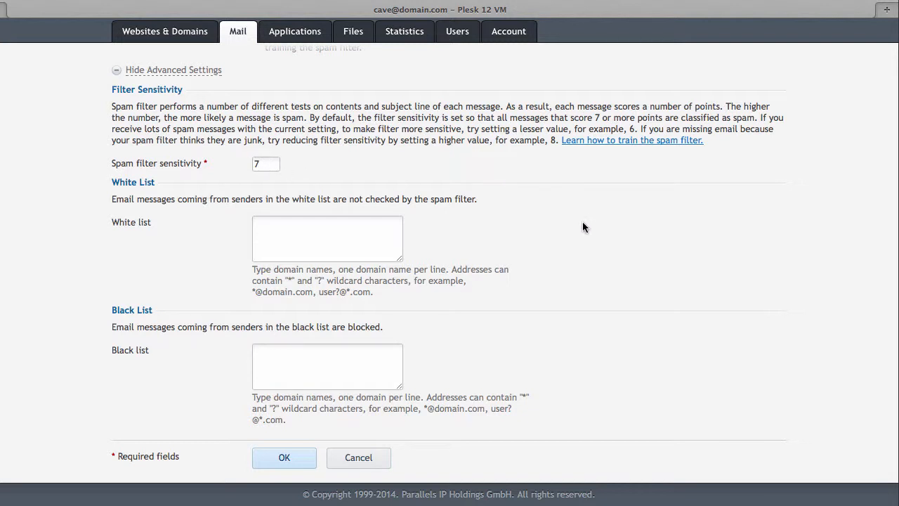
mouse_move(578, 257)
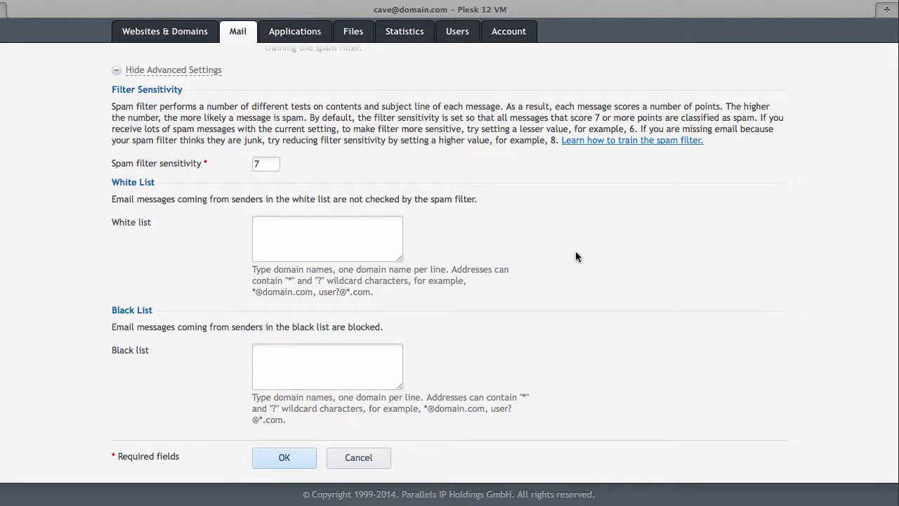
mouse_move(274, 158)
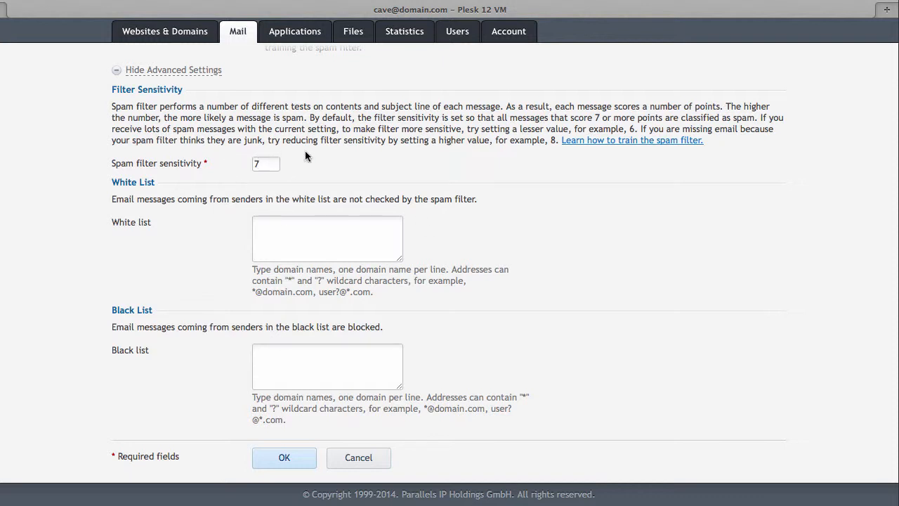
mouse_move(293, 176)
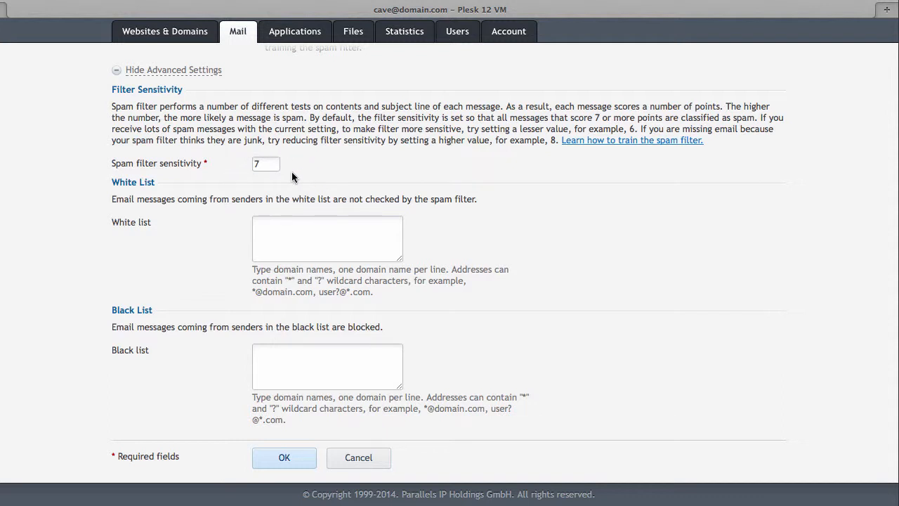
mouse_move(281, 179)
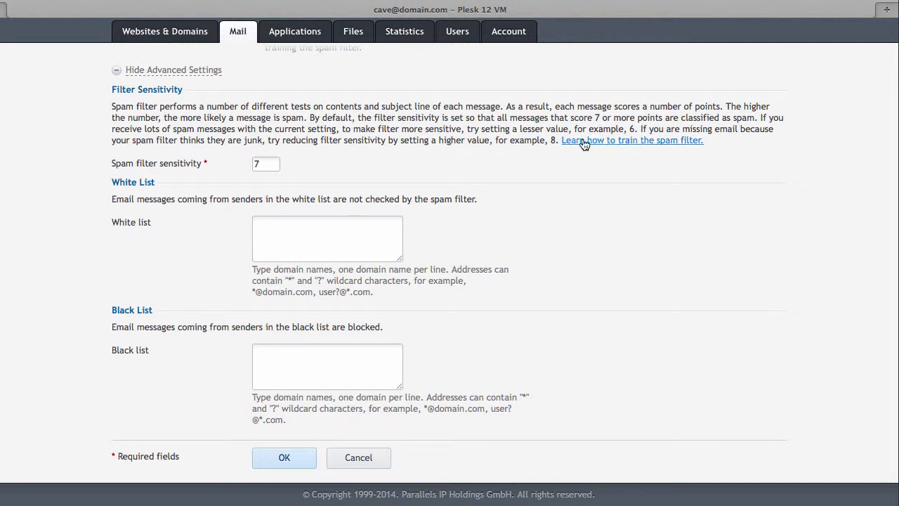
mouse_move(659, 145)
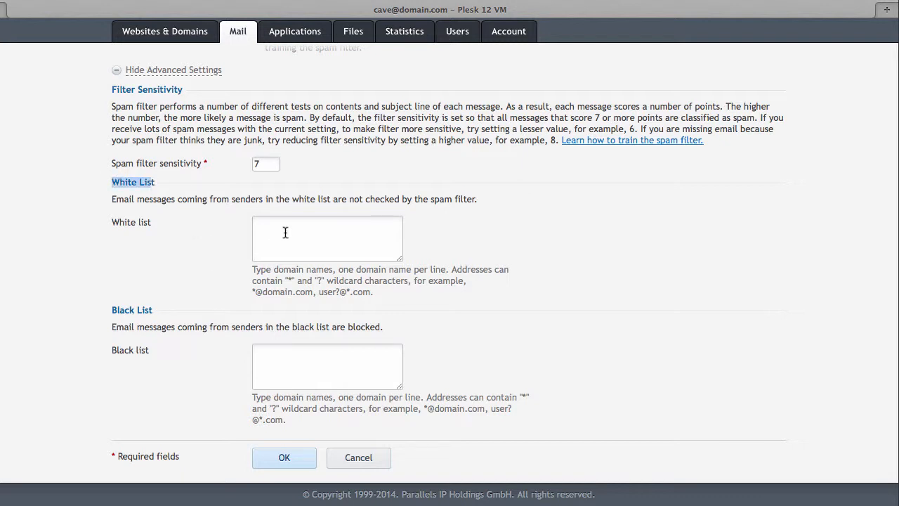
click(327, 238)
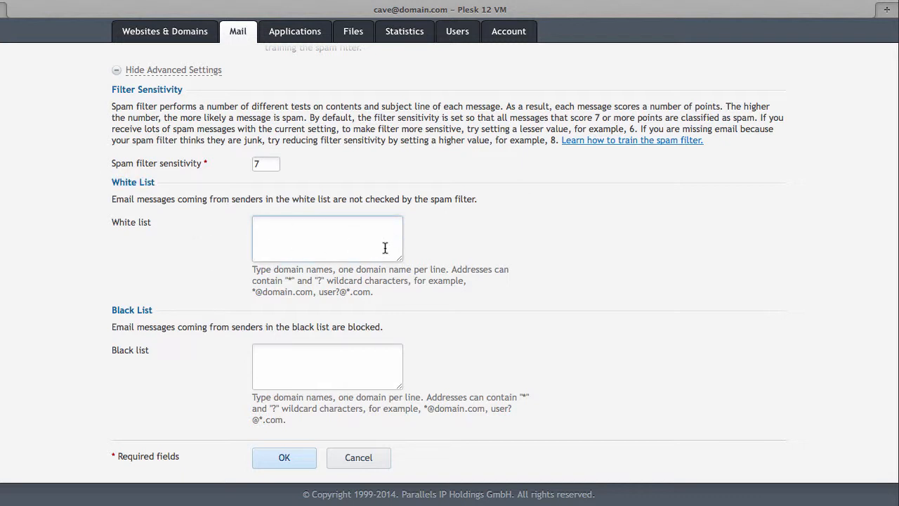
click(327, 238)
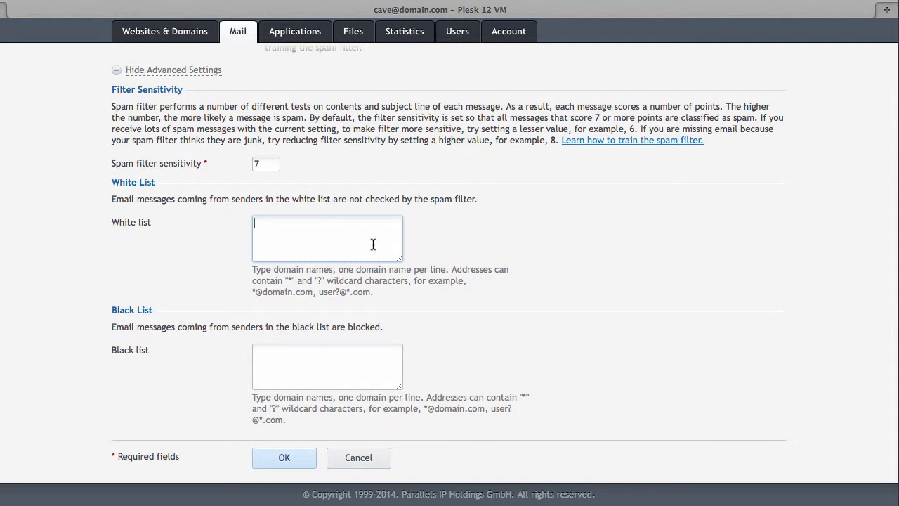
mouse_move(275, 236)
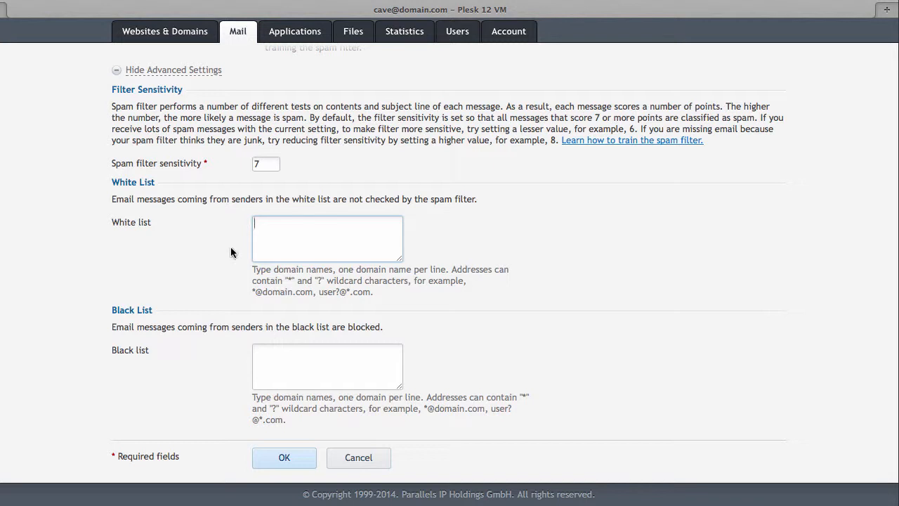
mouse_move(219, 366)
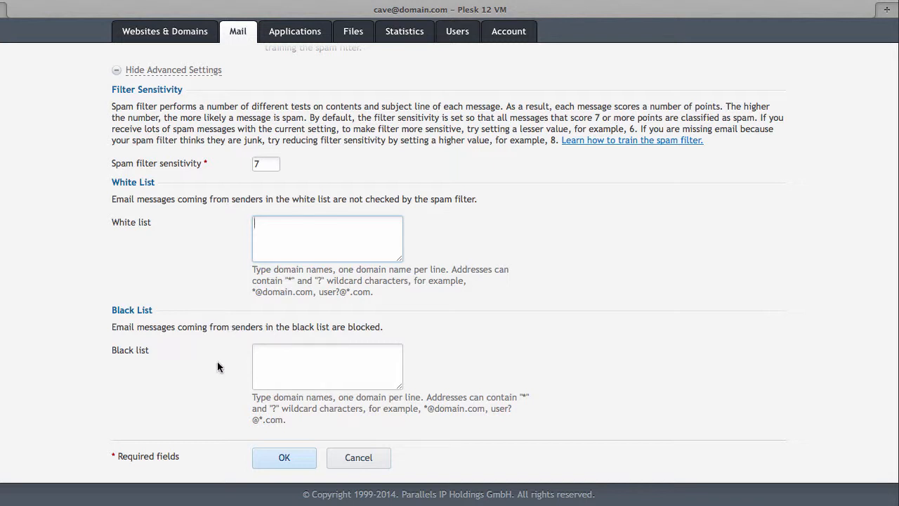
click(327, 366)
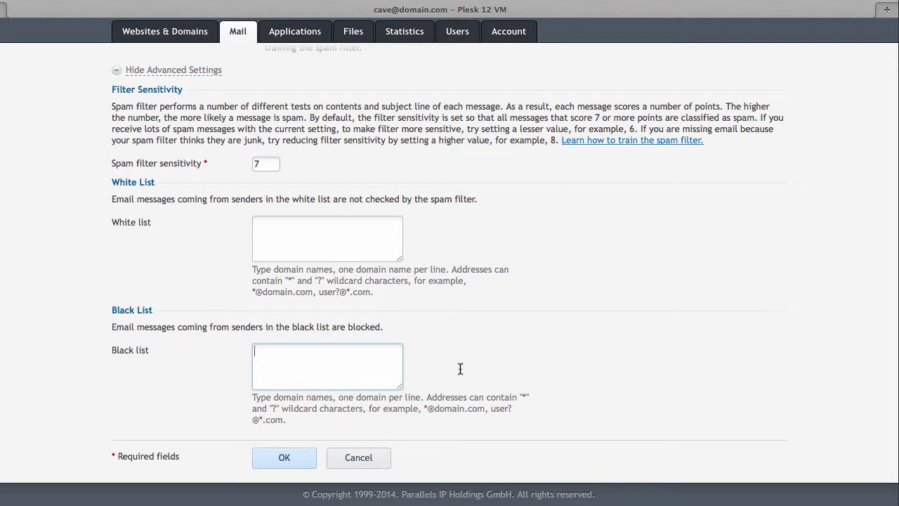
mouse_move(426, 366)
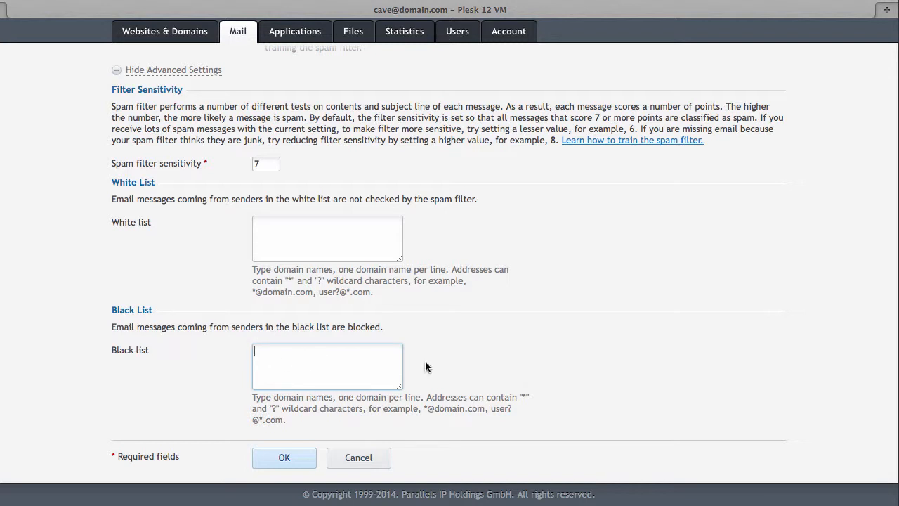
mouse_move(439, 432)
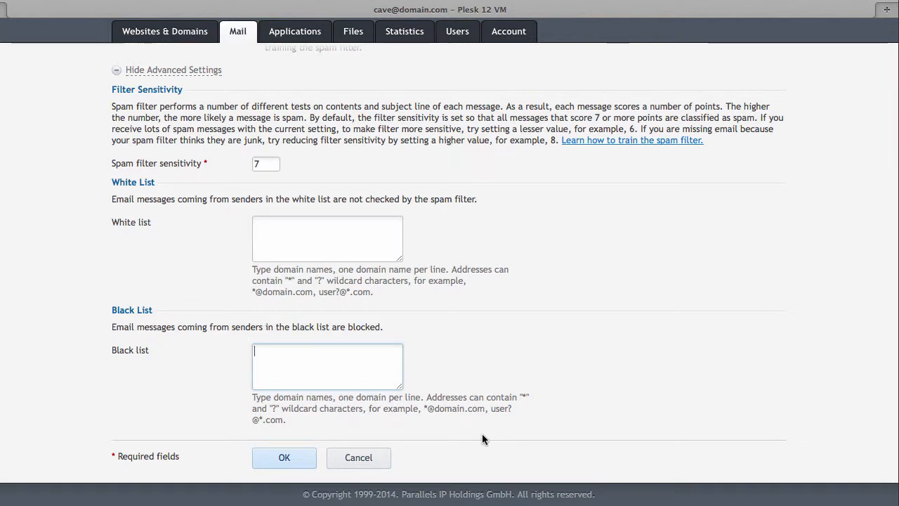
scroll(up, 3)
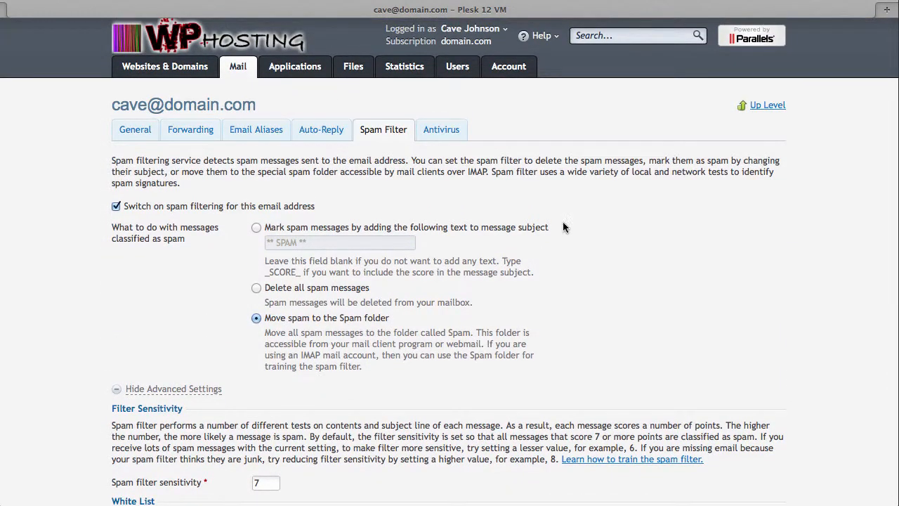
click(441, 129)
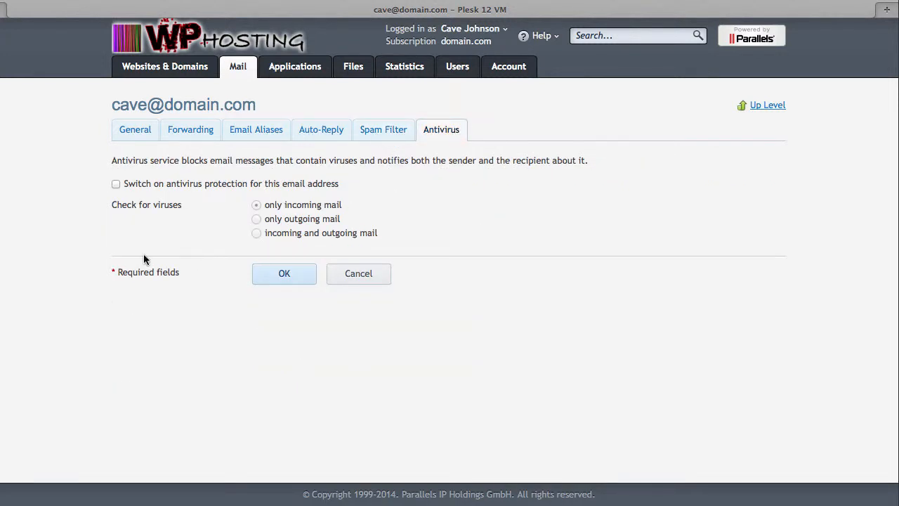
click(116, 183)
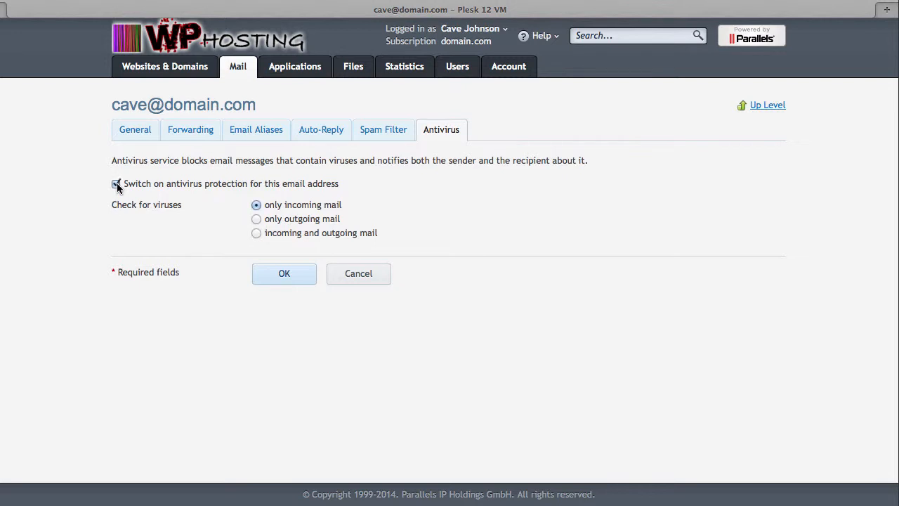
click(117, 183)
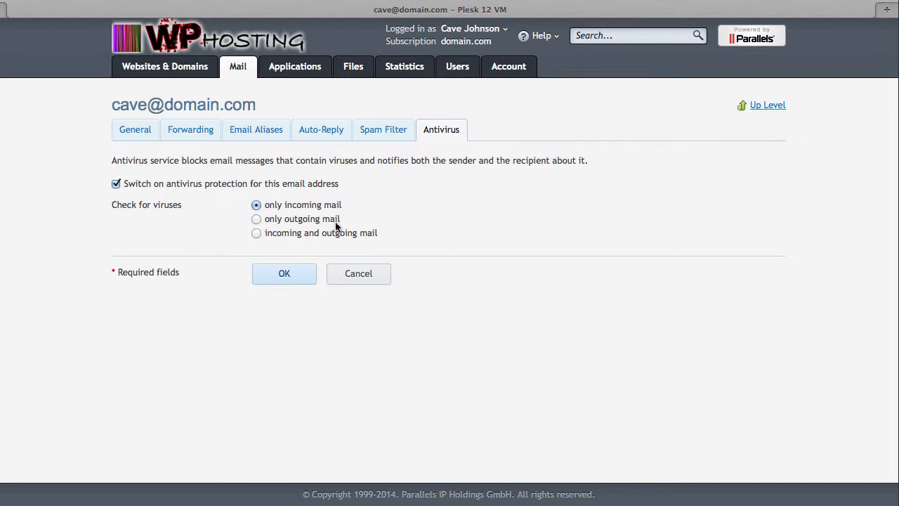
click(256, 232)
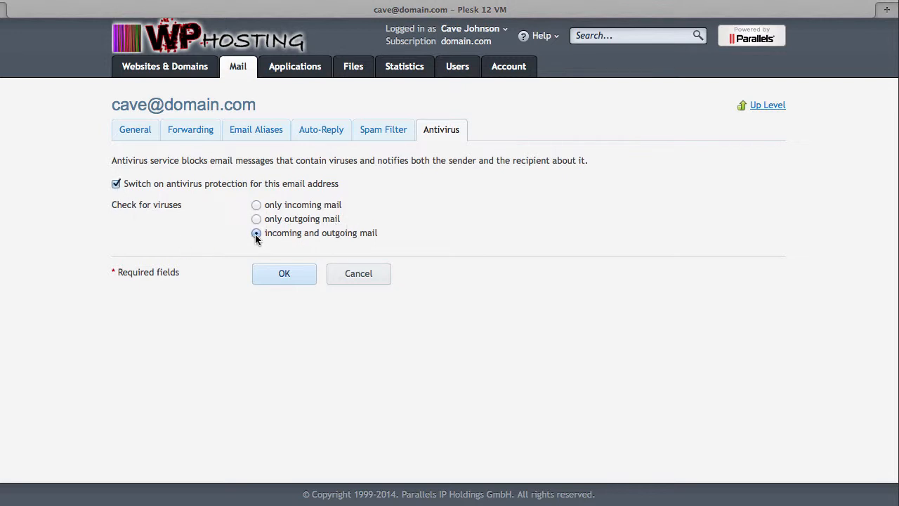
mouse_move(451, 238)
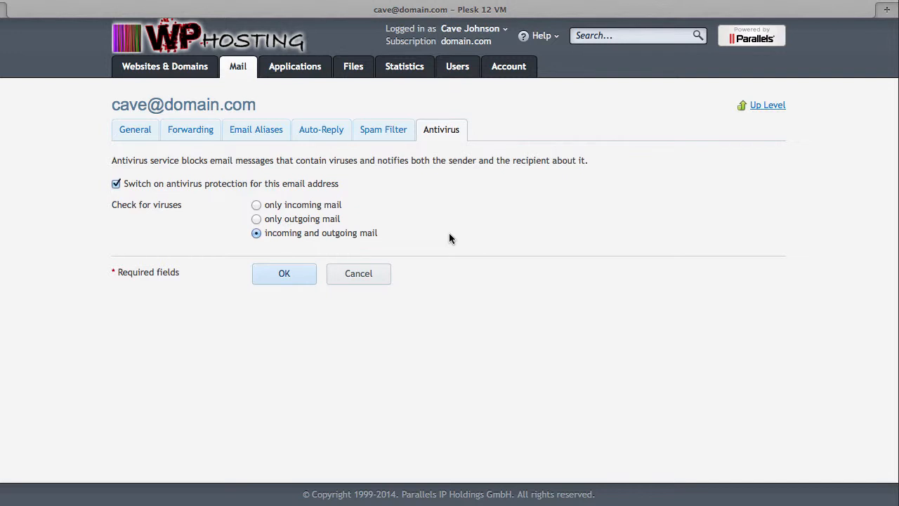
mouse_move(311, 383)
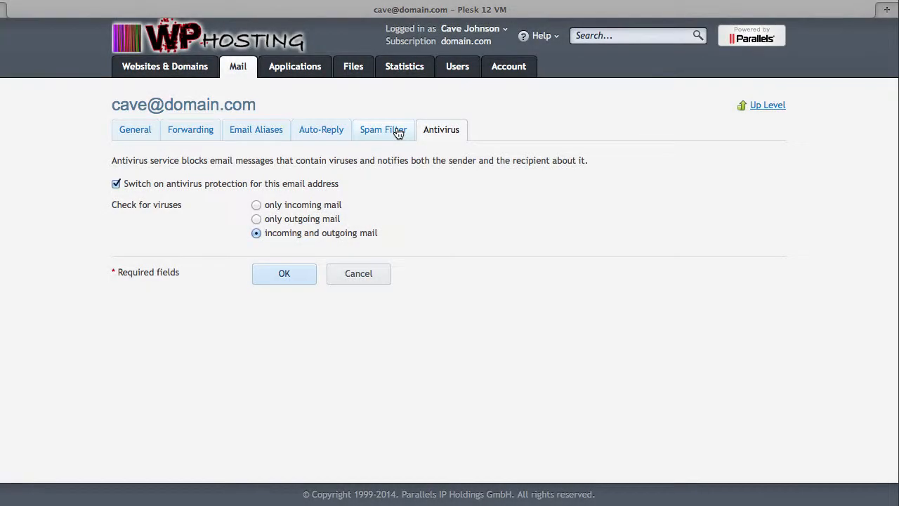
click(321, 130)
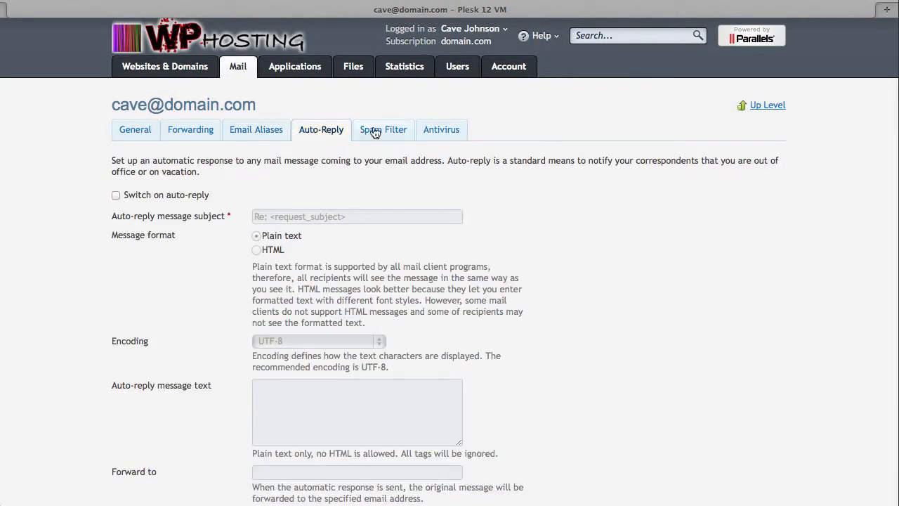
click(382, 129)
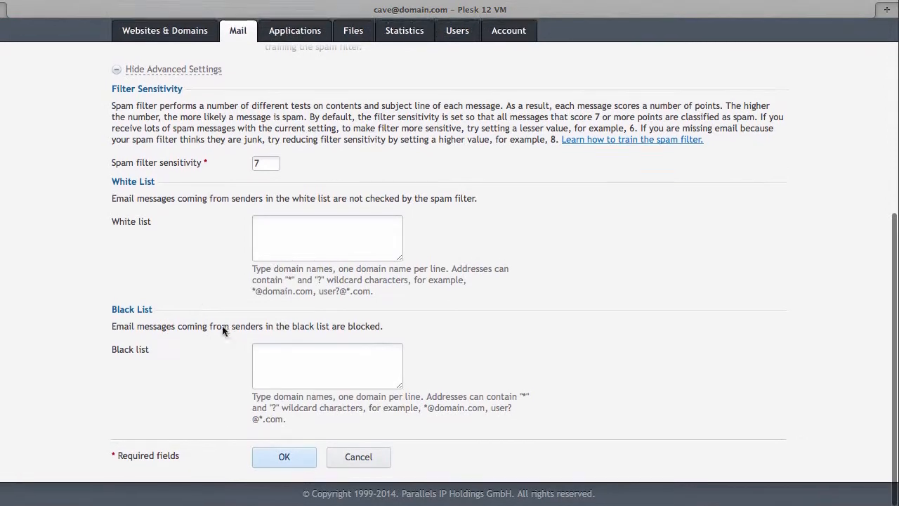
click(284, 456)
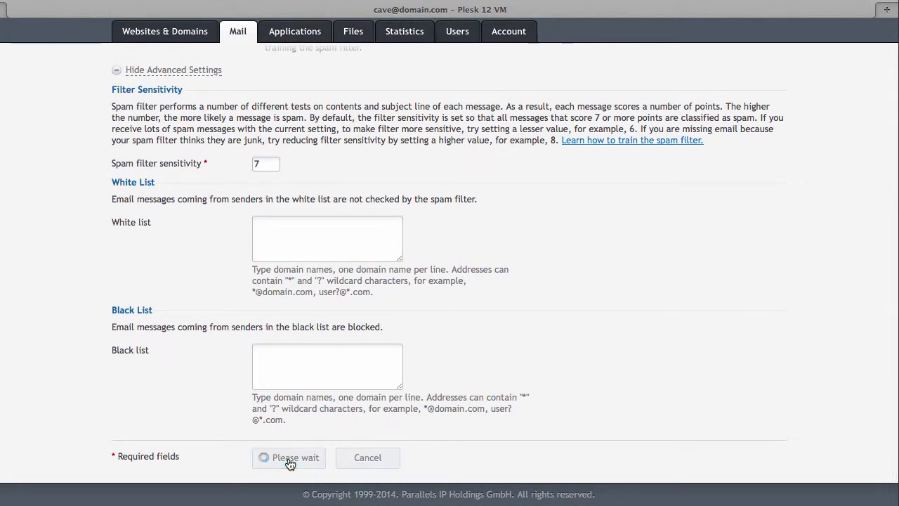
click(289, 457)
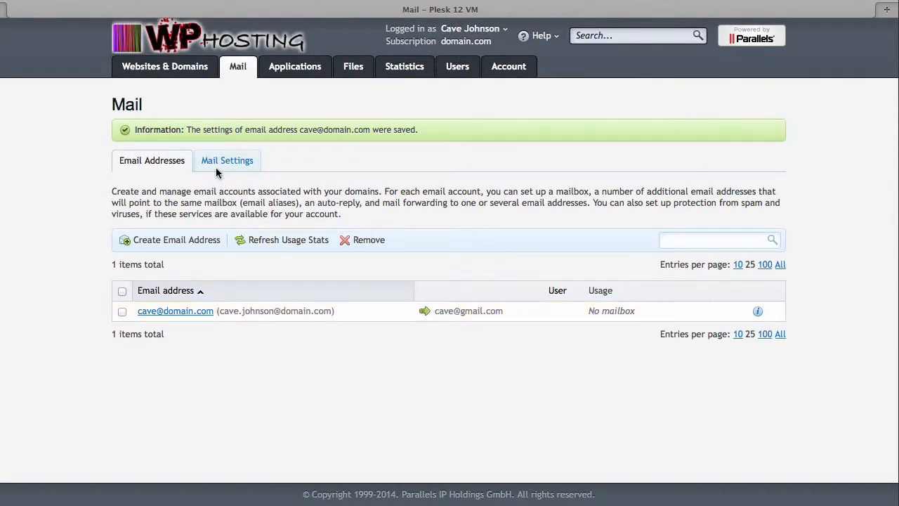